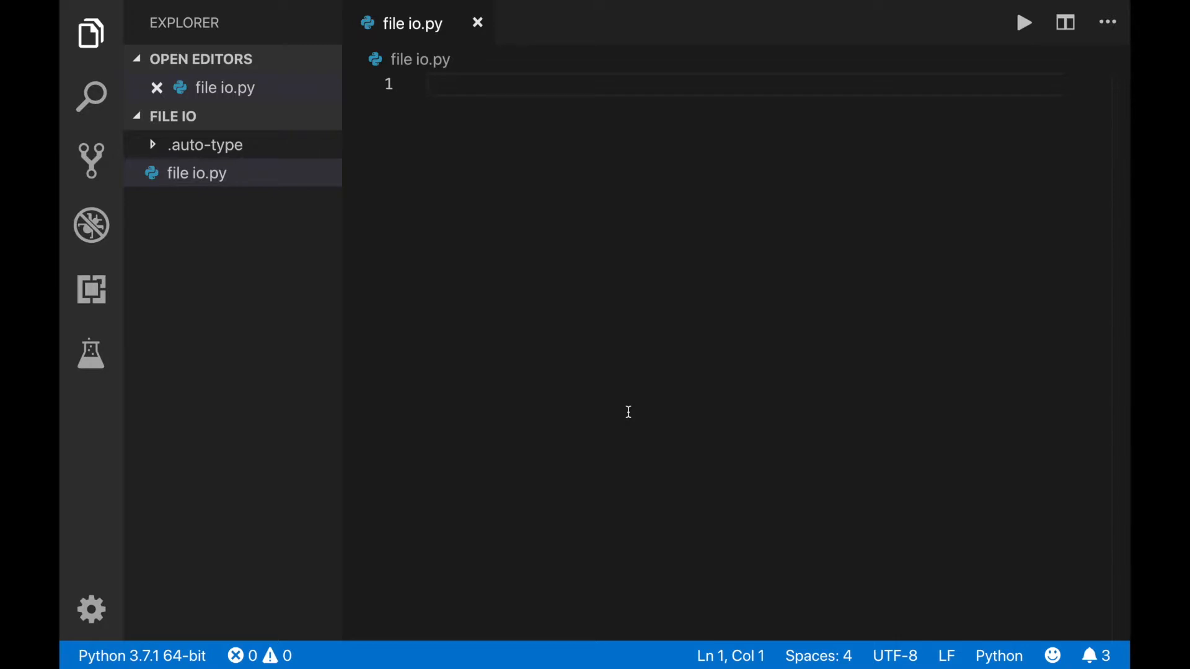
- Add a new data.txt file to the project and type 'coding is fun!' into it
click(217, 116)
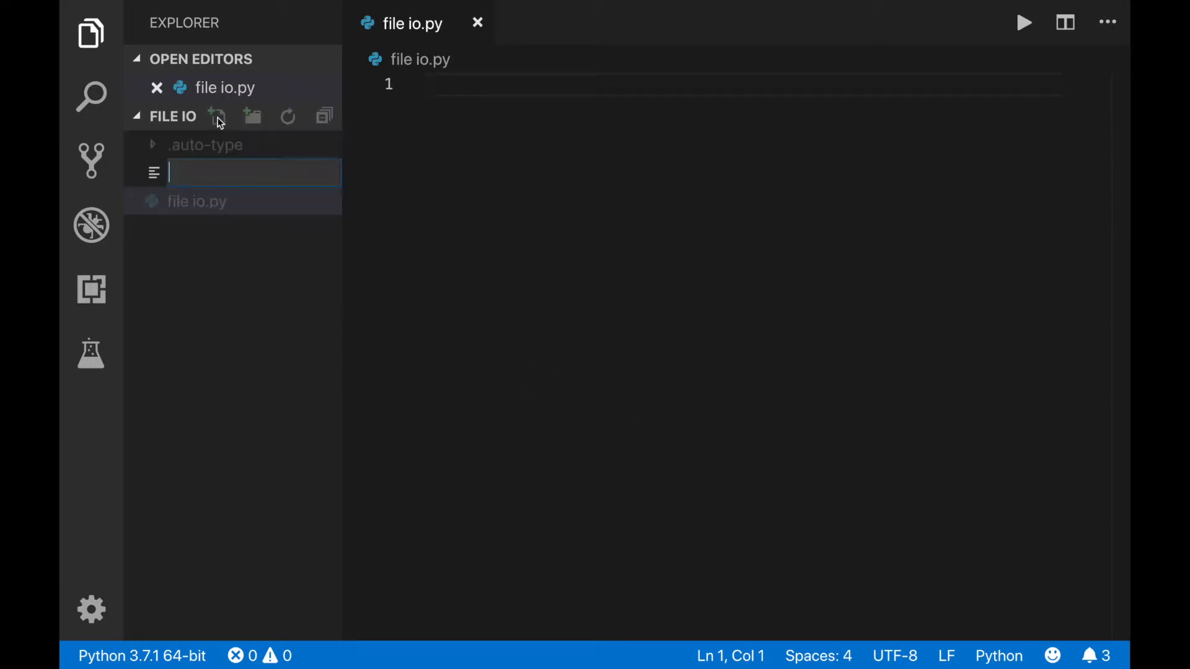
text(data)
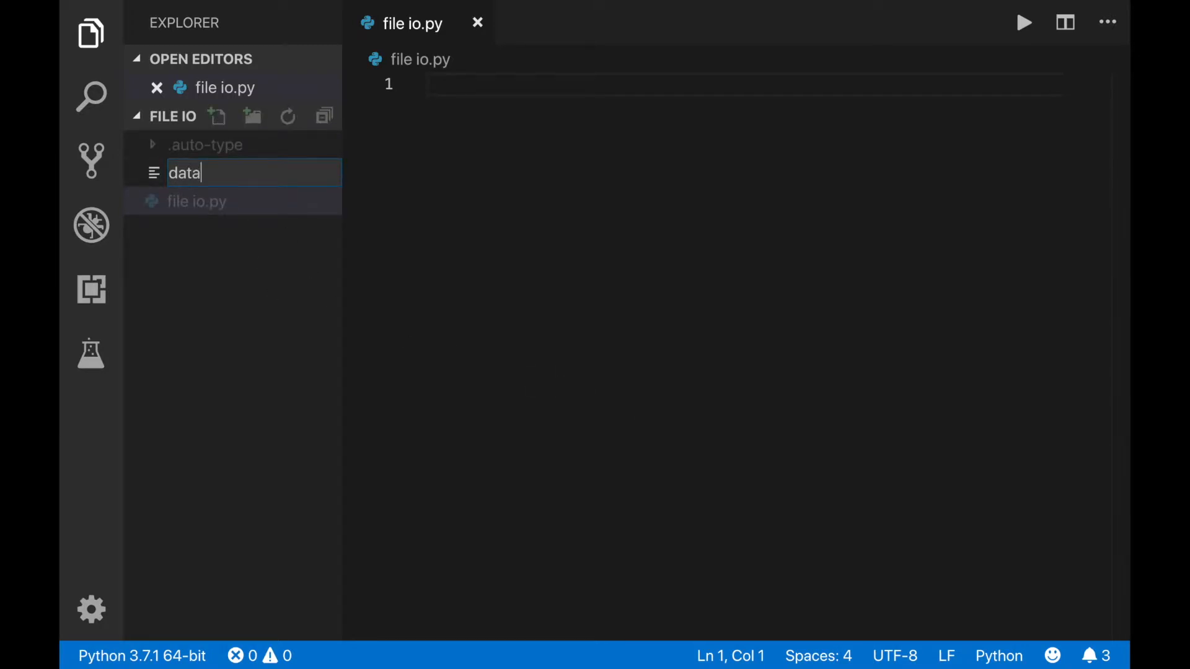
key(Return)
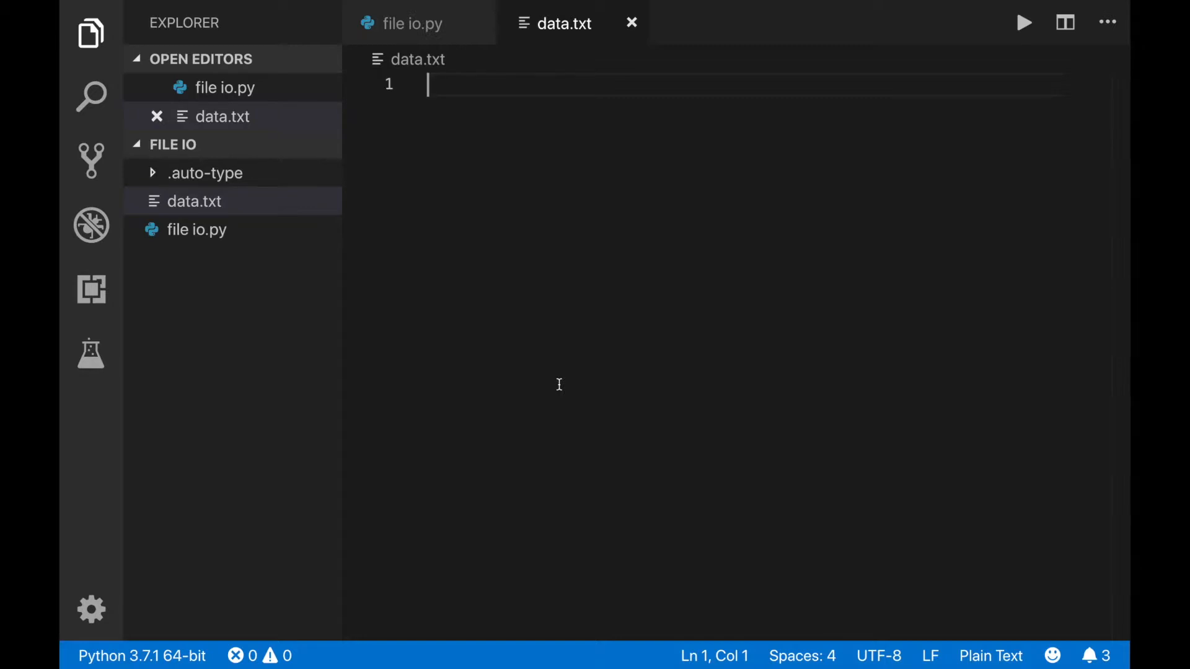
text(coding is fun)
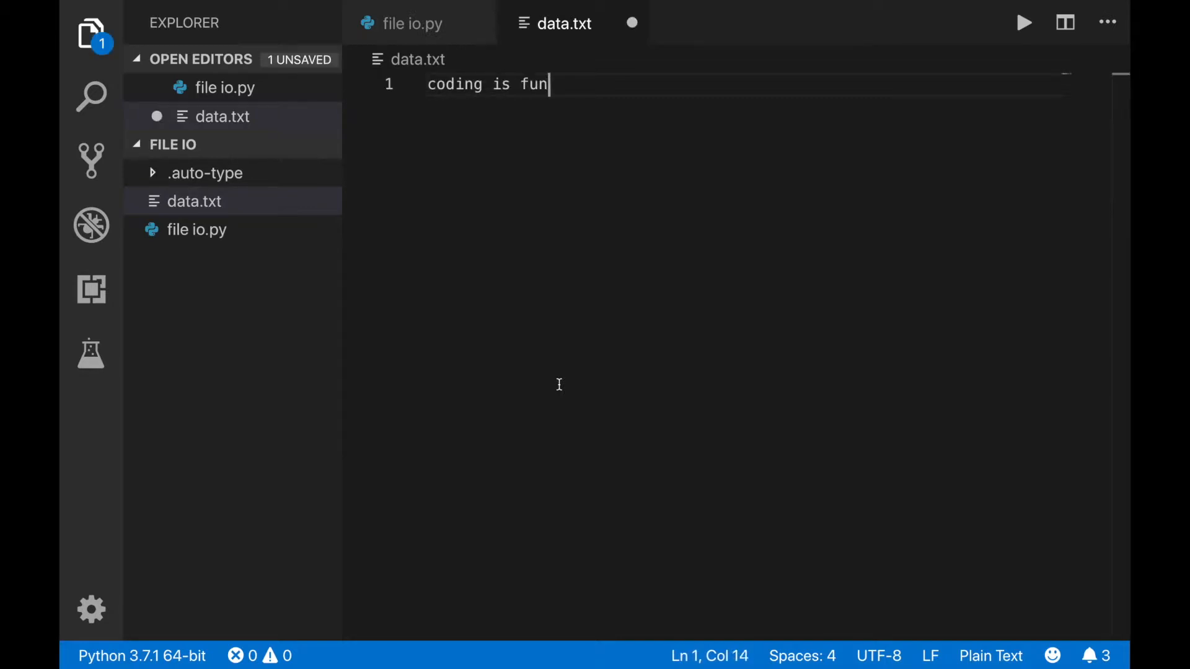
text(!)
text(python is great!)
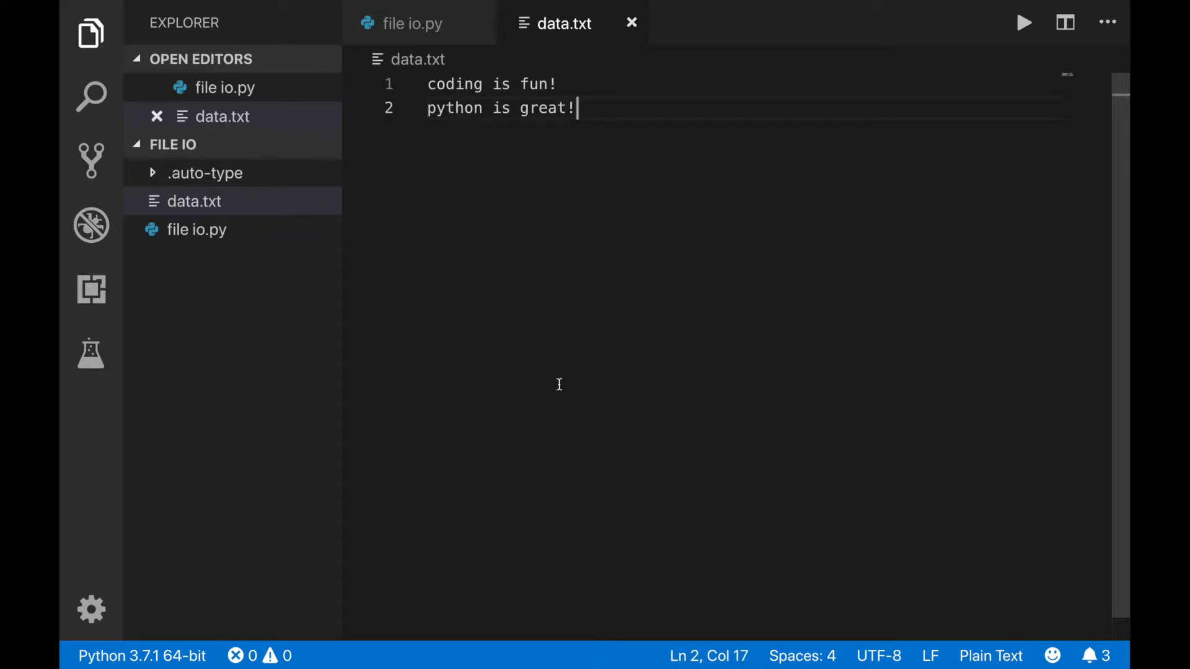
mouse_move(401, 32)
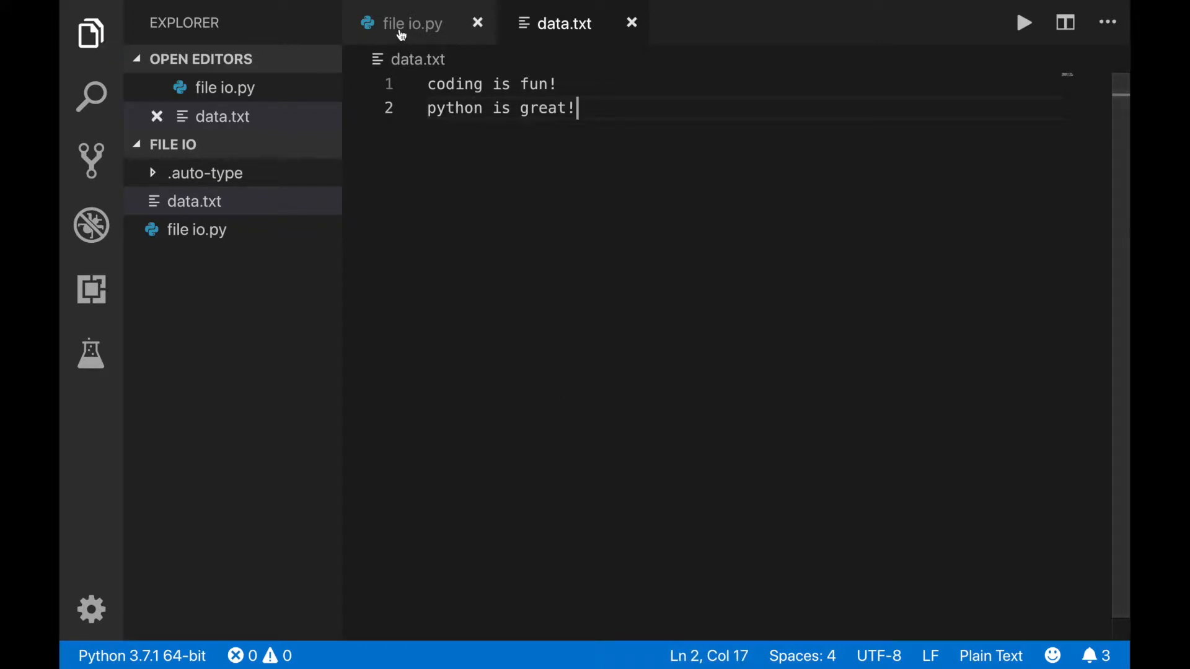
- In file io.py, write my_file = open('data.txt', 'r') plus a file-access-code comment
click(402, 23)
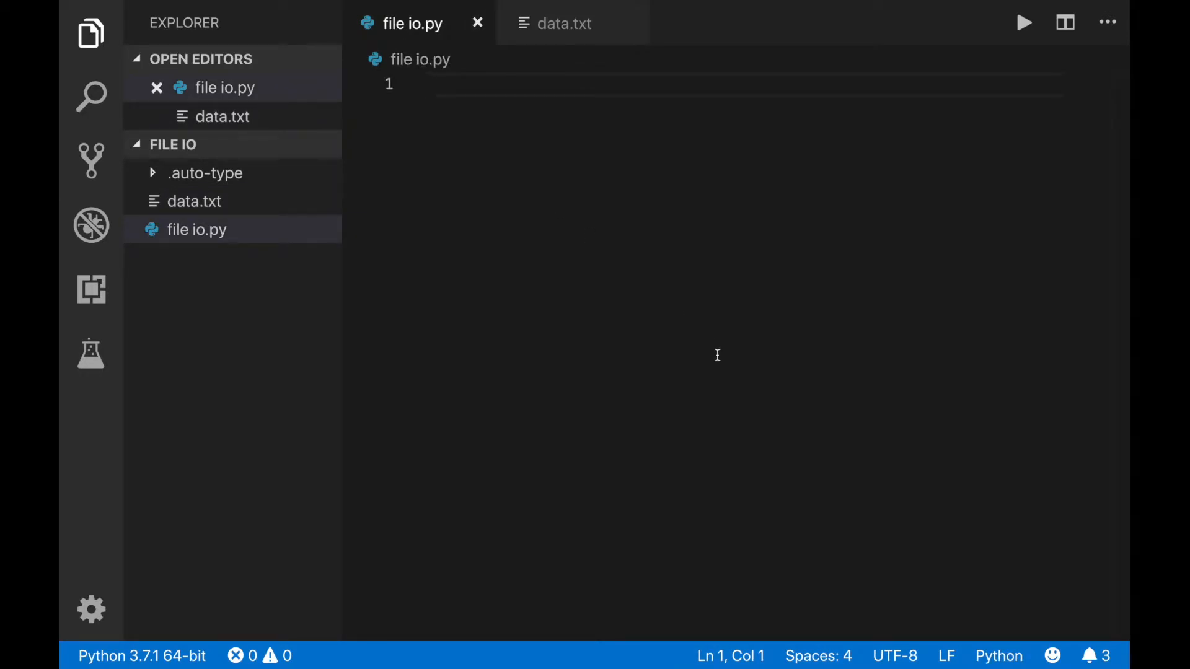
text(open())
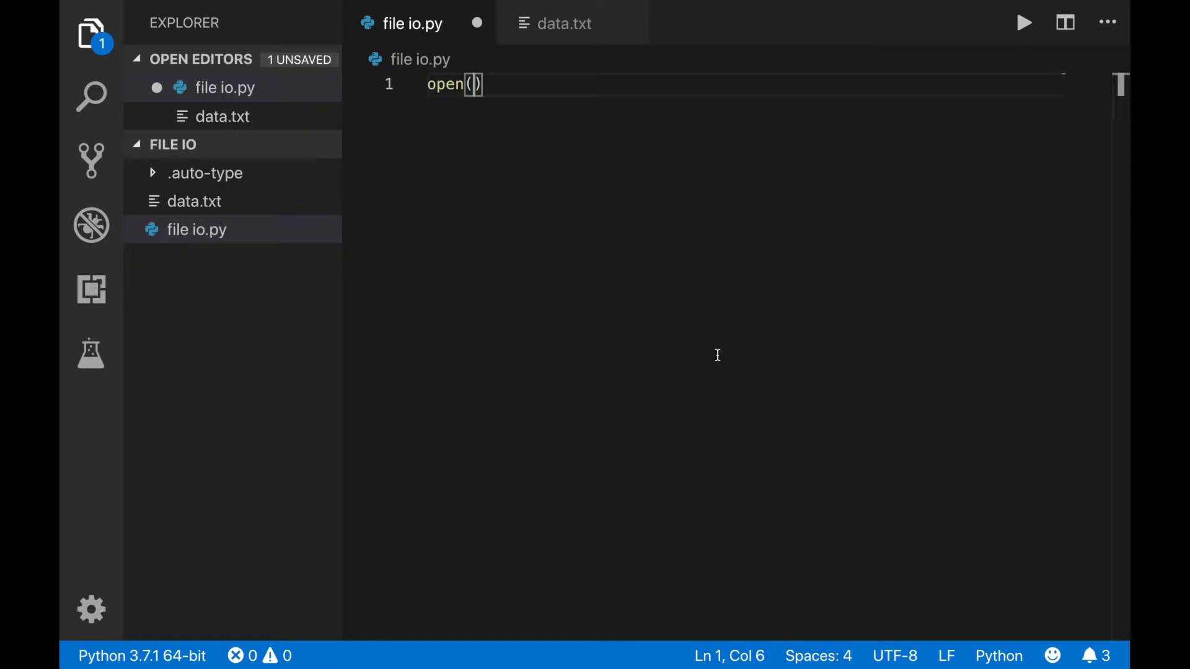
text('data.txt')
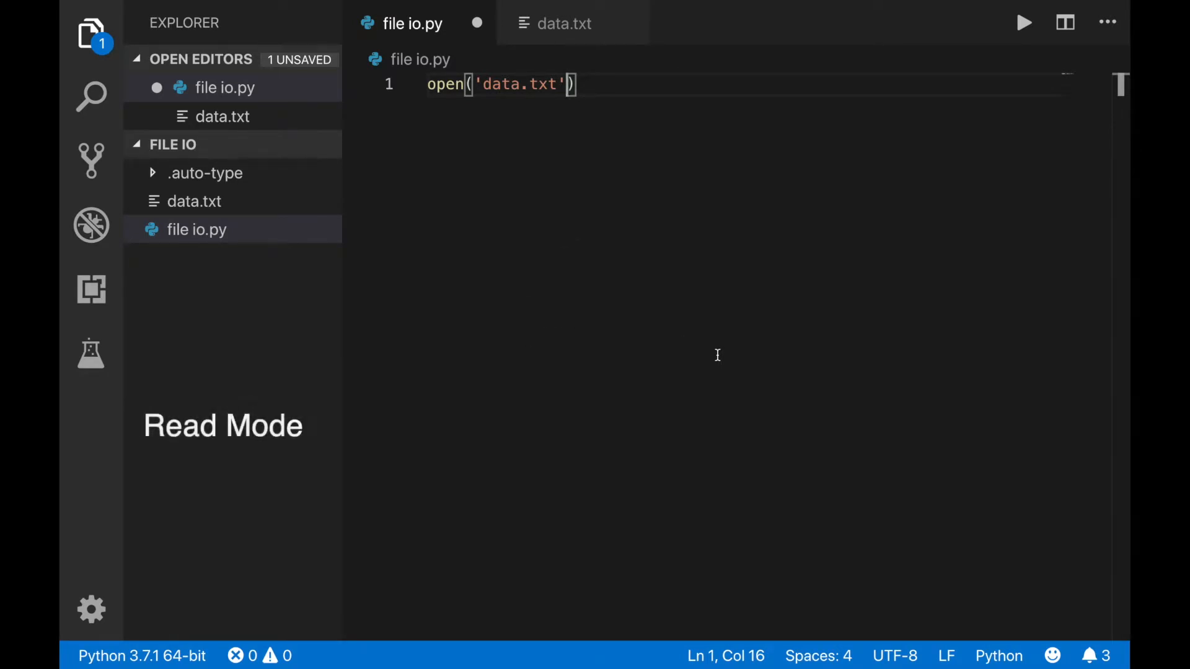
text(, 'r')
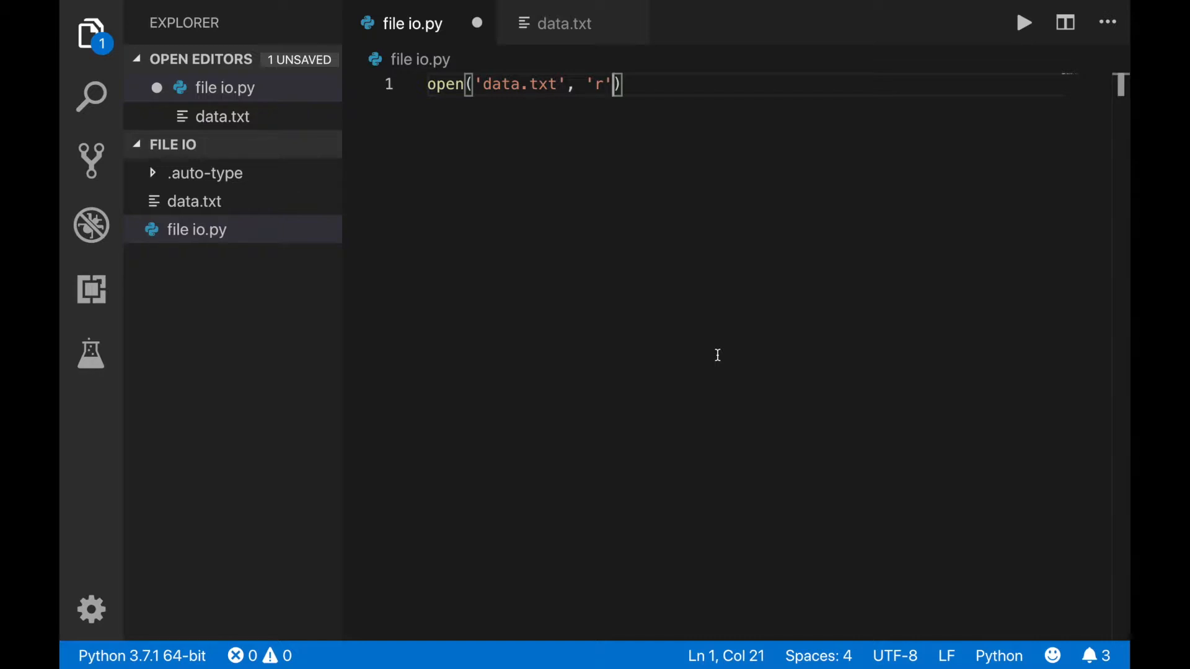
text(my_file)
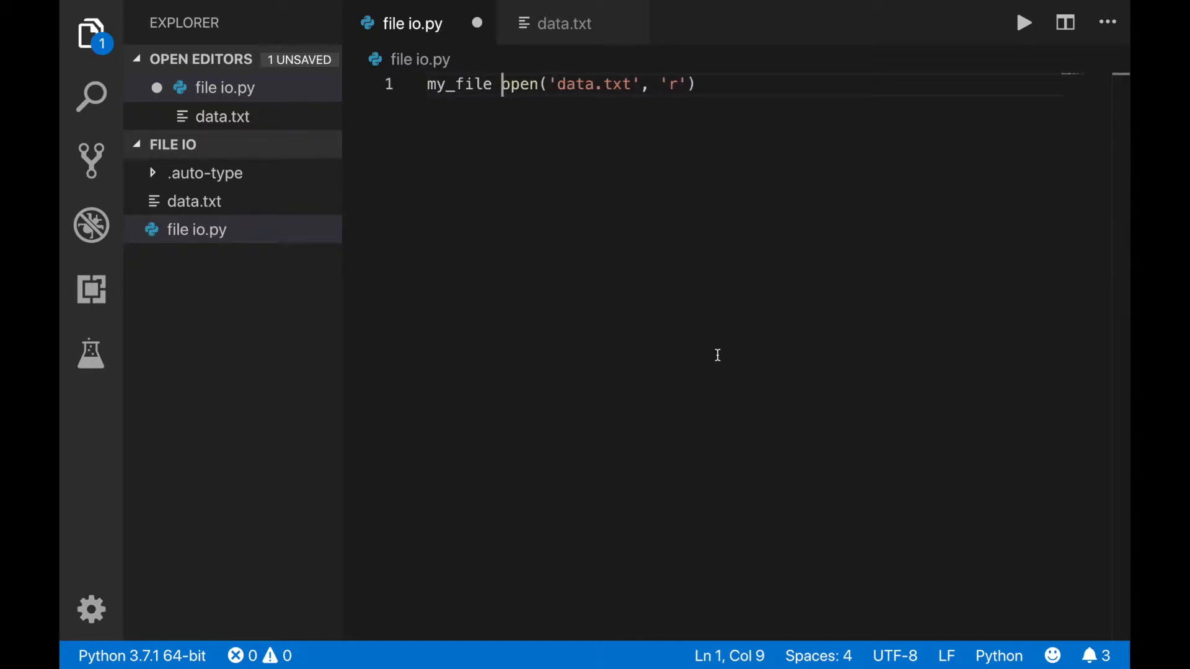
text(=)
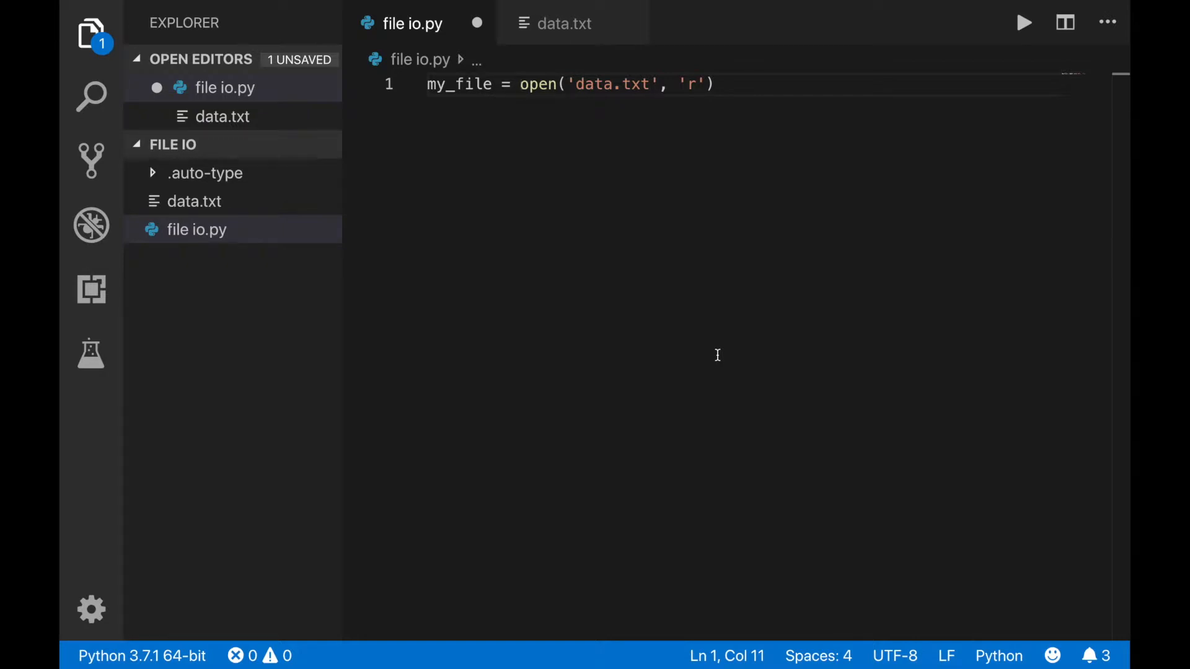
text(my_file.close()
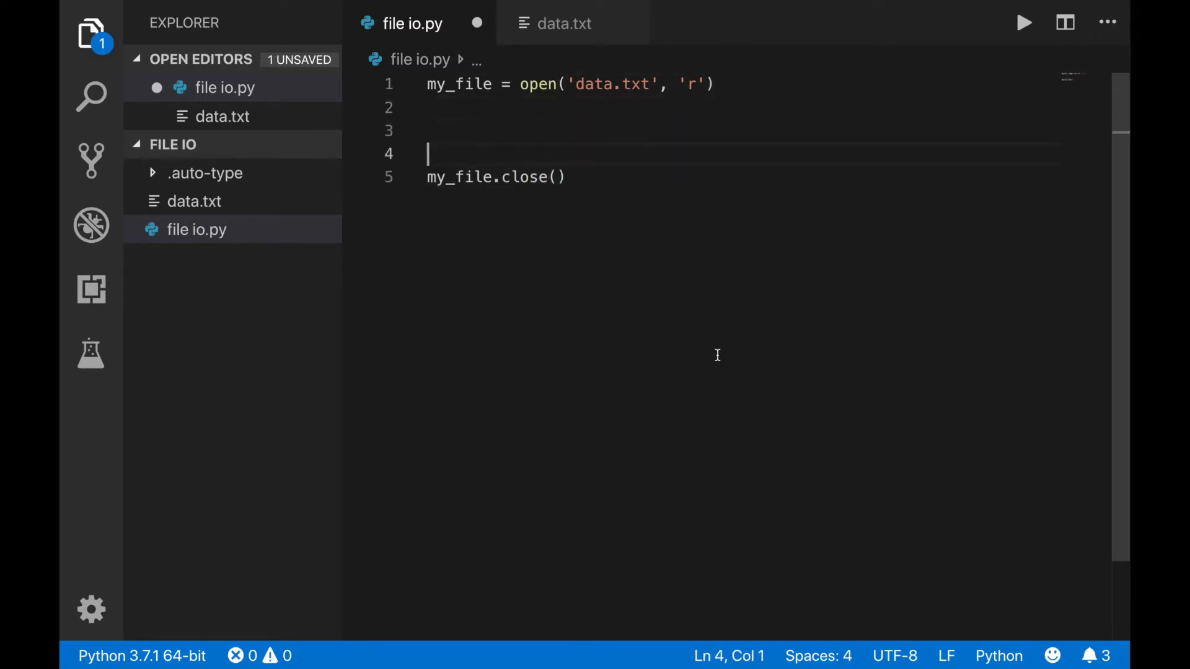
text(# file access code go)
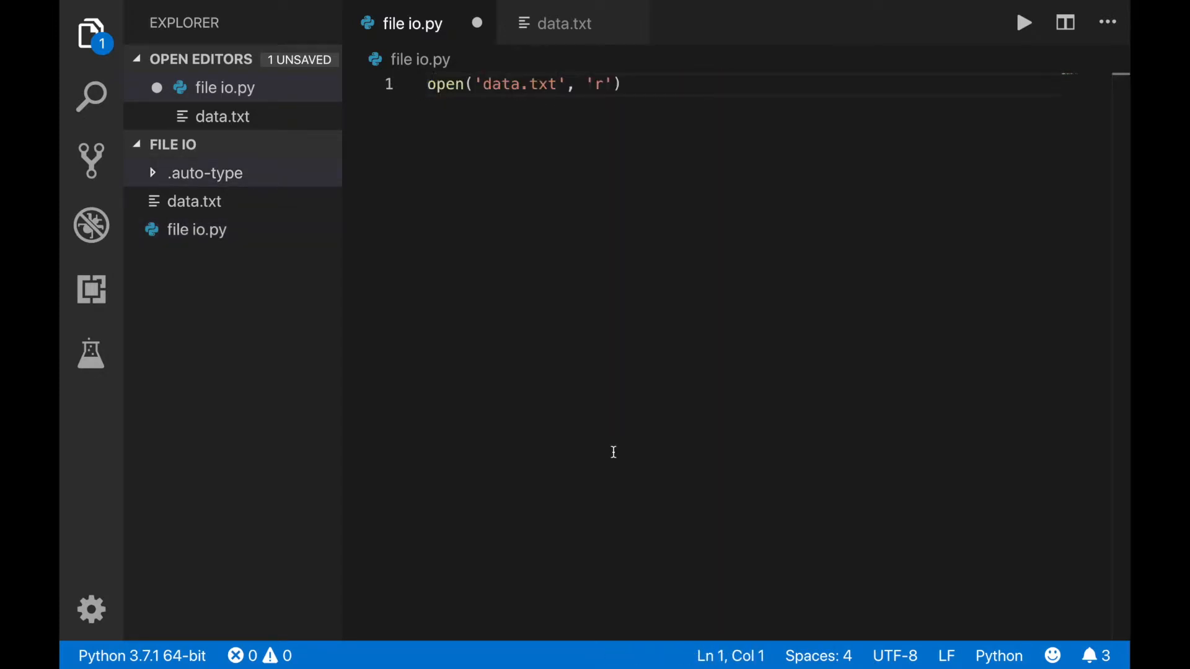
- Wrap the open call in 'with ... as my_file:' and assign x = my_file.read()
text(with)
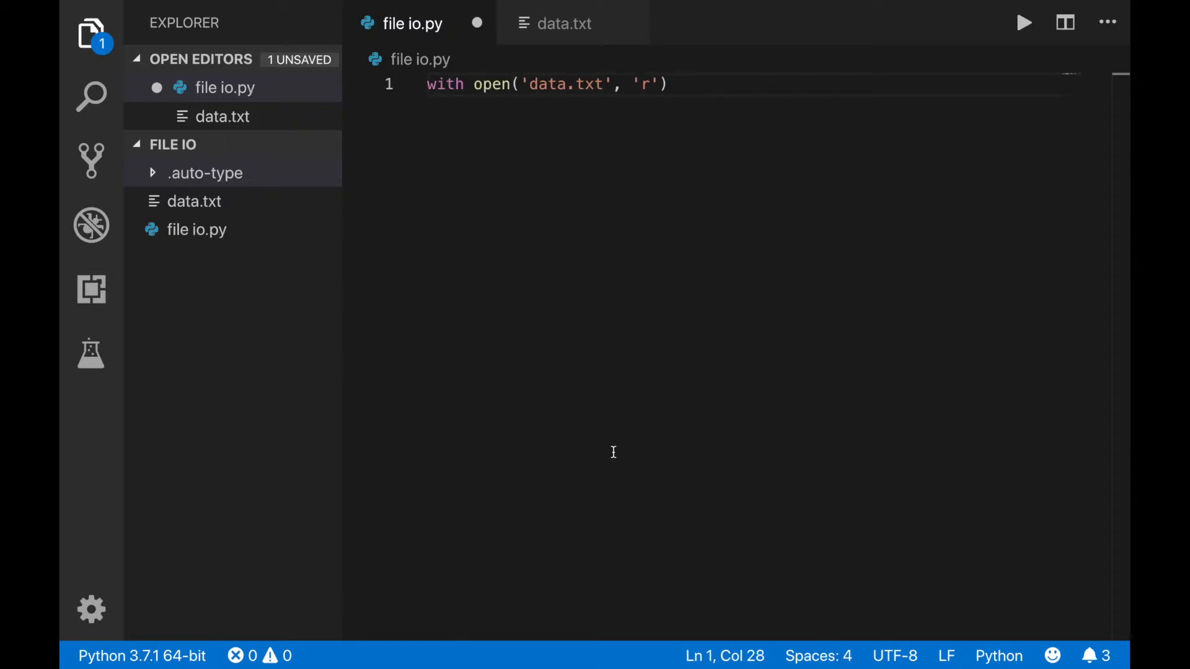
text(as)
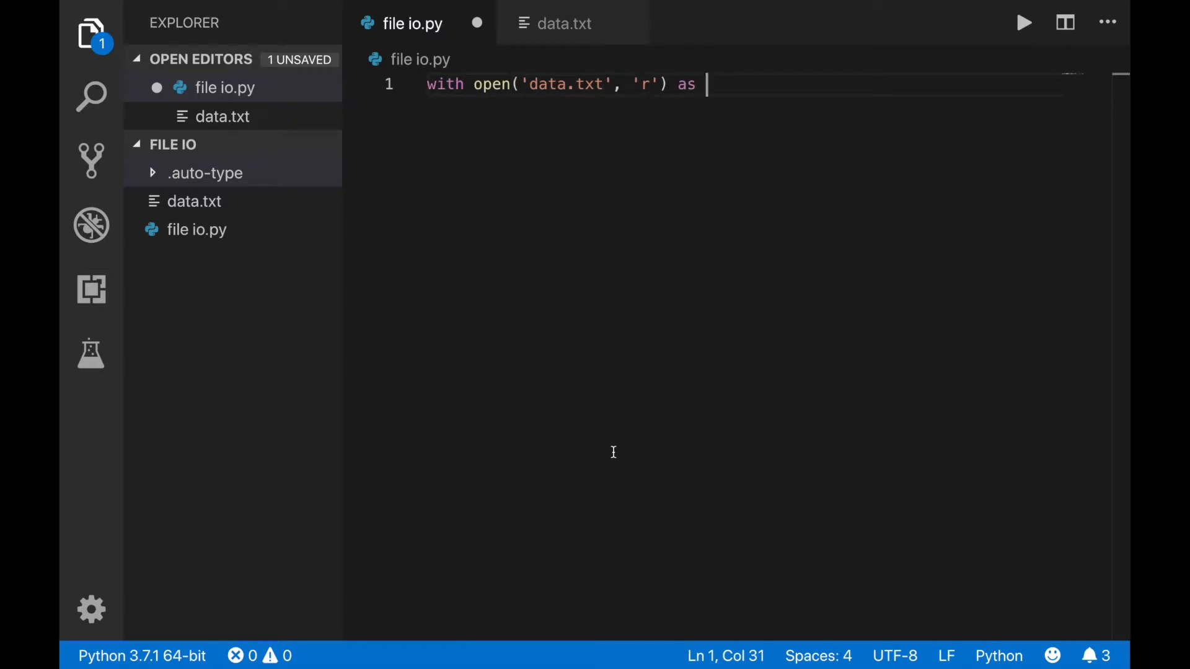
text(my_file:)
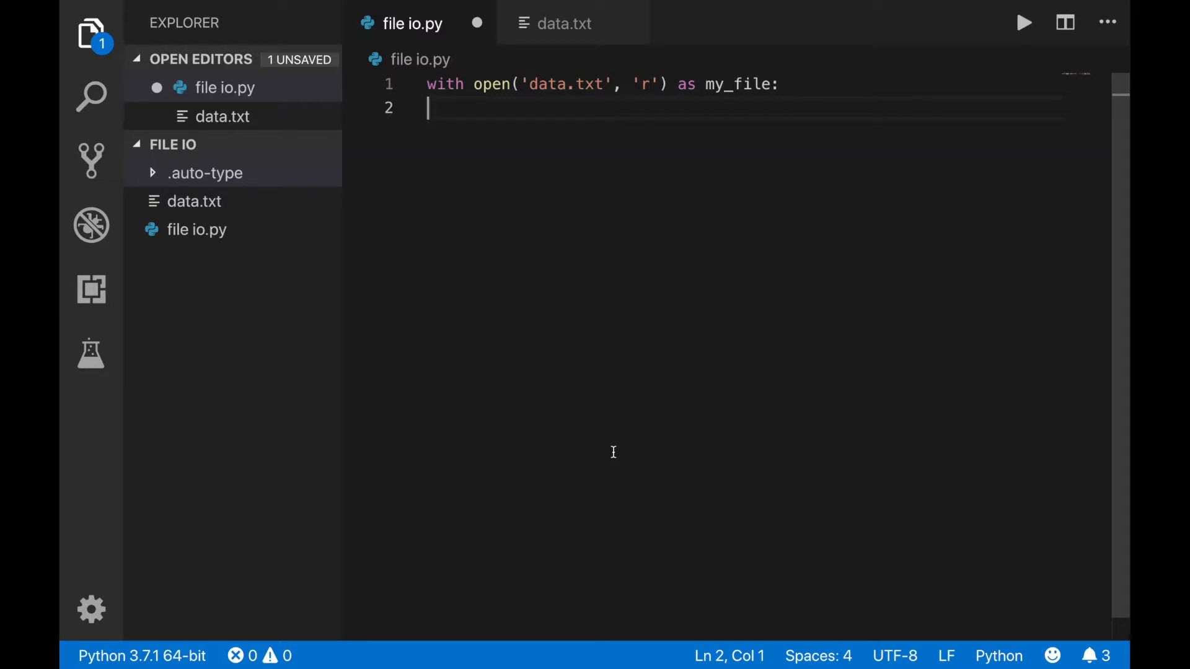
text(x = my_file.read)
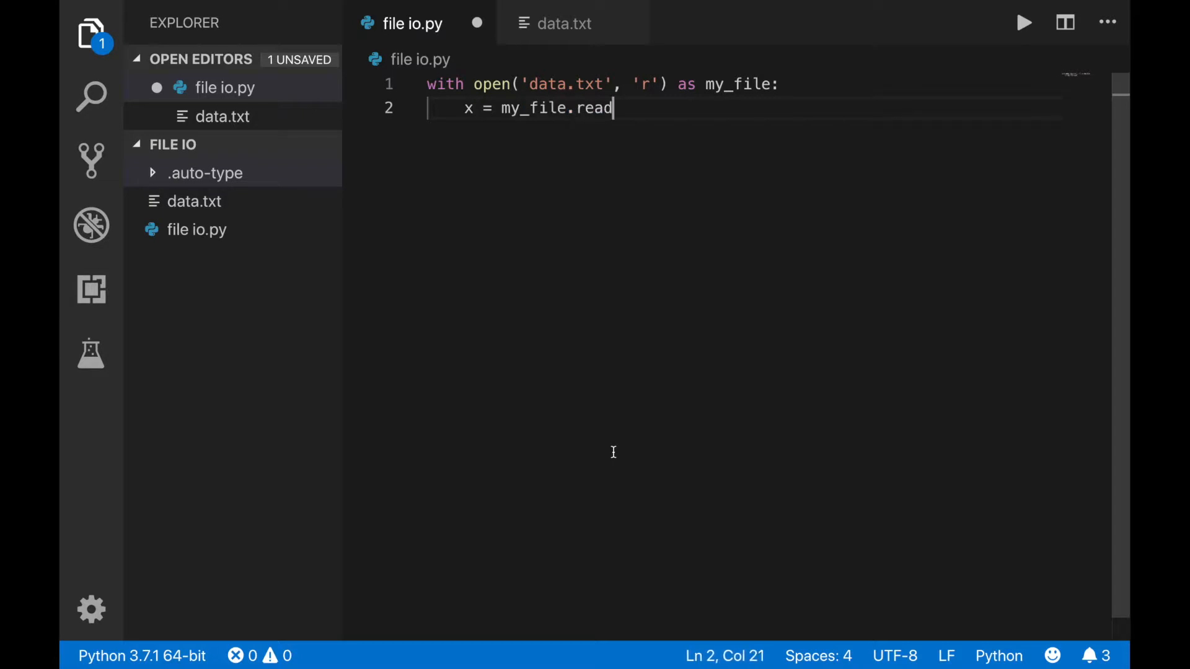
text(())
text(print(x))
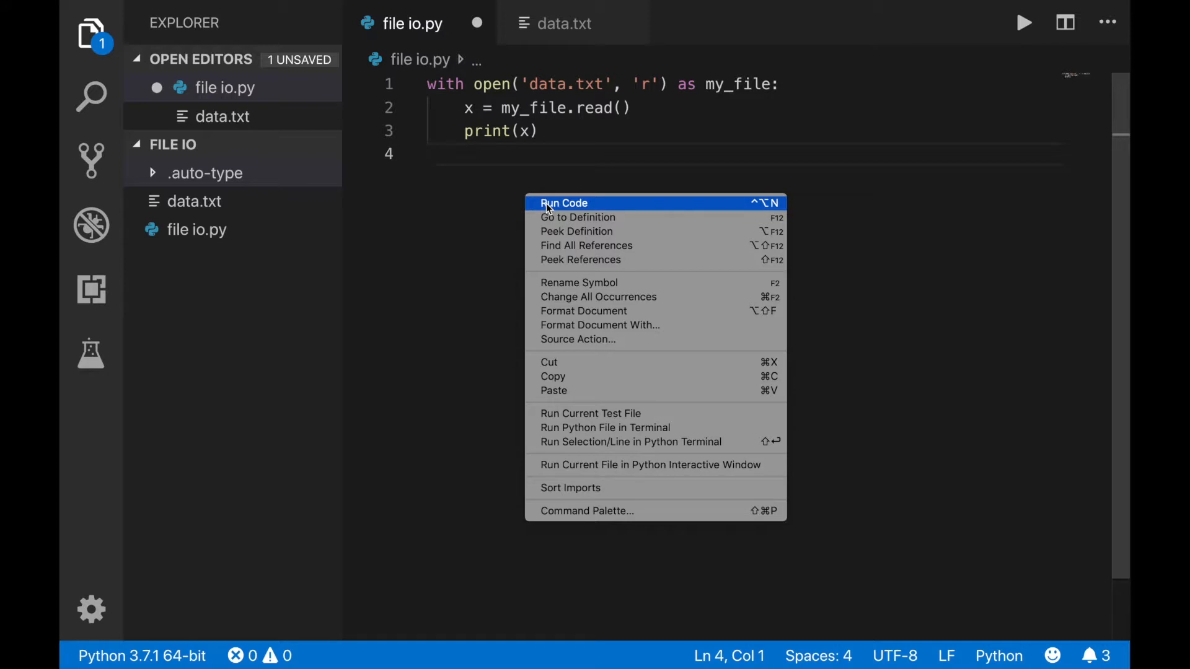
- Run file io.py, compare the printed output with data.txt, and return to the script
click(563, 203)
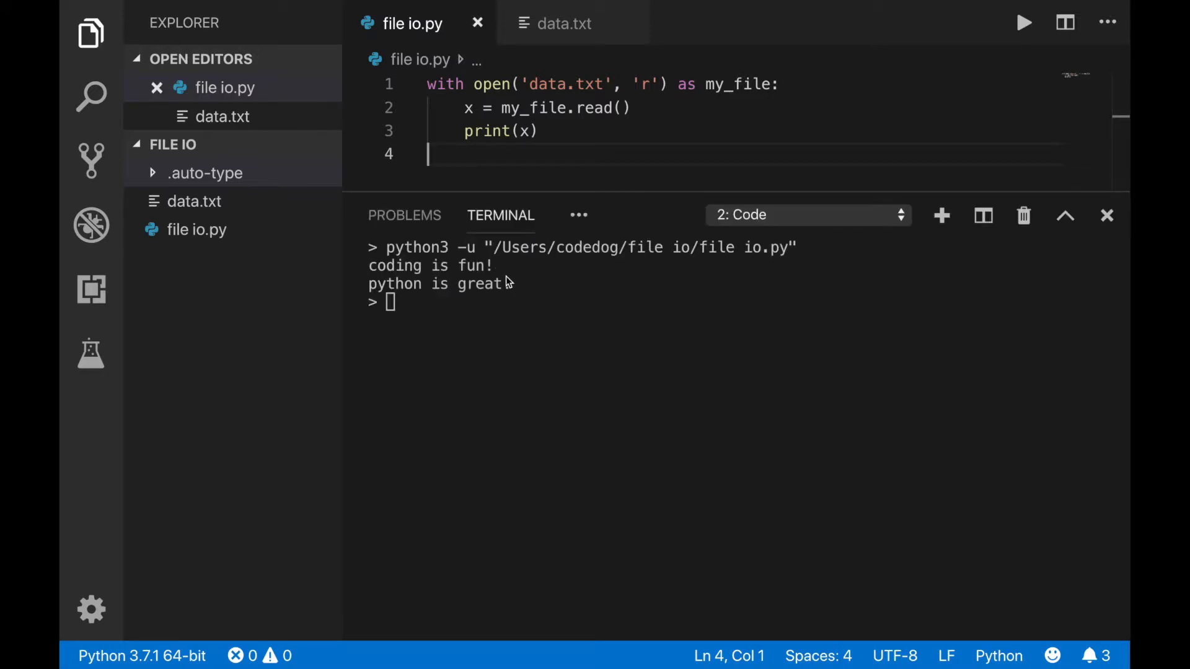
click(563, 23)
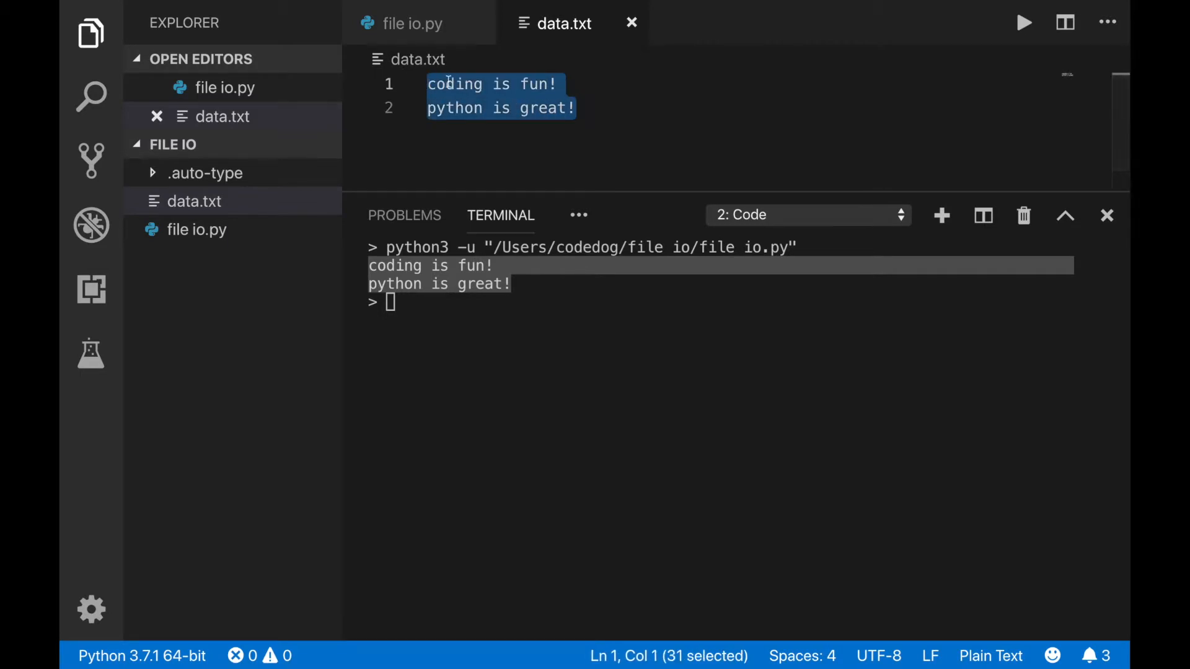
click(570, 293)
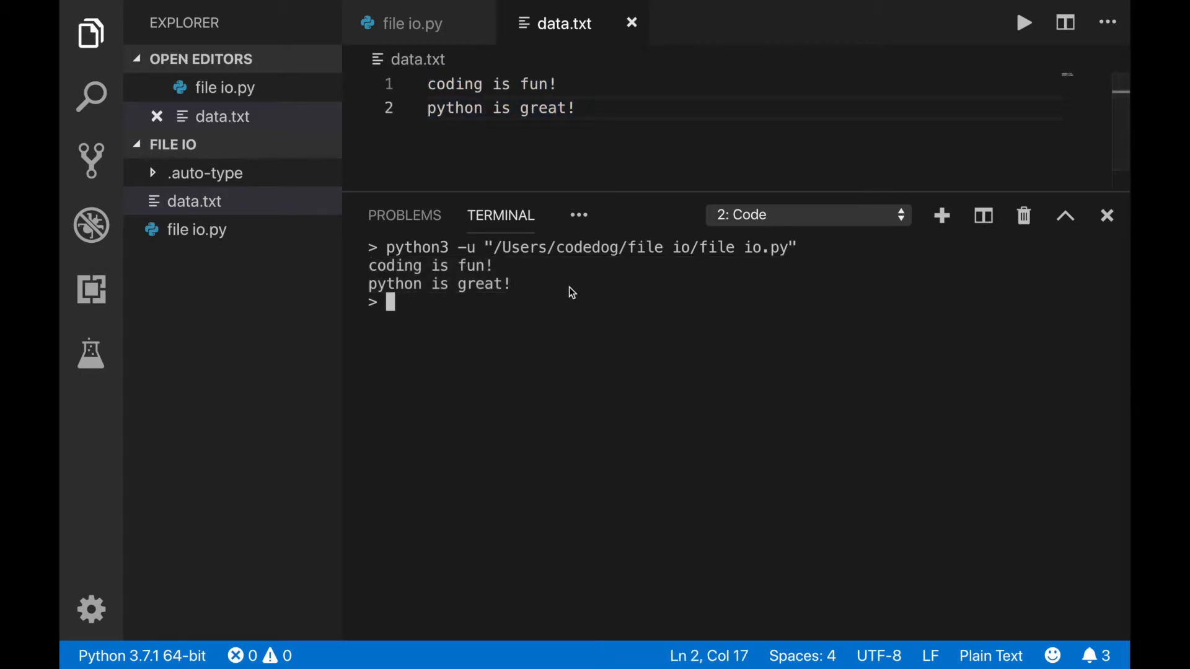
click(412, 23)
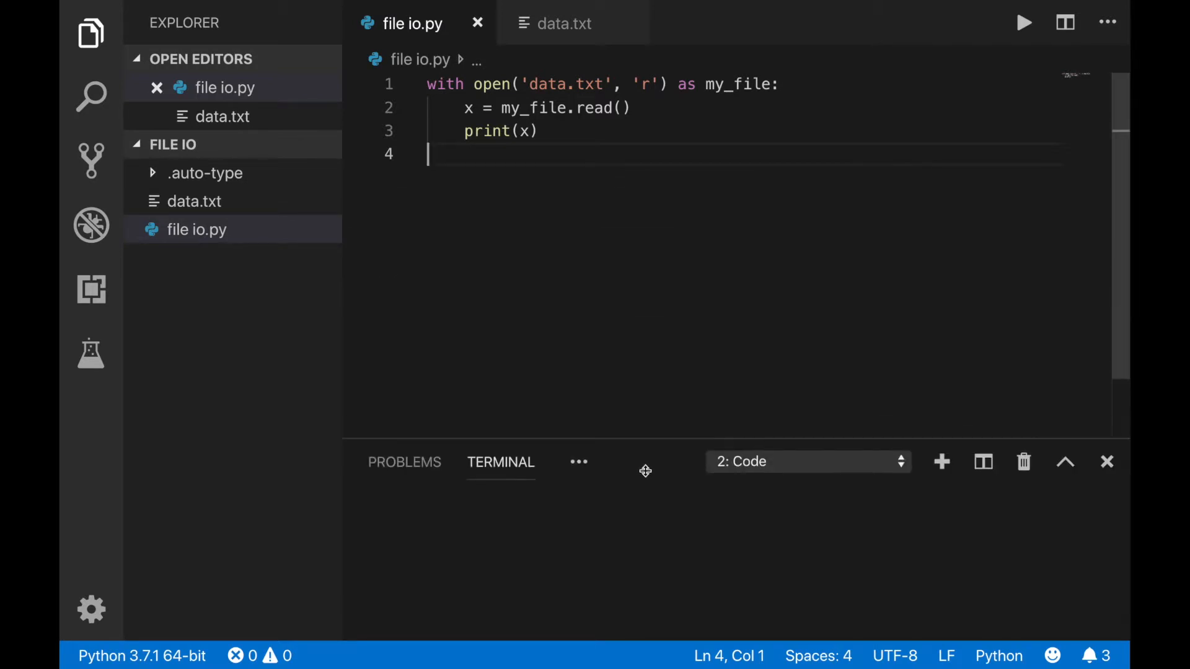
- Change print(x) to print(repr(x)) and rerun to show the '\n' between lines
click(1023, 22)
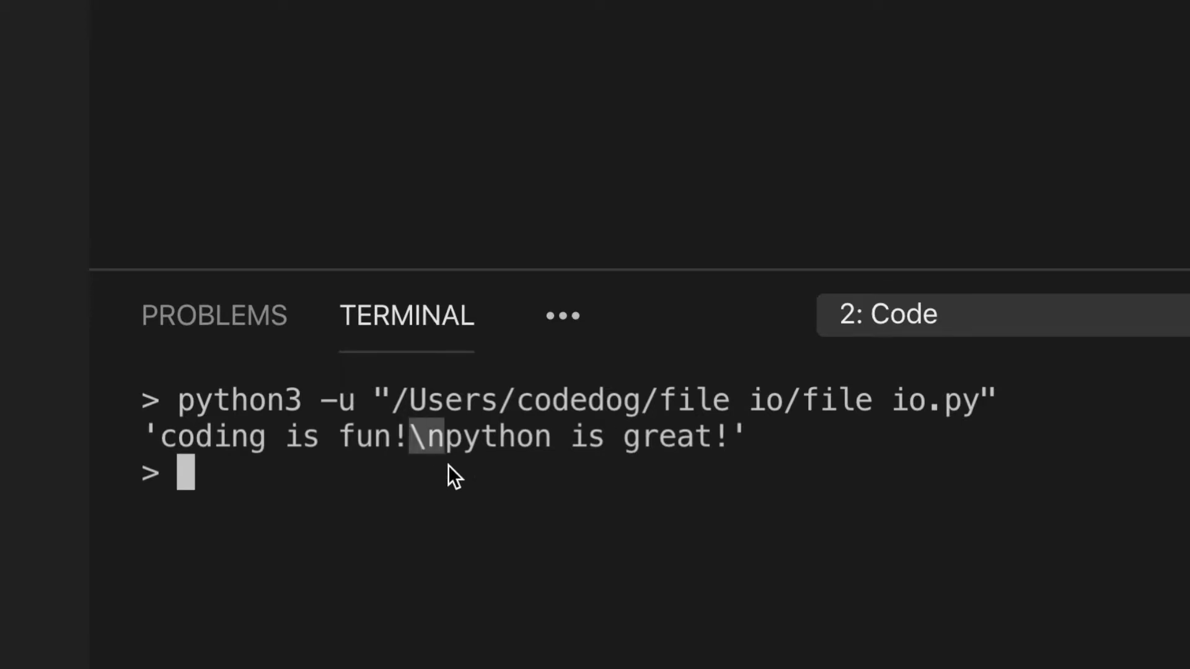
mouse_move(492, 529)
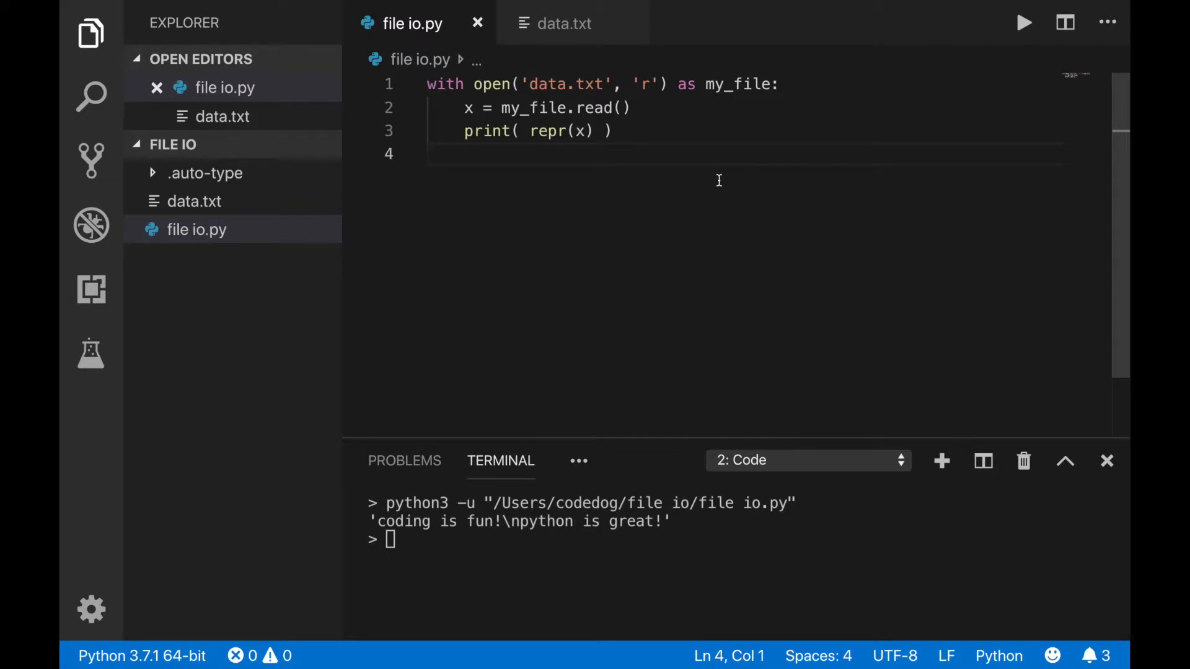
click(433, 155)
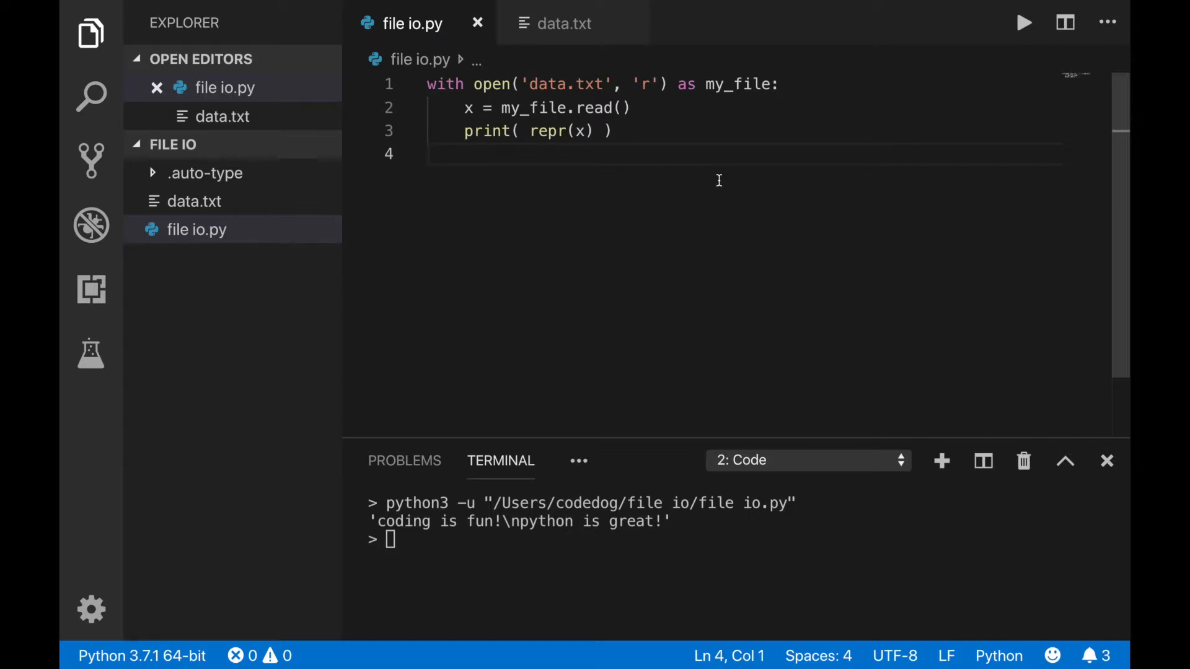
click(429, 155)
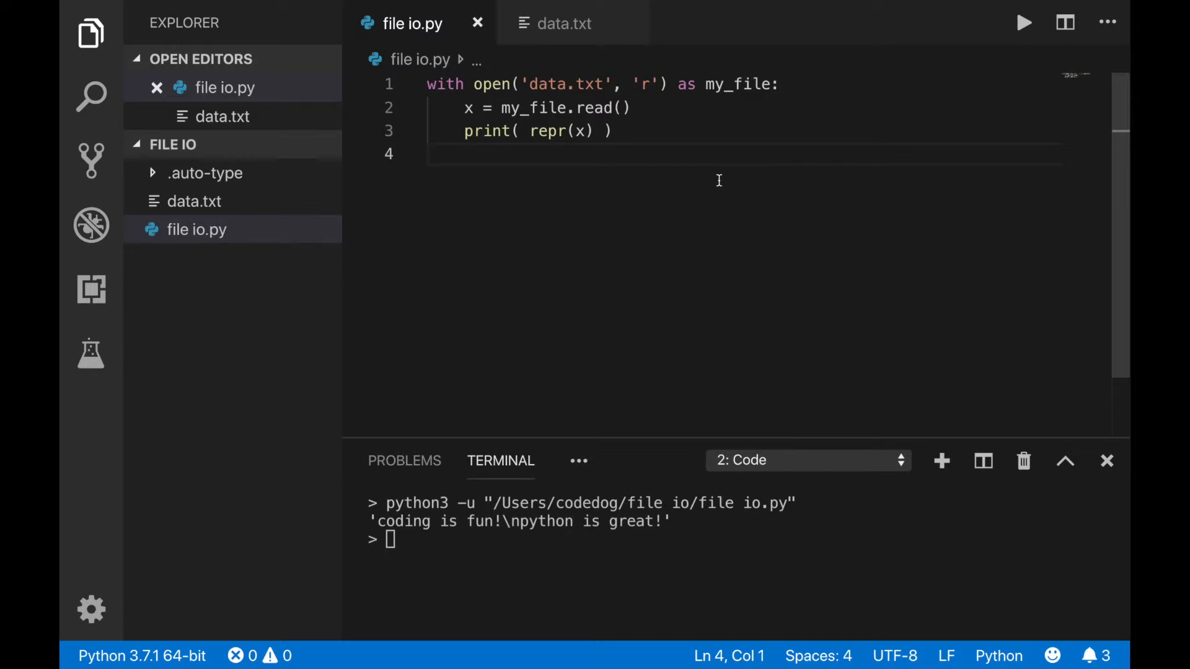
mouse_move(563, 24)
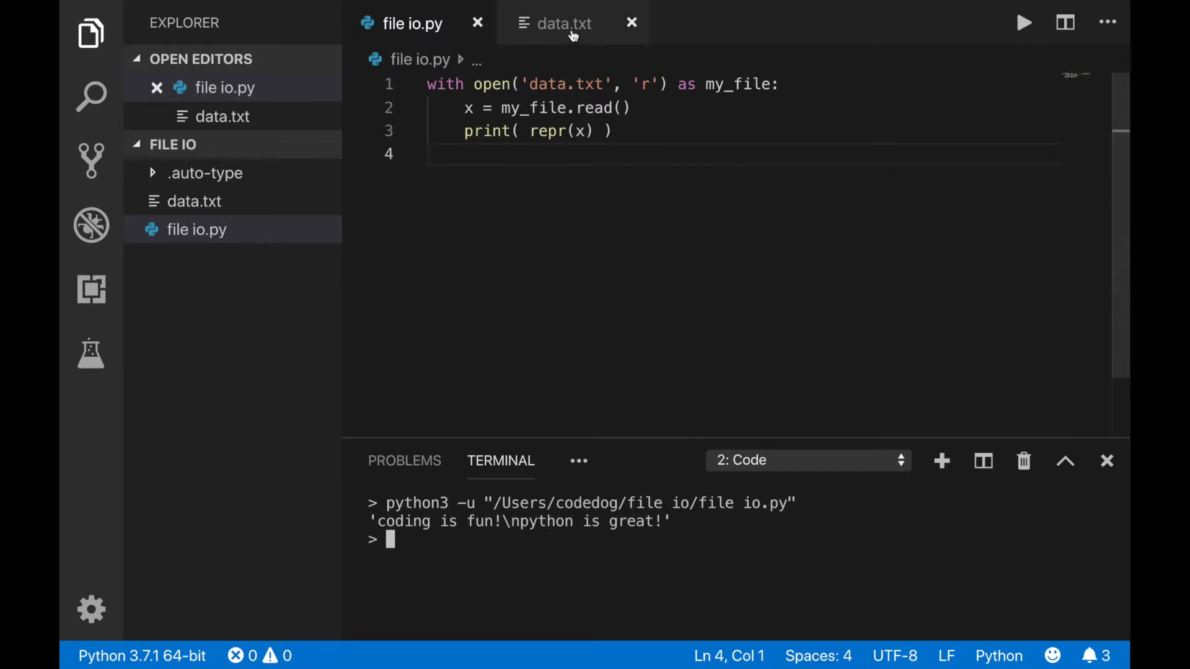
- Blank out data.txt, run file io.py to print only newlines, then restore data.txt
click(564, 23)
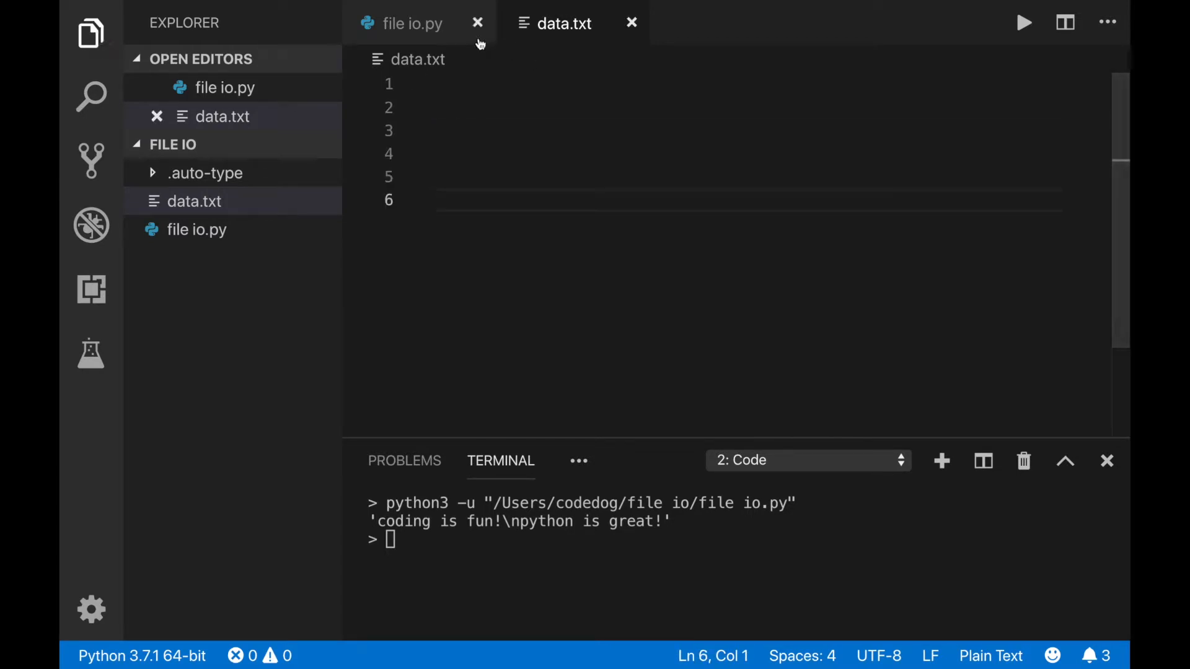
click(413, 23)
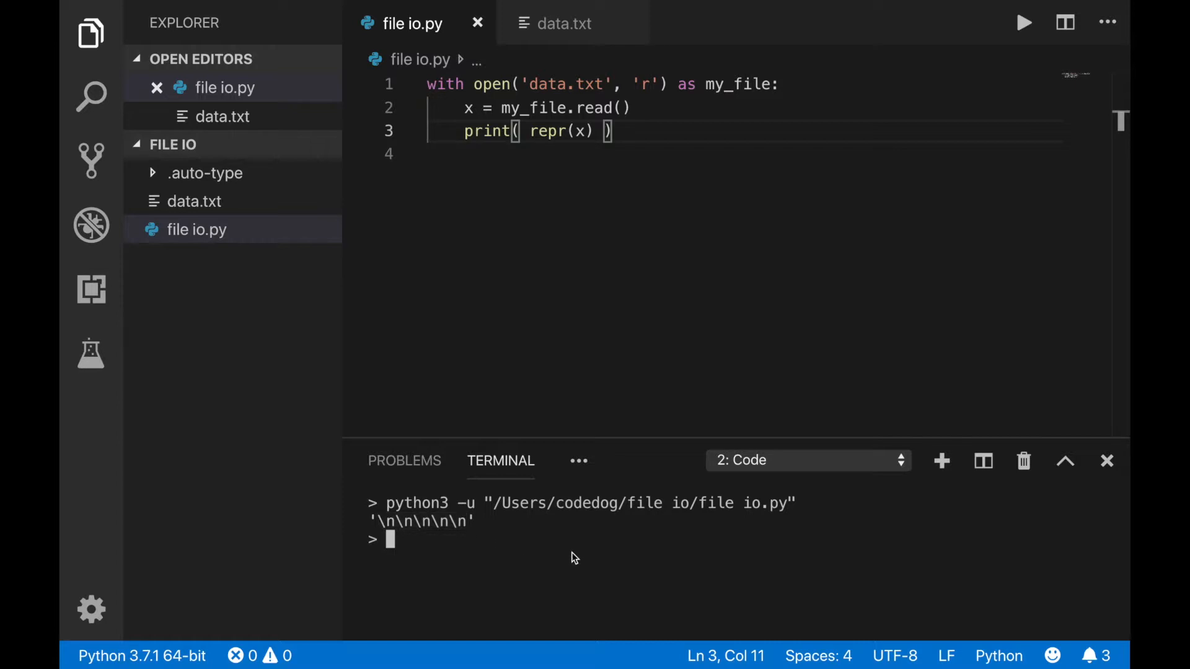
click(563, 22)
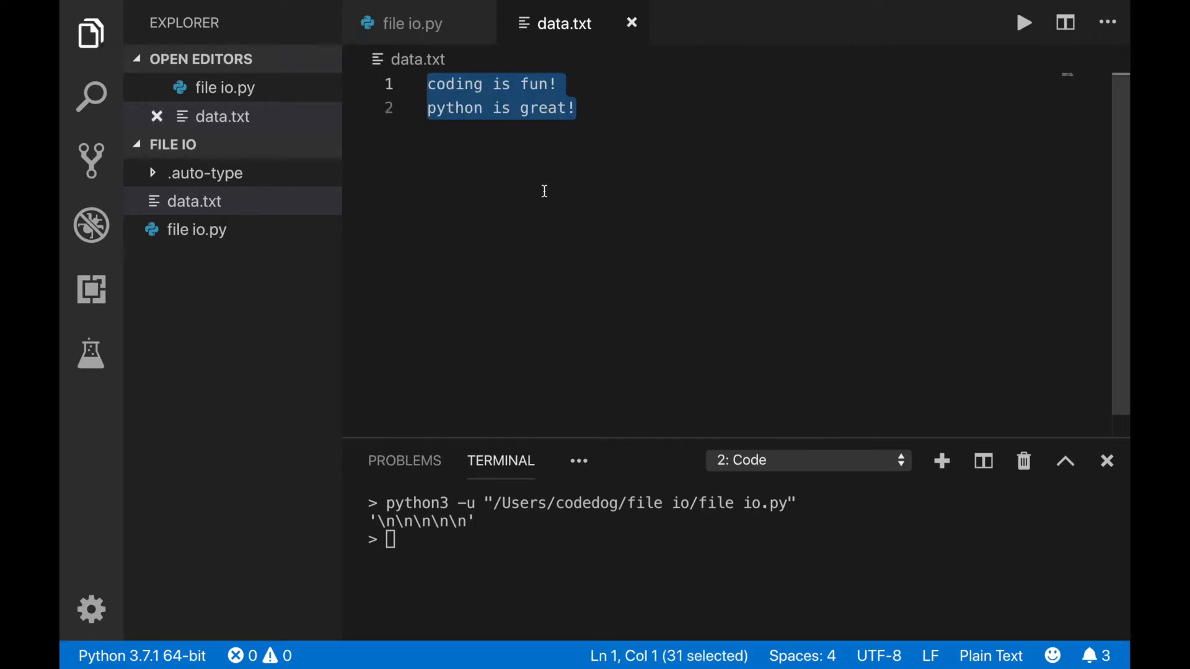
click(412, 23)
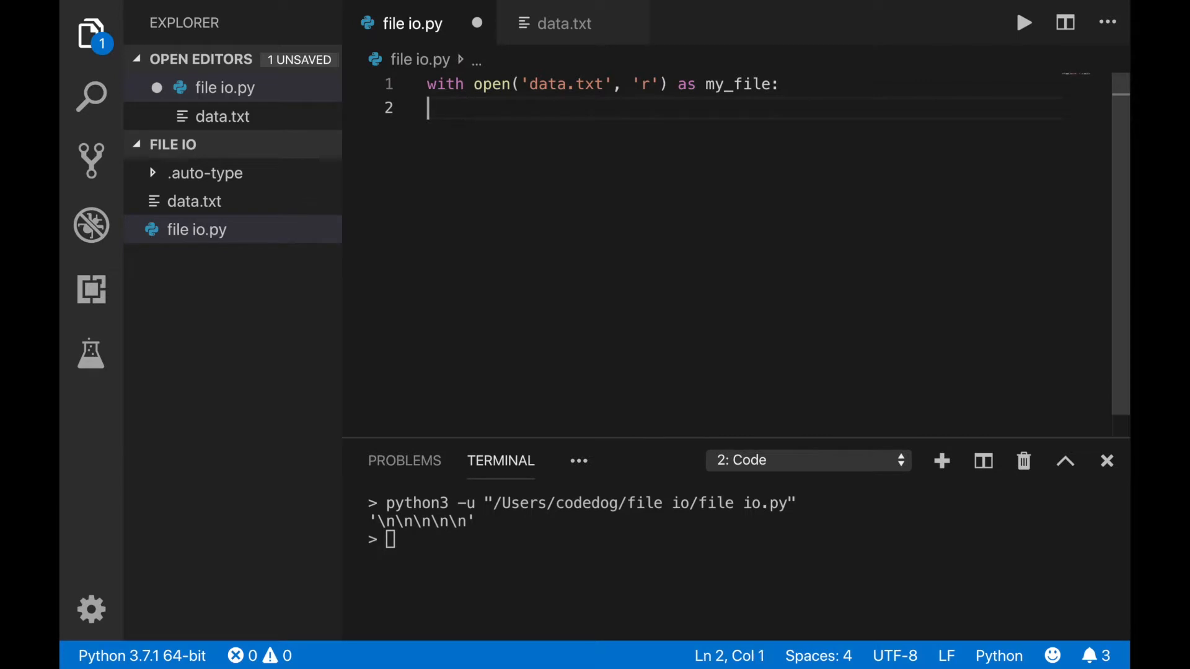
mouse_move(792, 313)
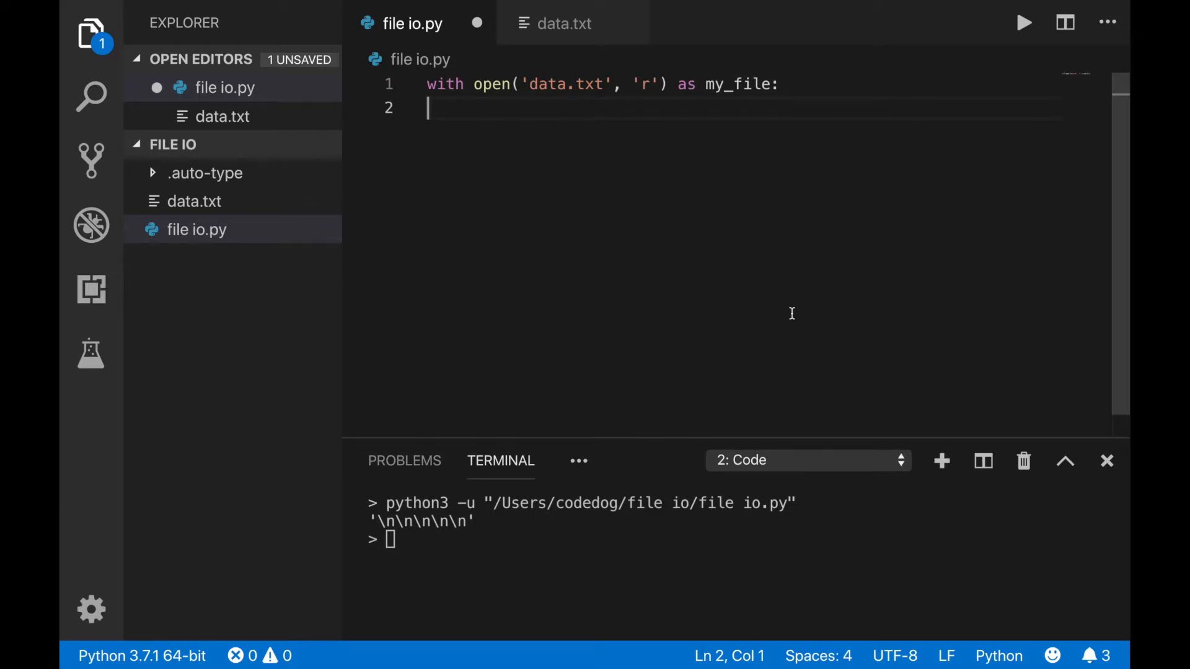
- Add two print(my_file.read(5)) lines and run them to print 'codin' and 'g is'
text(print( my)
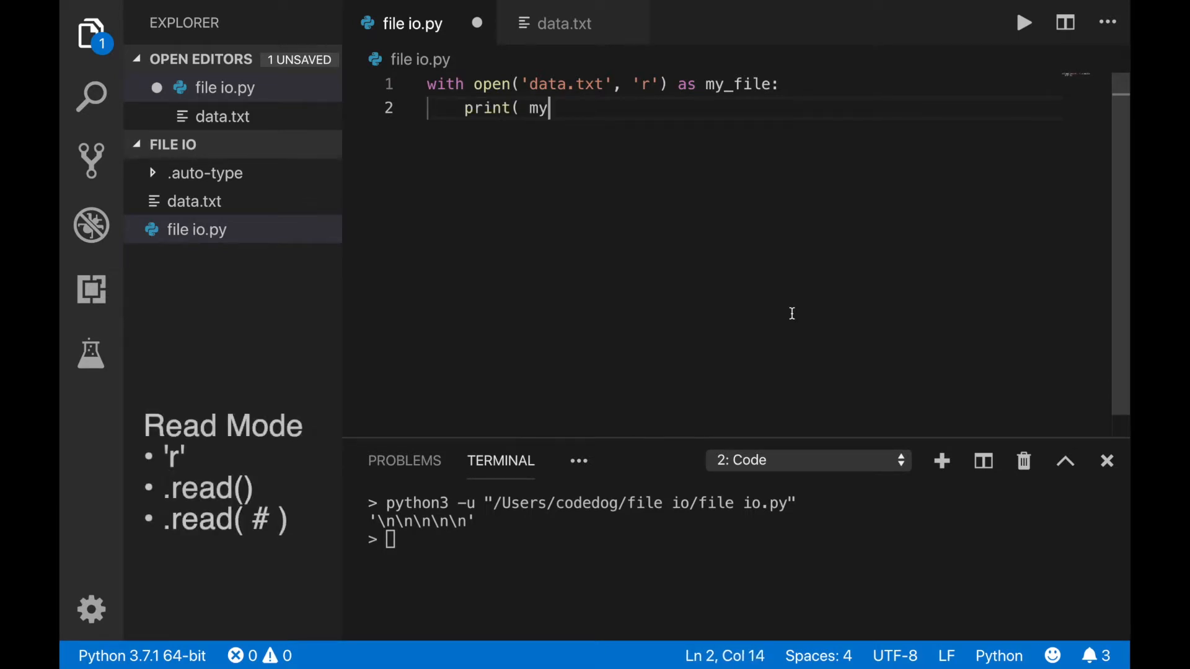
text(_file.read(5) ))
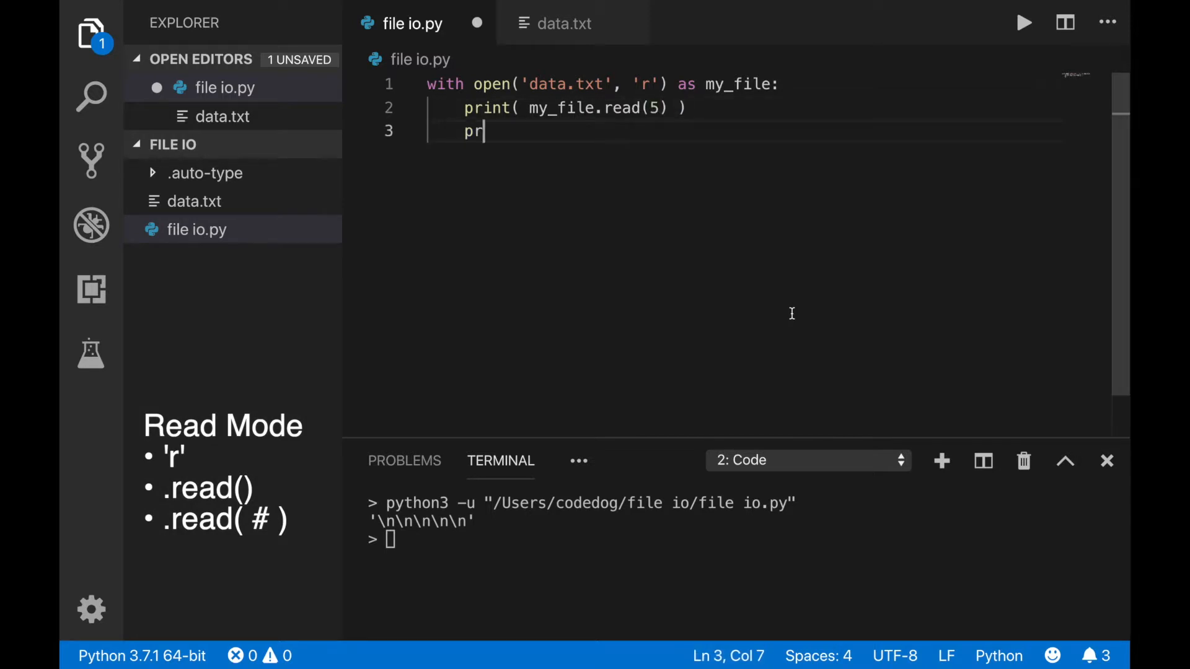
text(int( my_file.read(5))
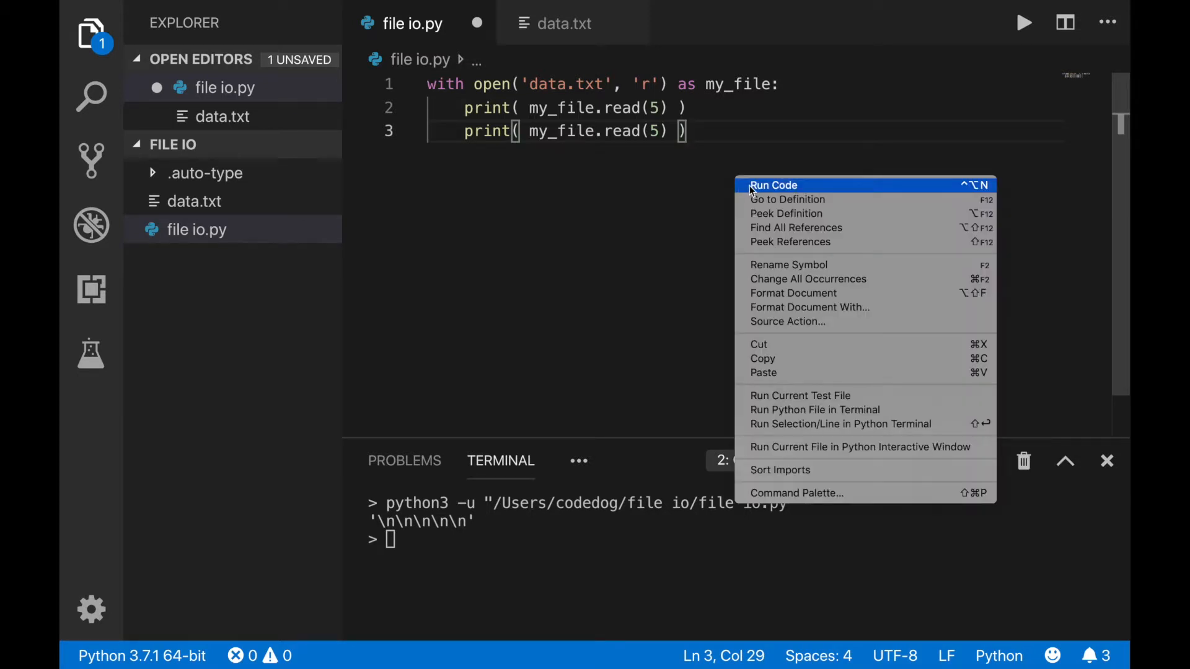
click(773, 184)
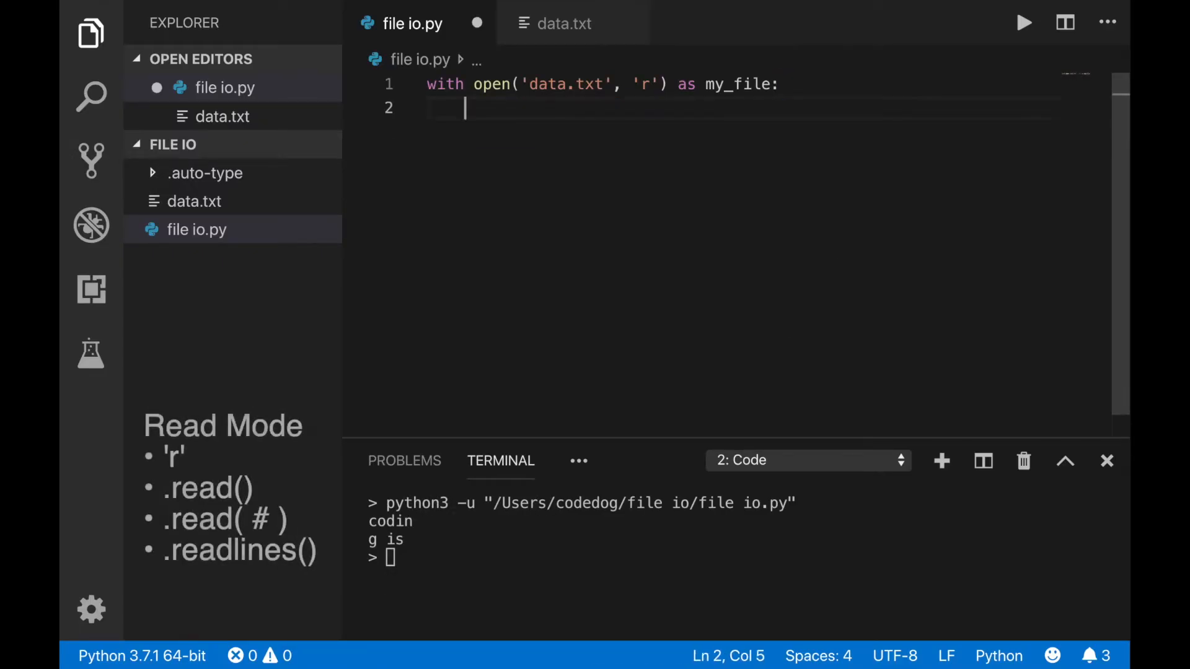
- Store my_file.readlines() in lines, print it, and run the script
text(lines = my_file.)
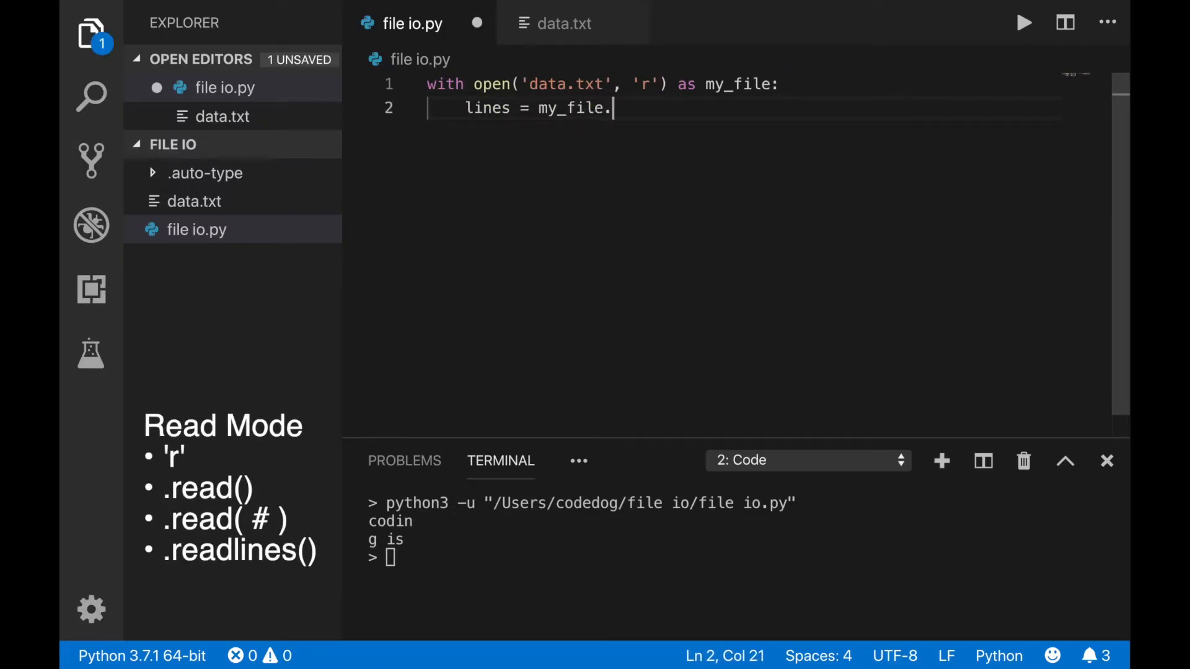
text(readlines())
text(print( lines ))
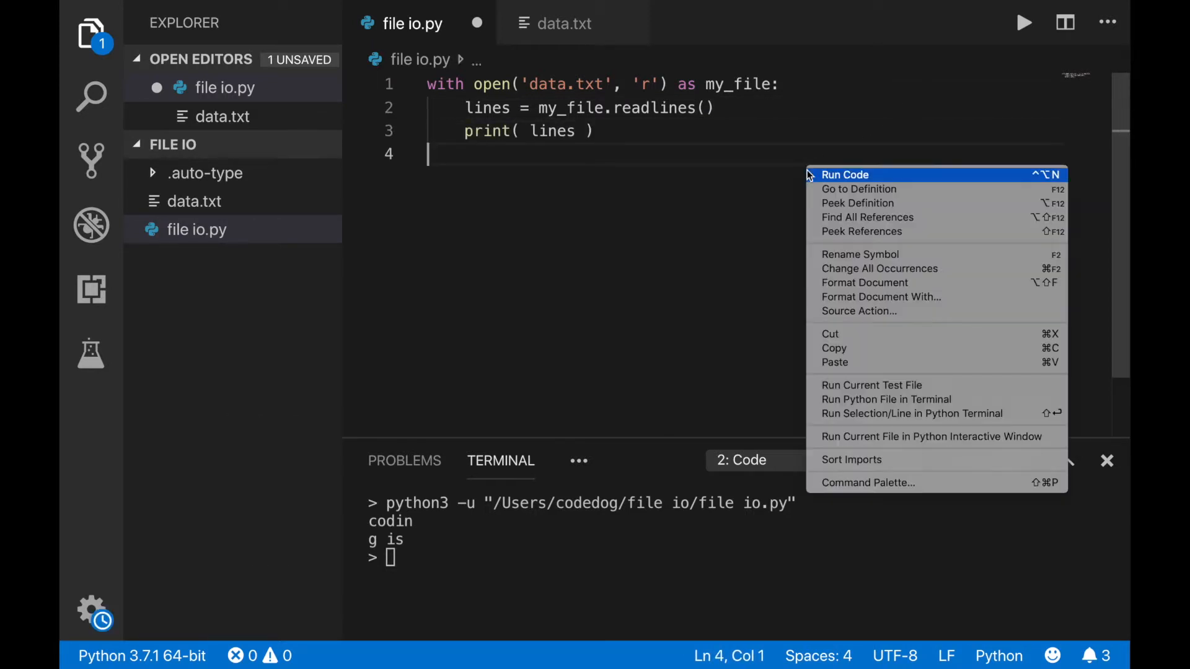
click(844, 175)
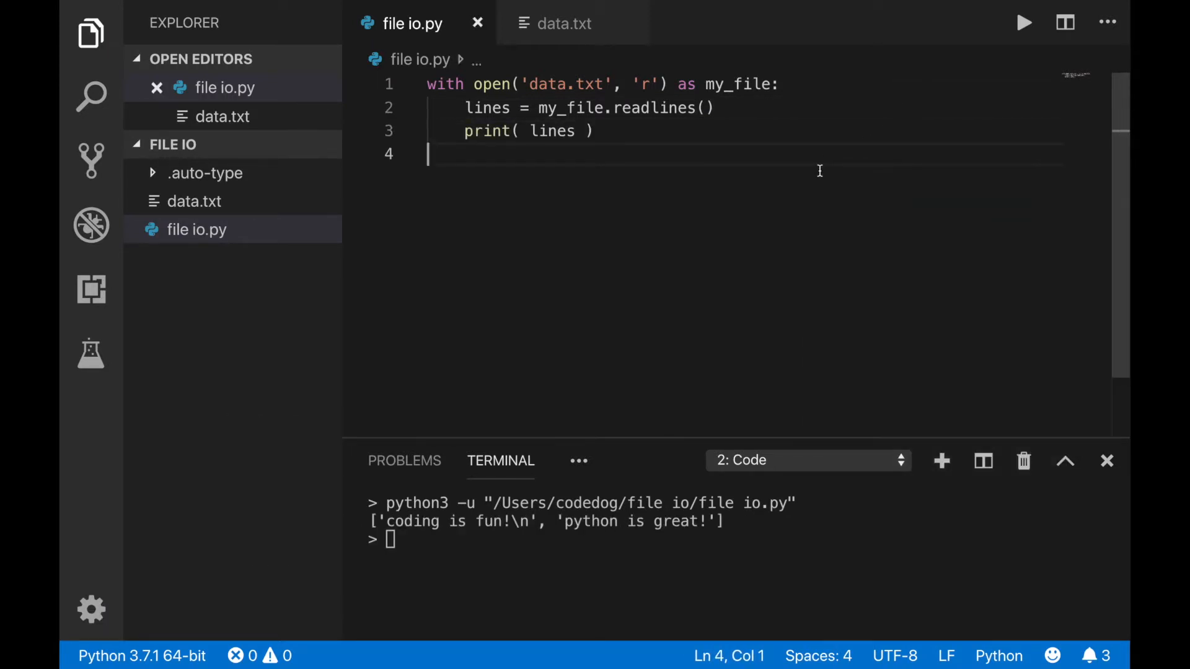
mouse_move(875, 166)
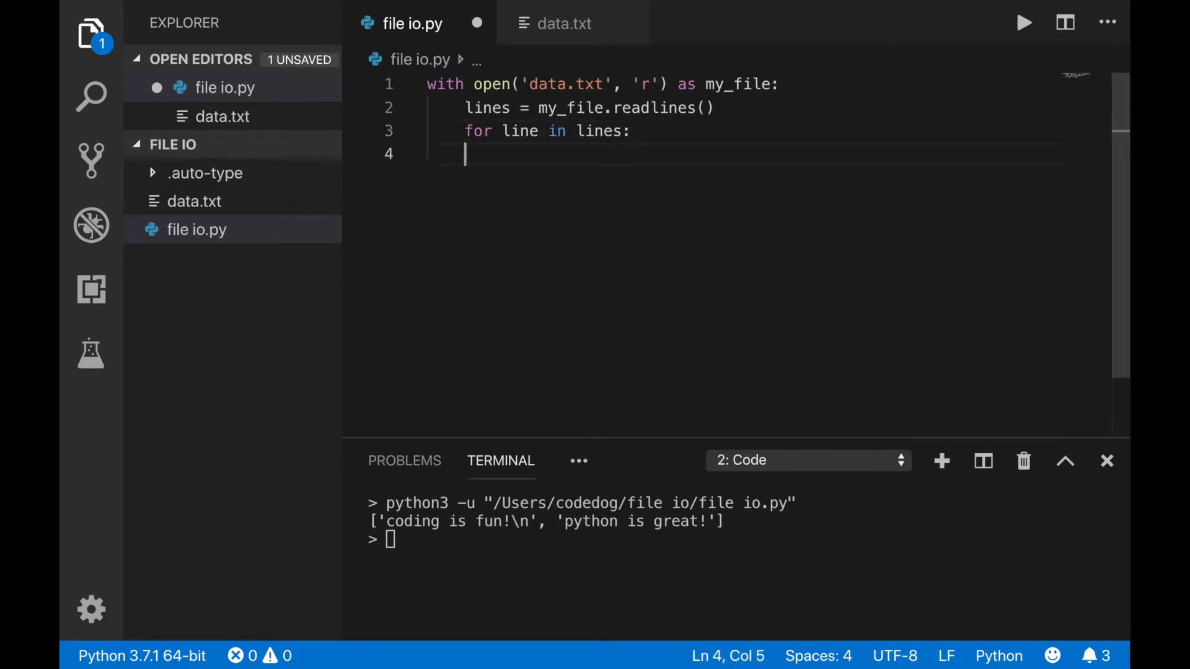
- Print each line with capitalize(), check it with repr, then run with strip().capitalize()
text(print(line.capit)
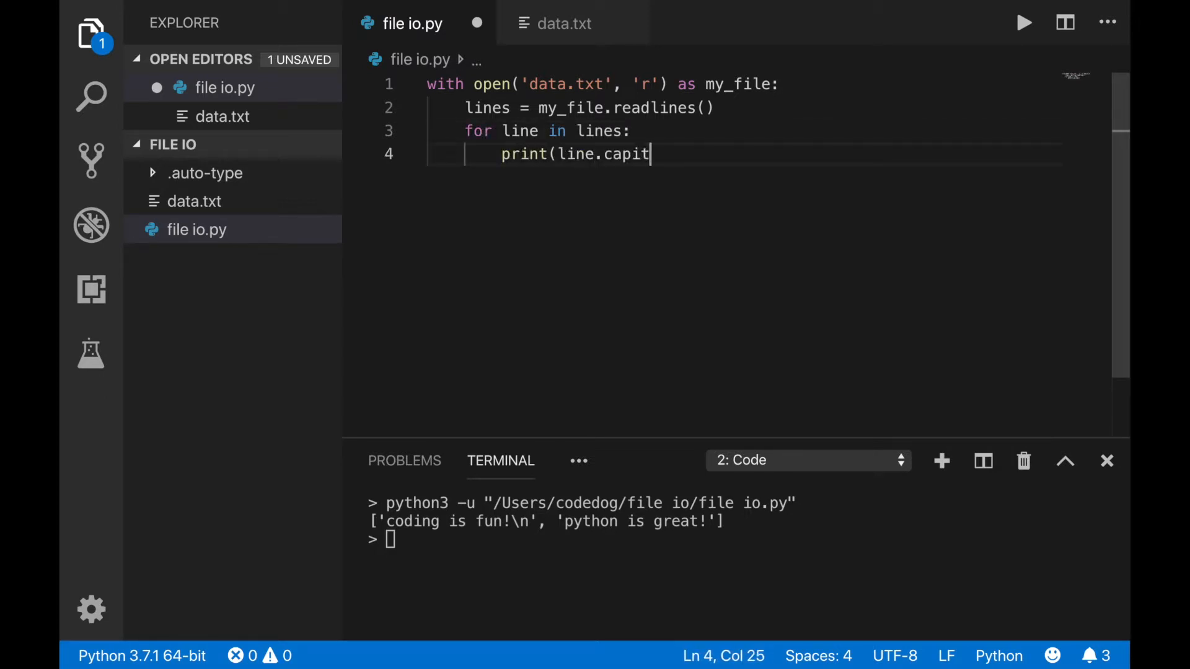
text(alize()))
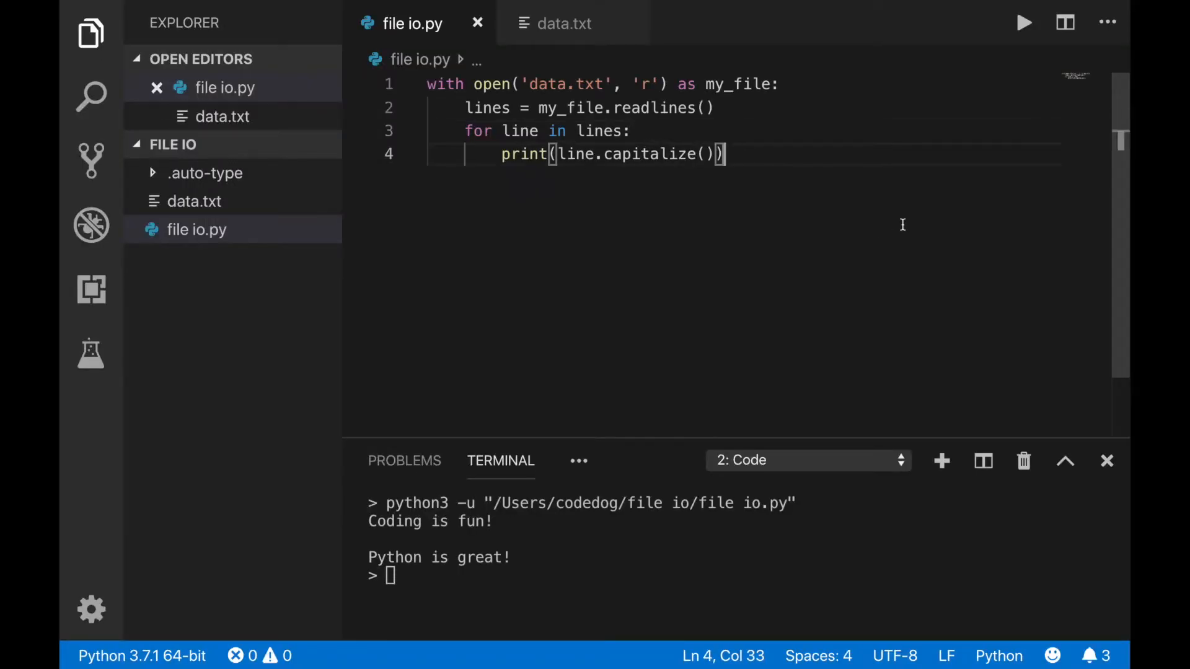
text(repr()
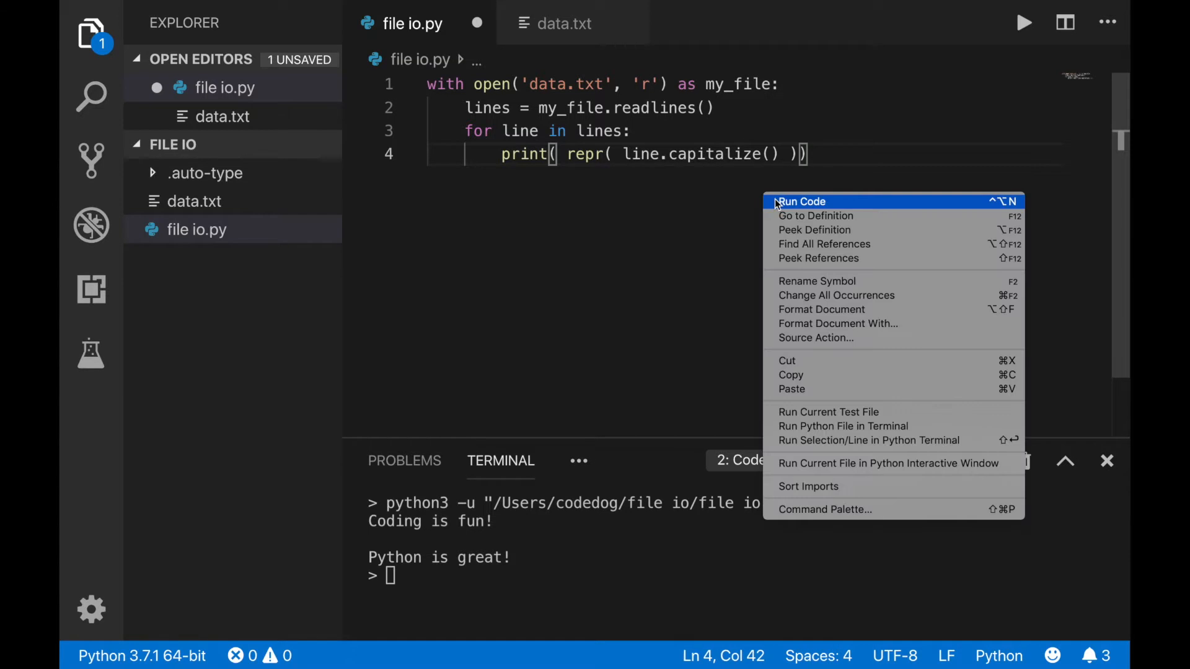
click(802, 200)
text(.strip()
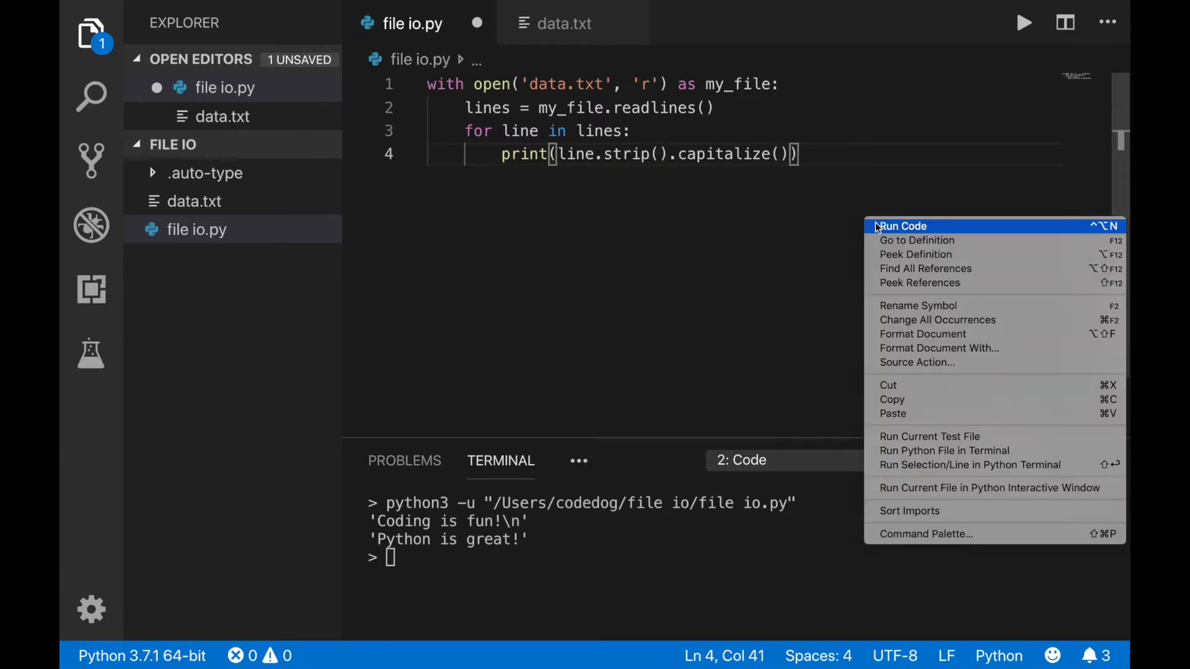
click(902, 226)
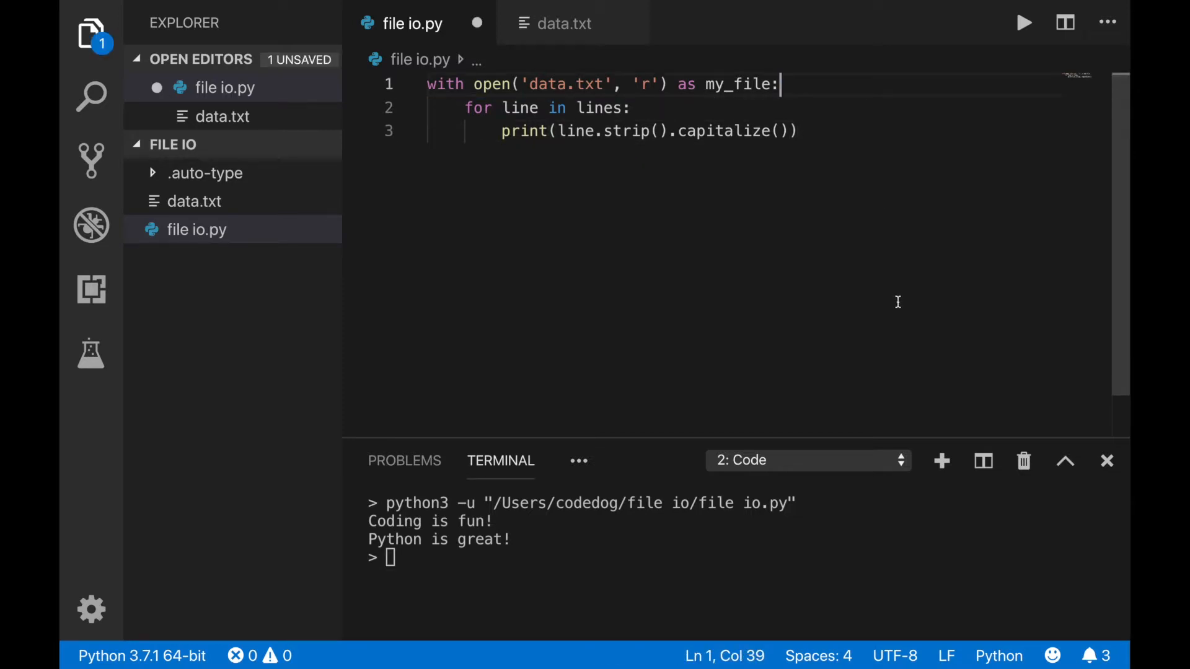
- Make the for loop iterate over my_file directly and run the script
text(my_file)
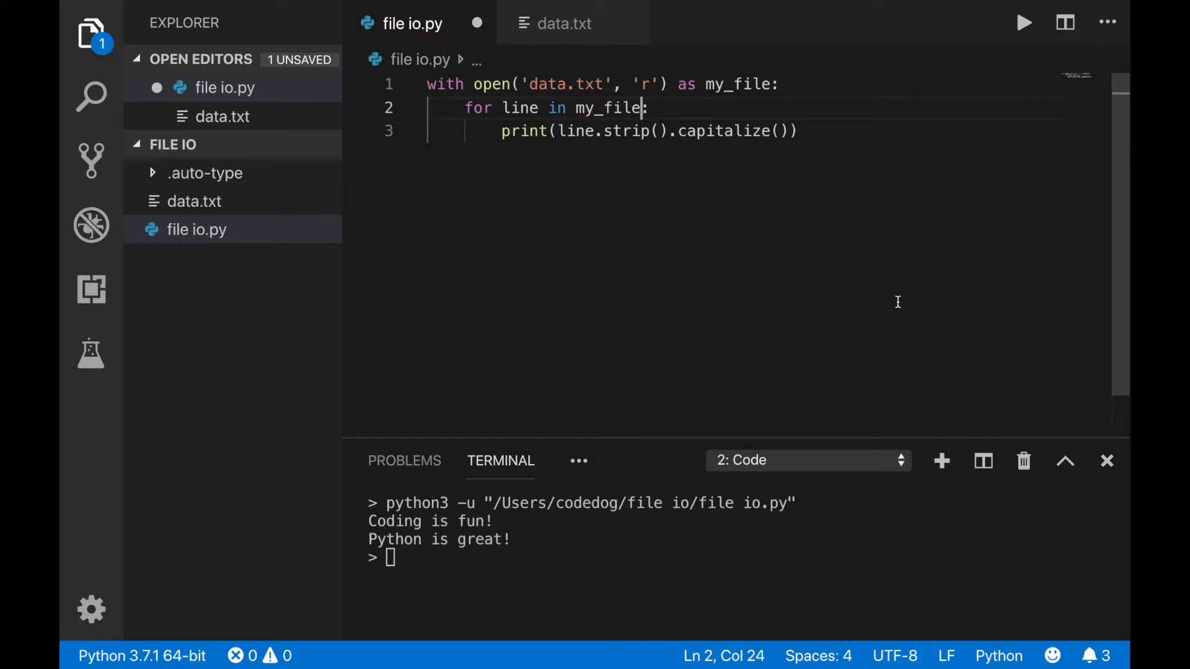
mouse_move(832, 266)
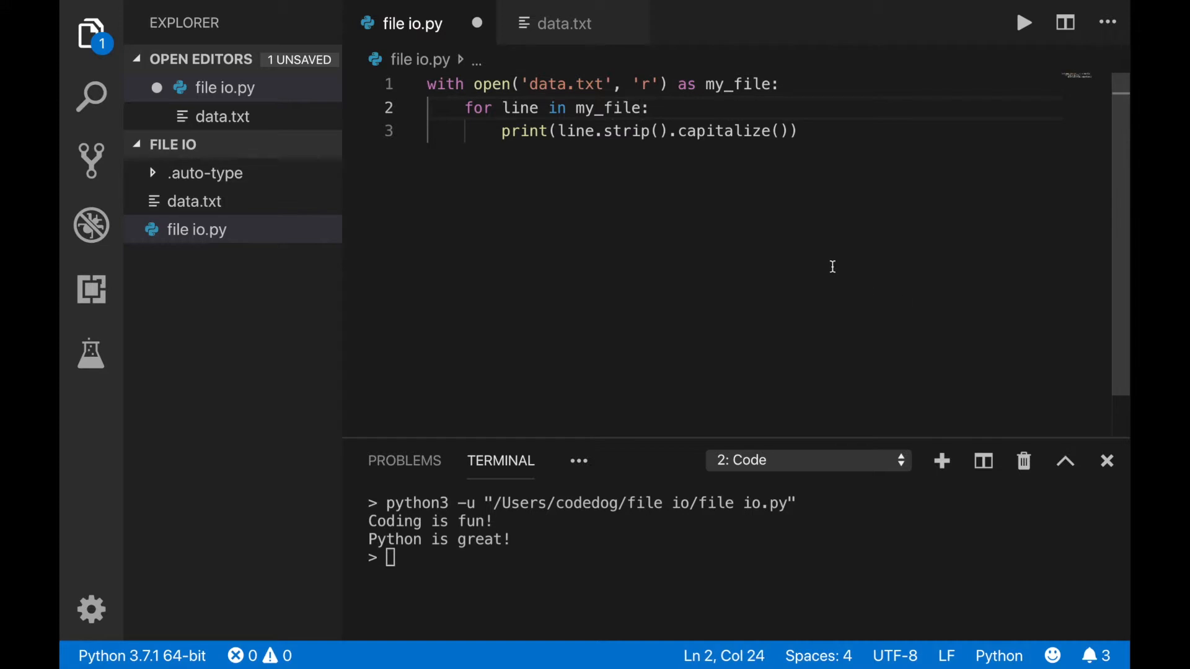
right_click(794, 131)
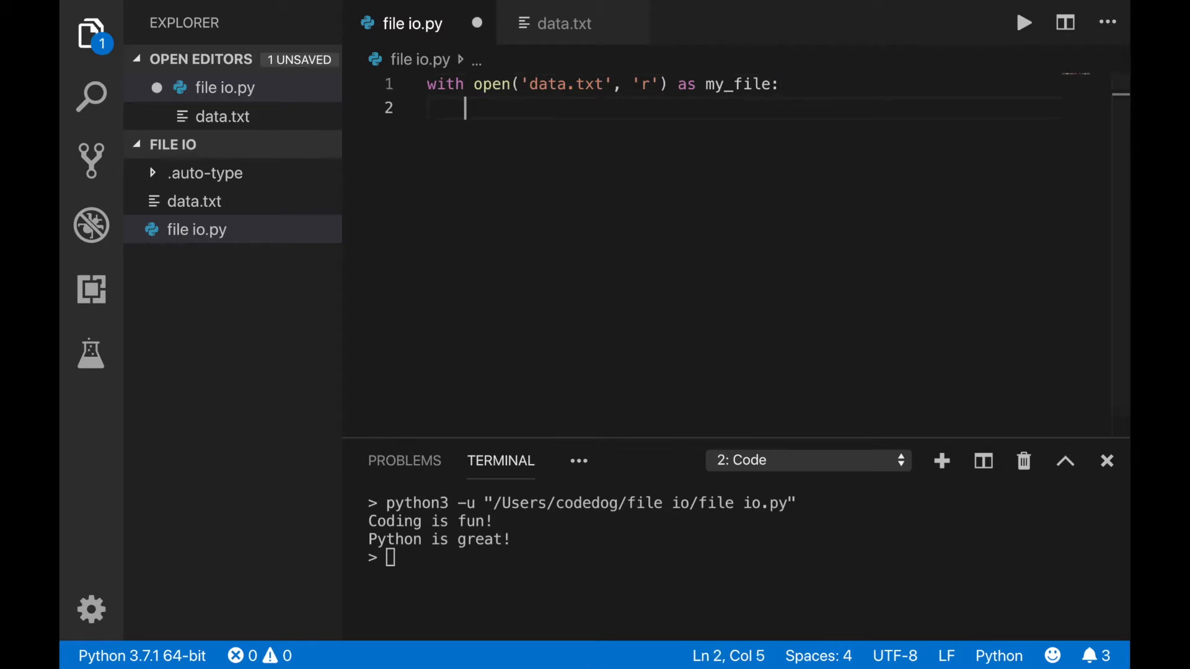
- Store line_1 and line_2 via readline().strip(), print line_2 then line_1, and run
text(line_2 = my_)
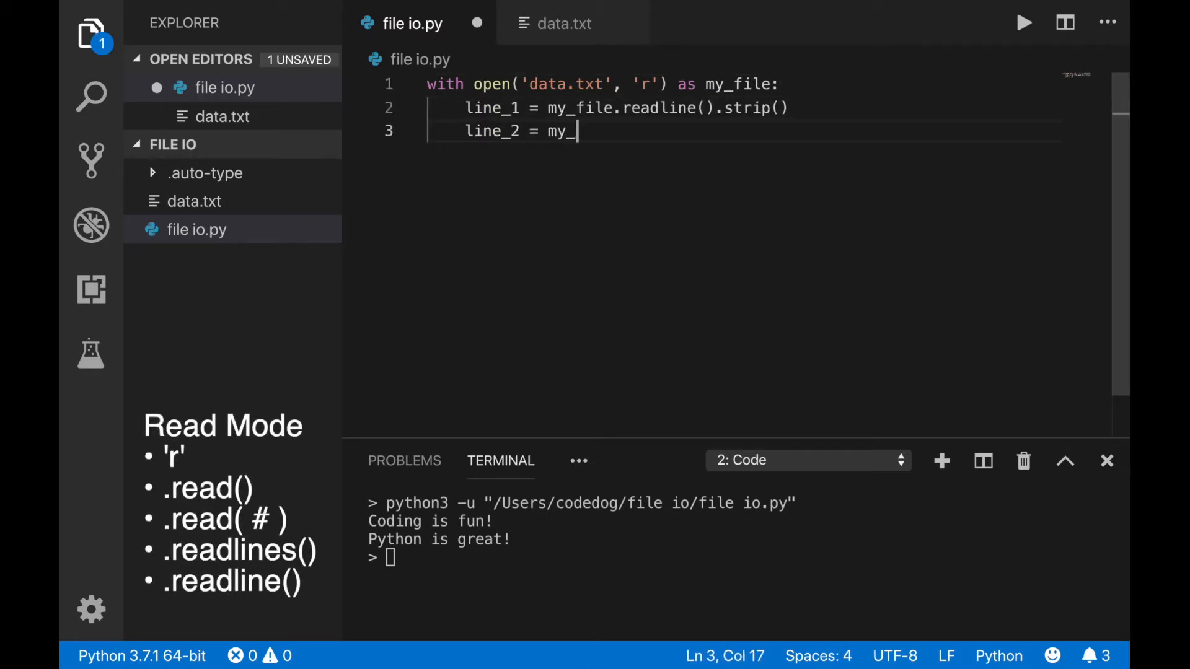
text(file.readline().strip())
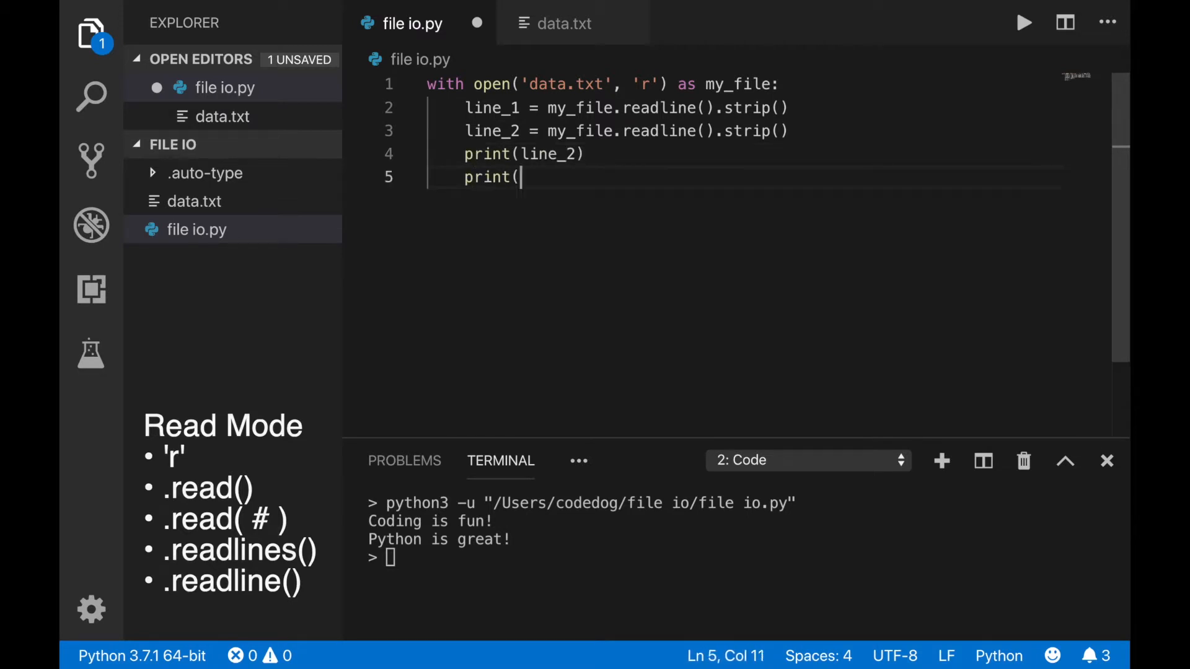
text(line_1))
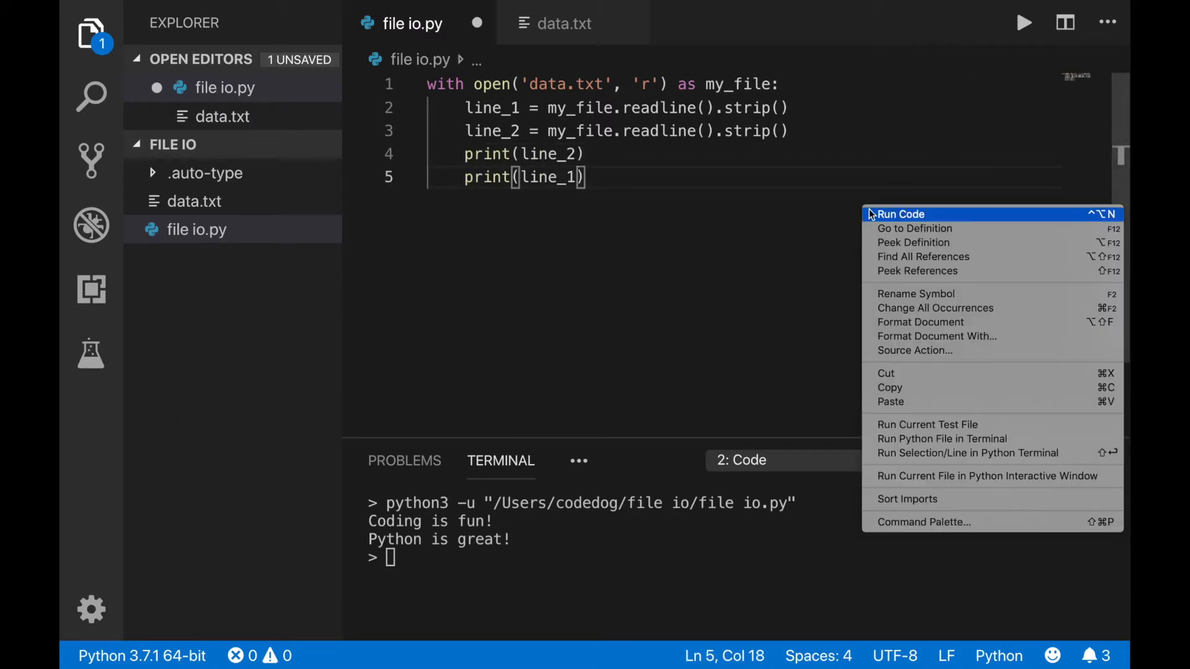
click(899, 214)
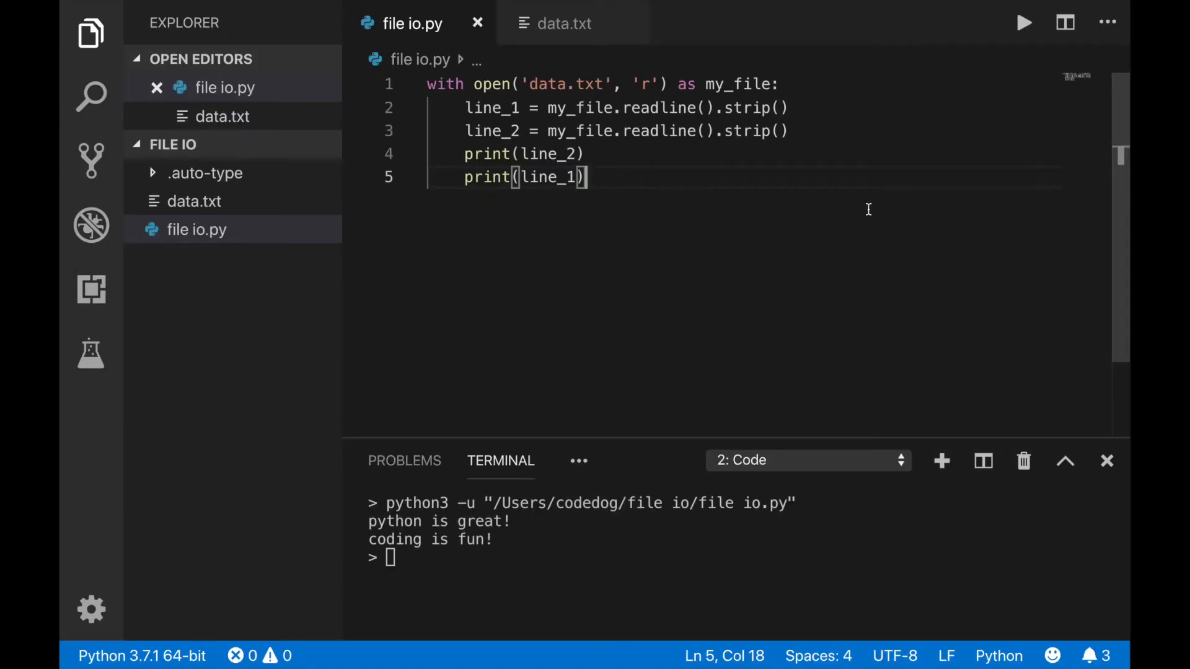
mouse_move(797, 308)
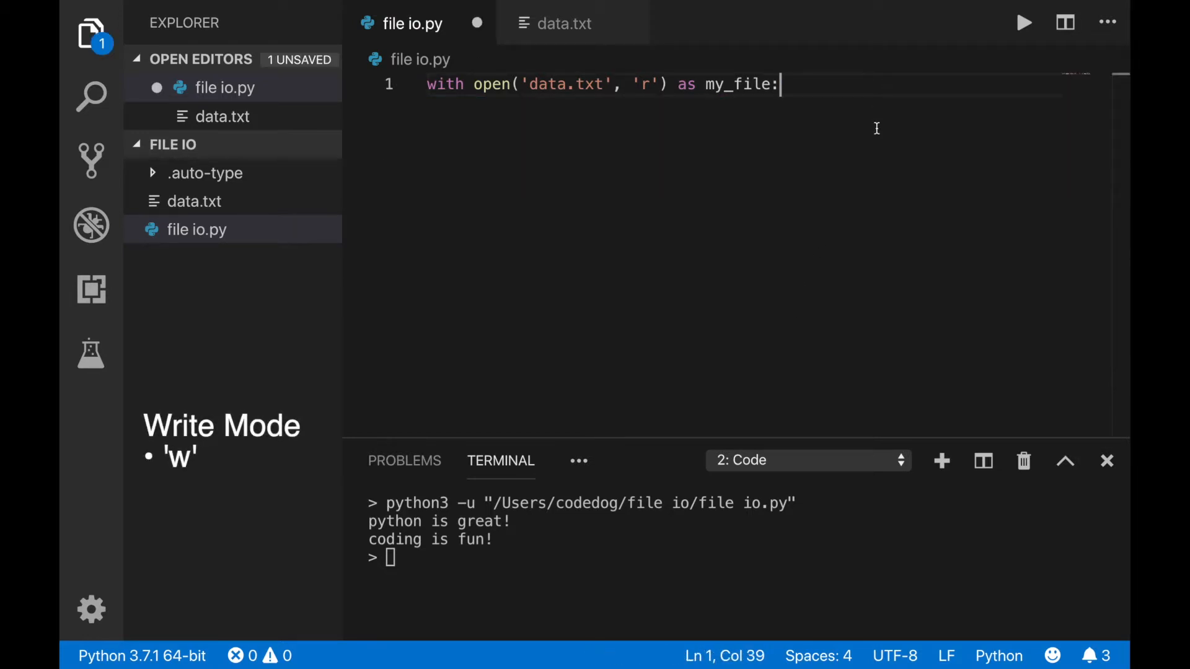
- Switch the open mode to 'w' and write 'hello there!' and 'cool beans!' lines
text(w)
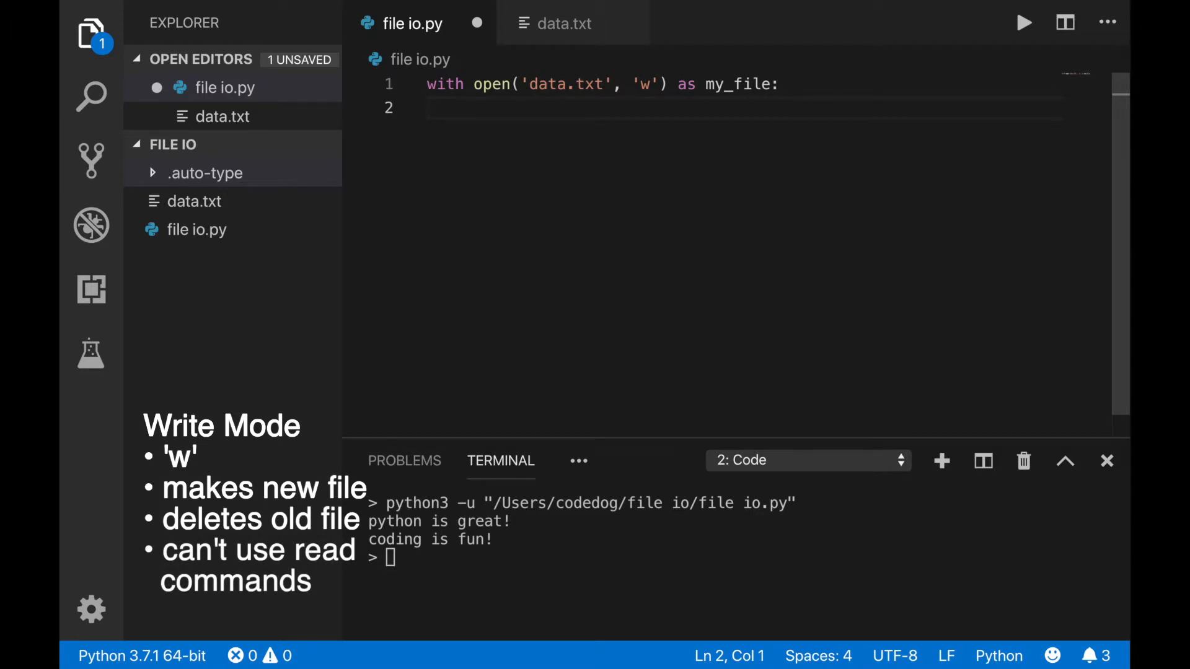
click(429, 108)
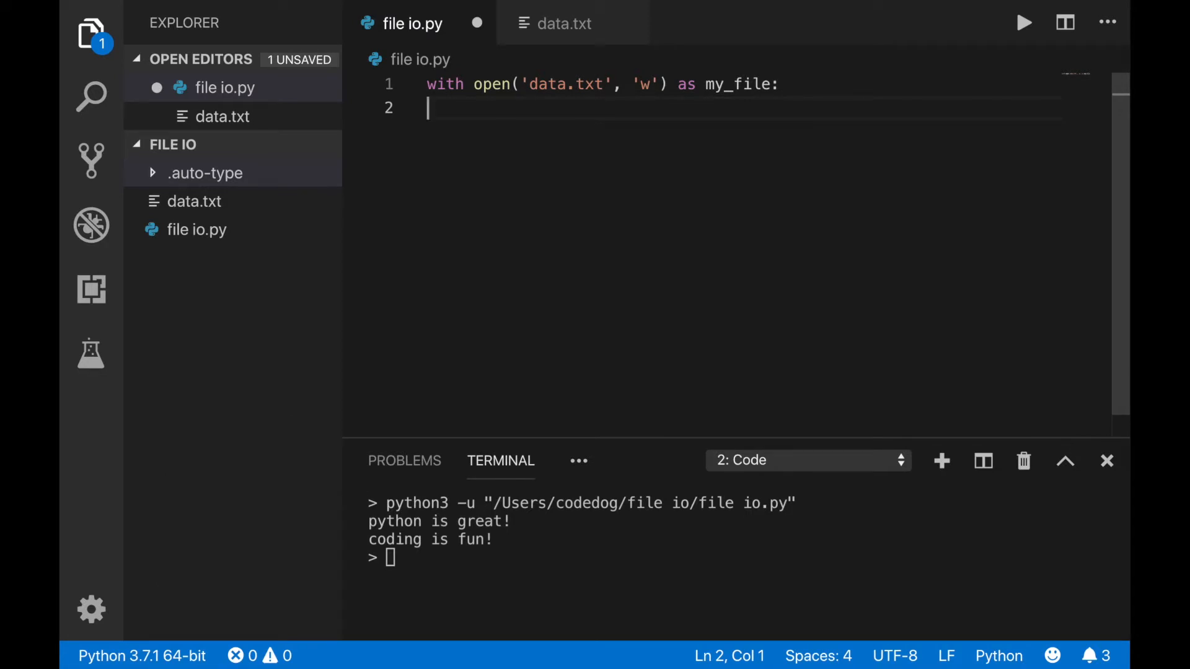
text(my_file.write('hello there!\n')
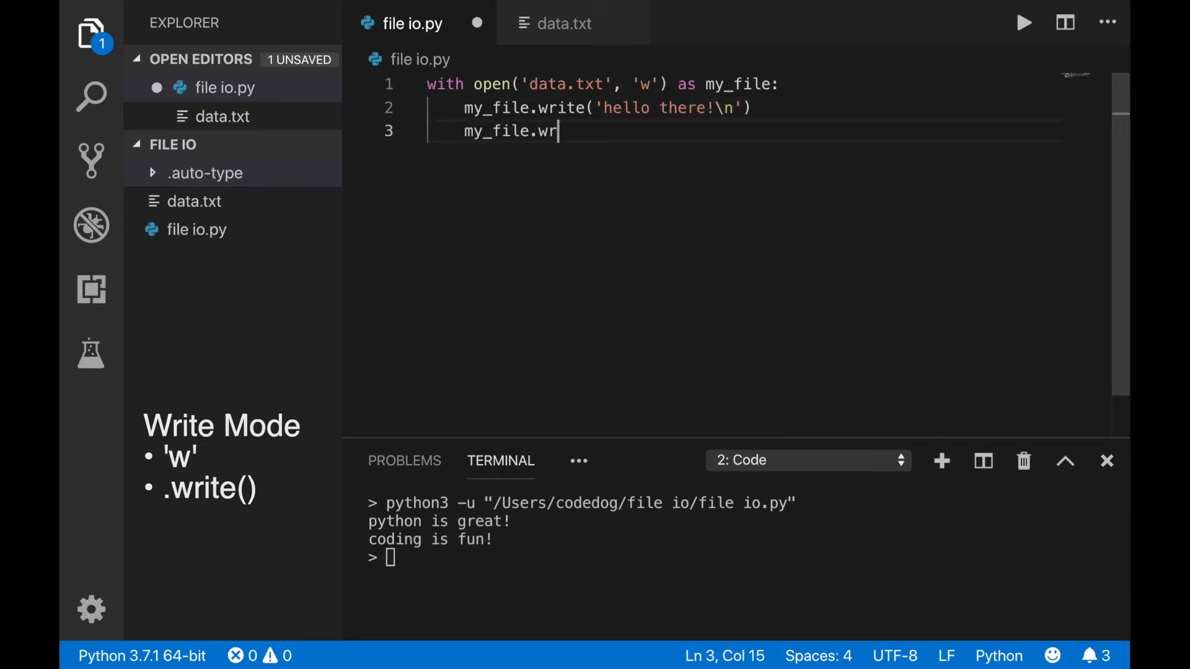
text(ite('cool beans)
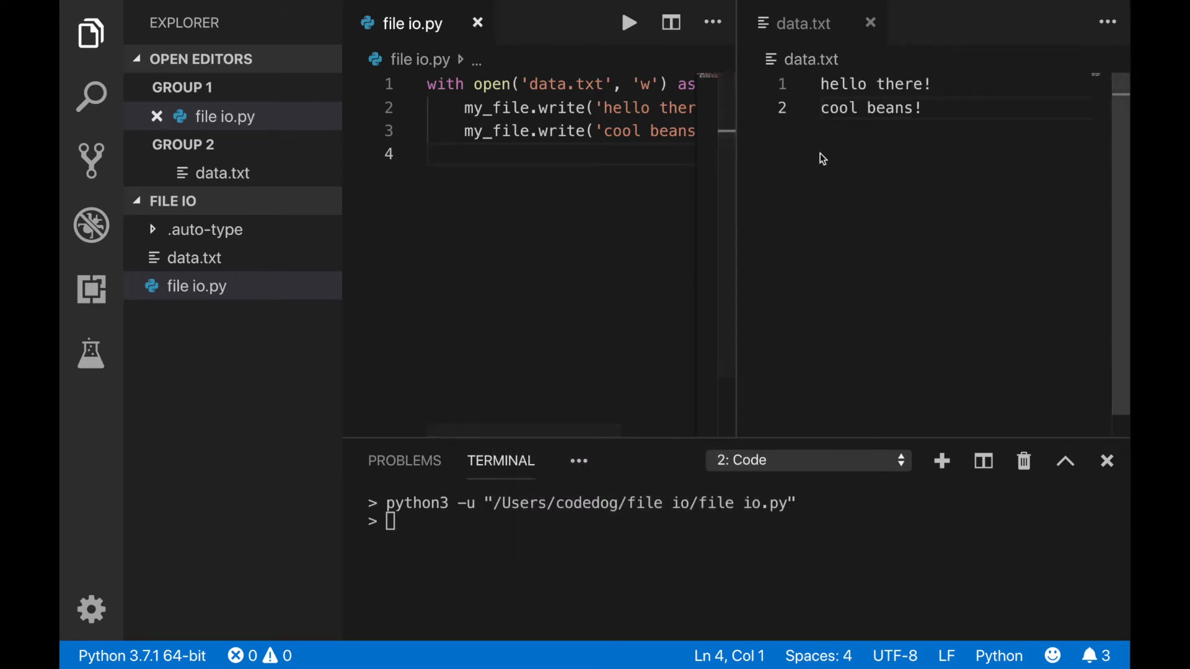
mouse_move(506, 296)
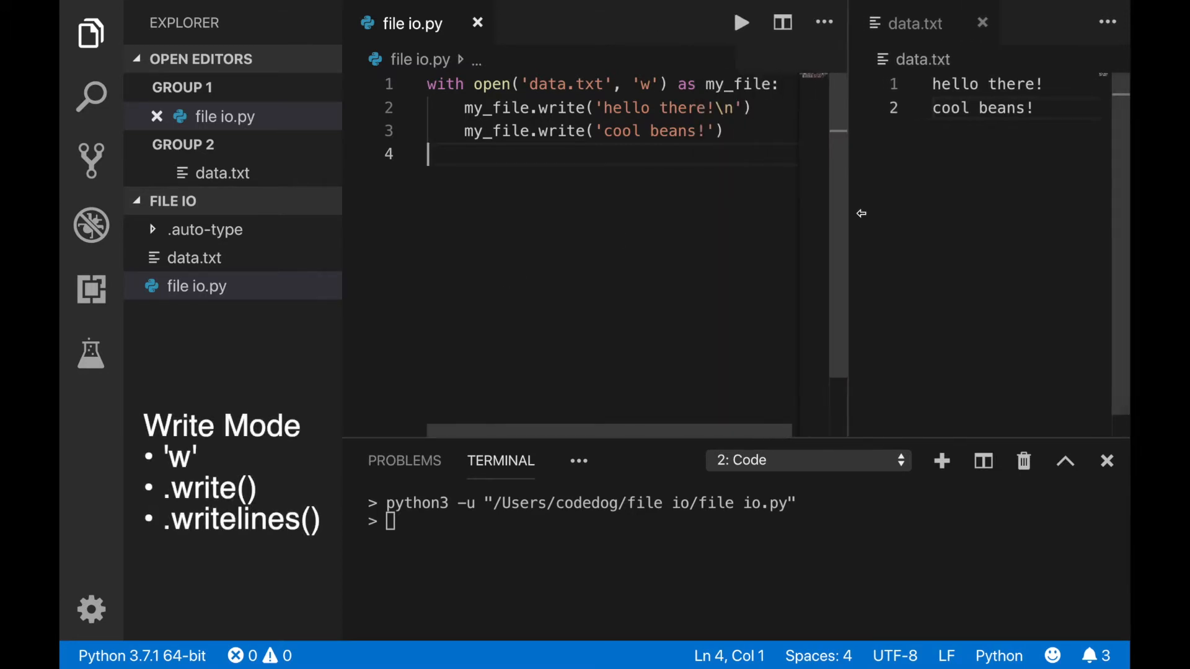
mouse_move(625, 212)
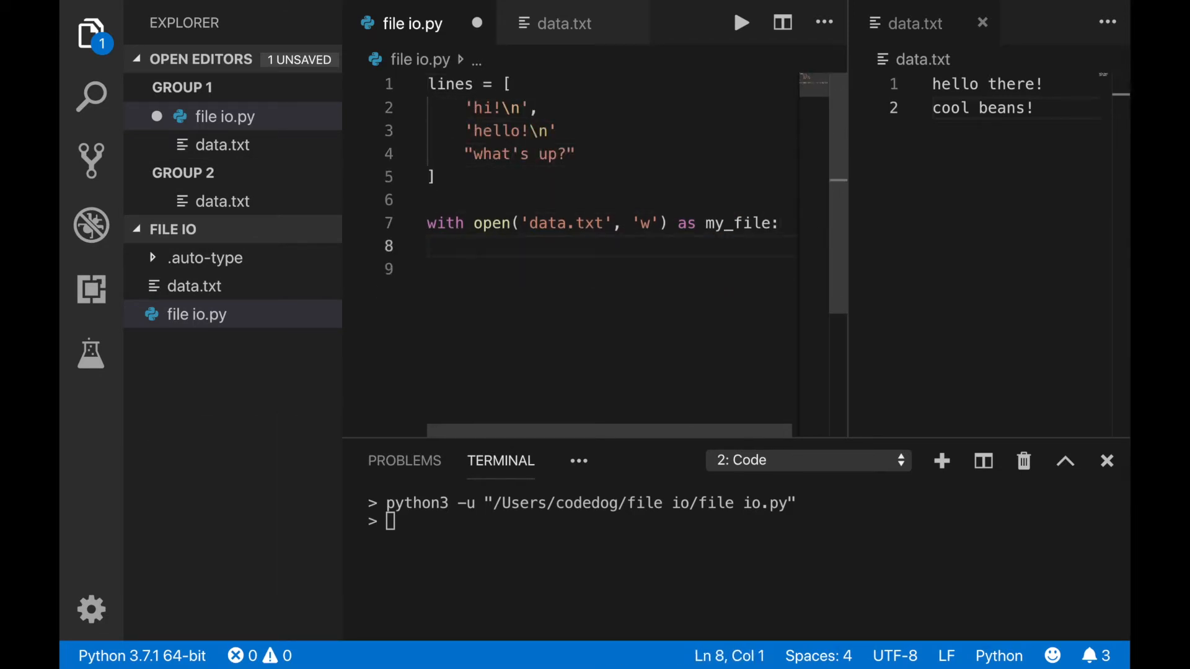
- Call my_file.writelines(lines) and run it so data.txt holds hi!, hello!, what's up?
text(my_file.writelines(lines))
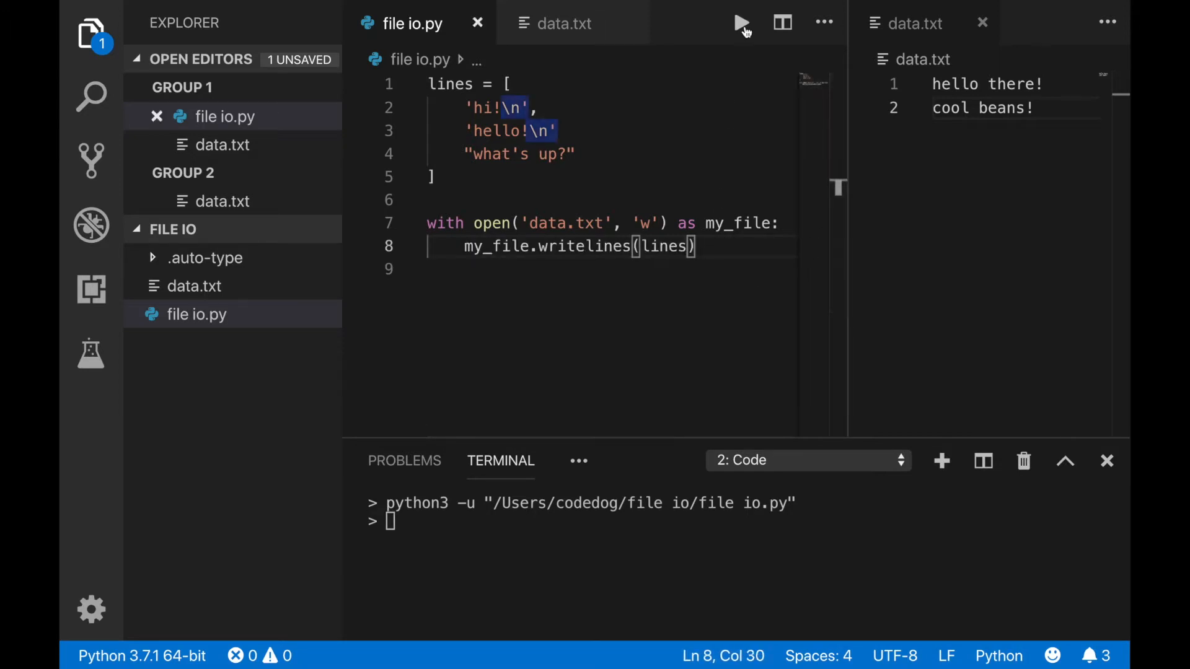
click(741, 23)
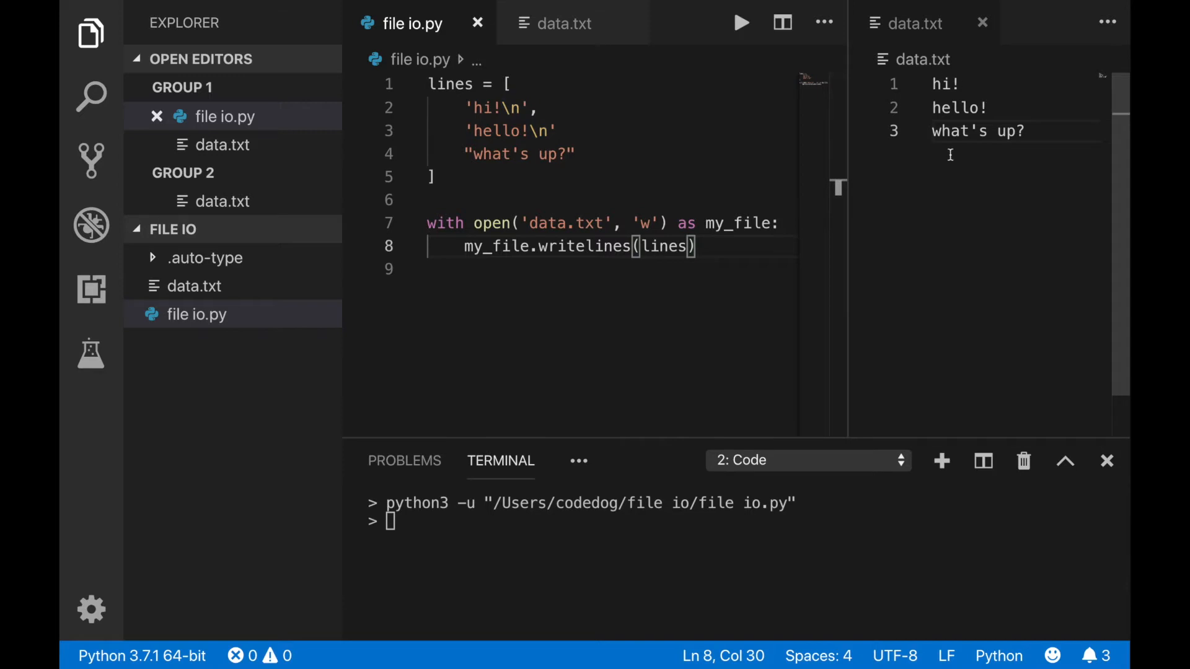
mouse_move(957, 181)
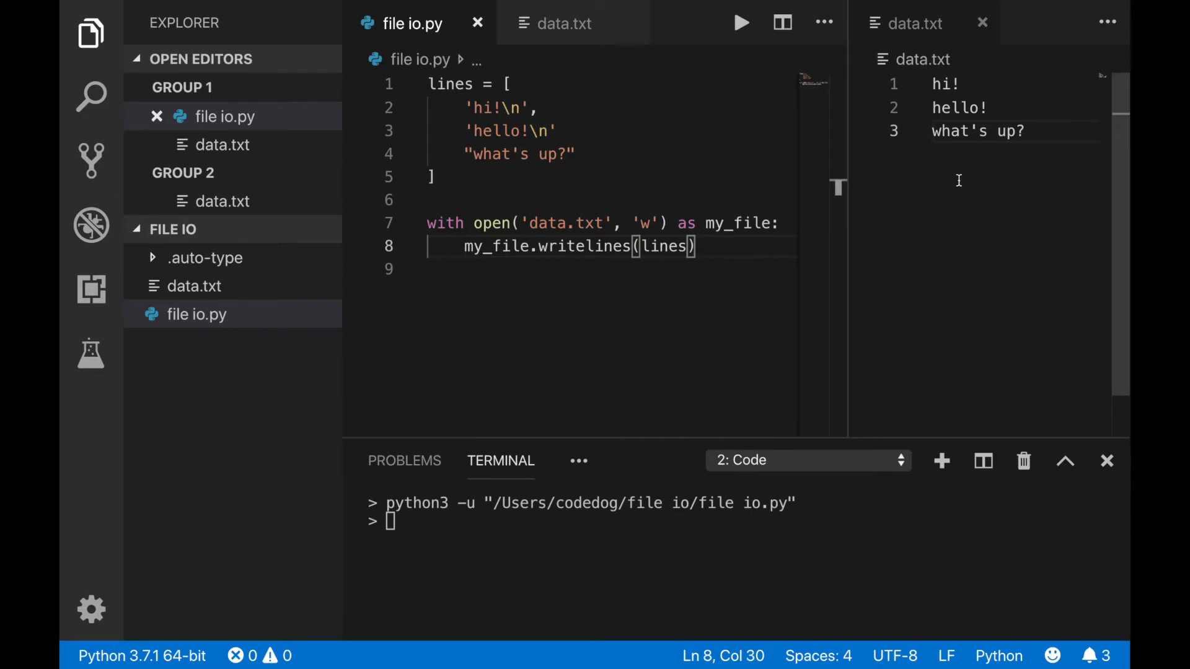
click(477, 176)
text(my)
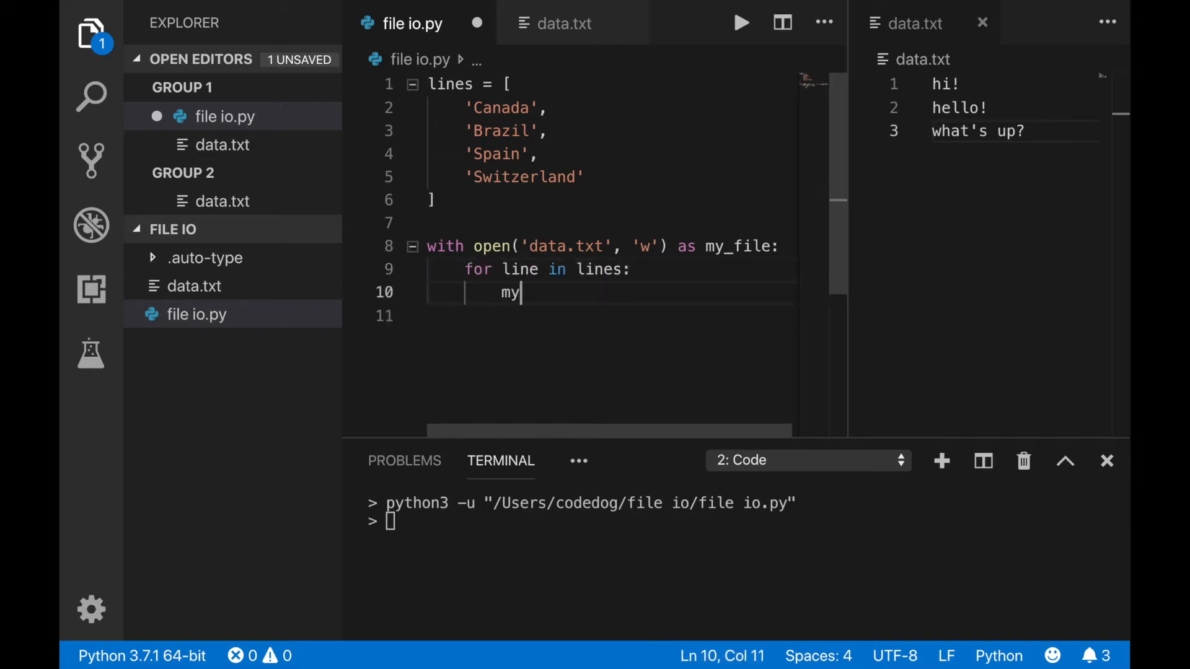
- Write each country with a newline, run, then change mode to 'a' and rerun to append
text(_file.write(line + '\n'))
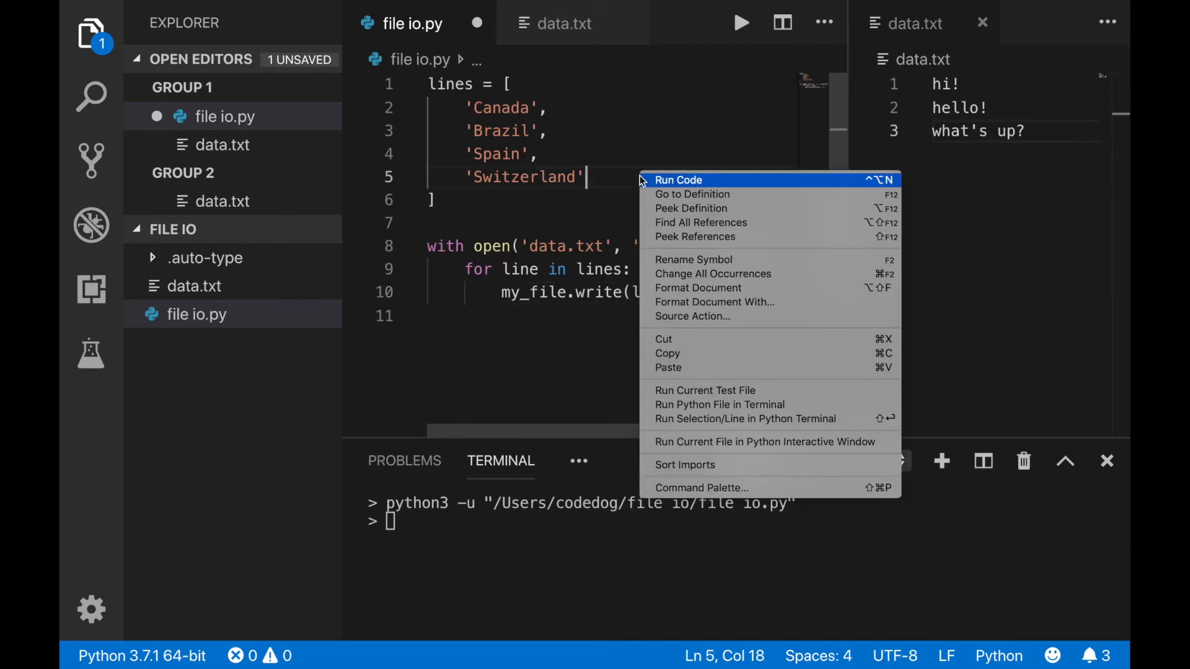
click(677, 179)
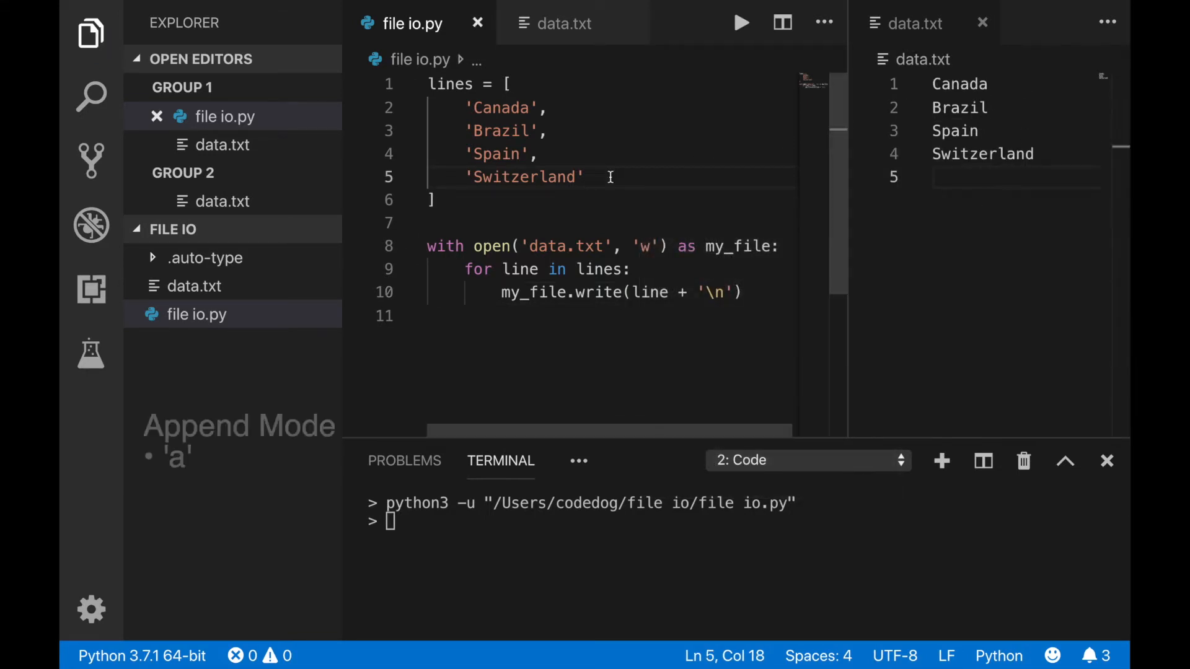
text(a)
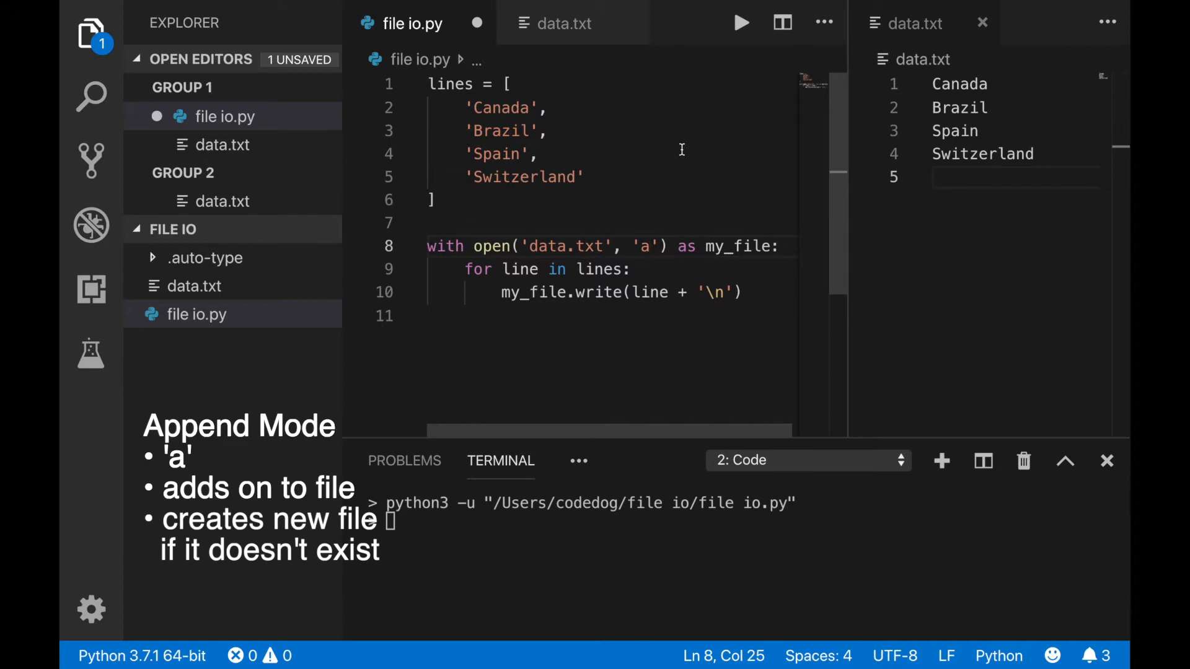
click(651, 247)
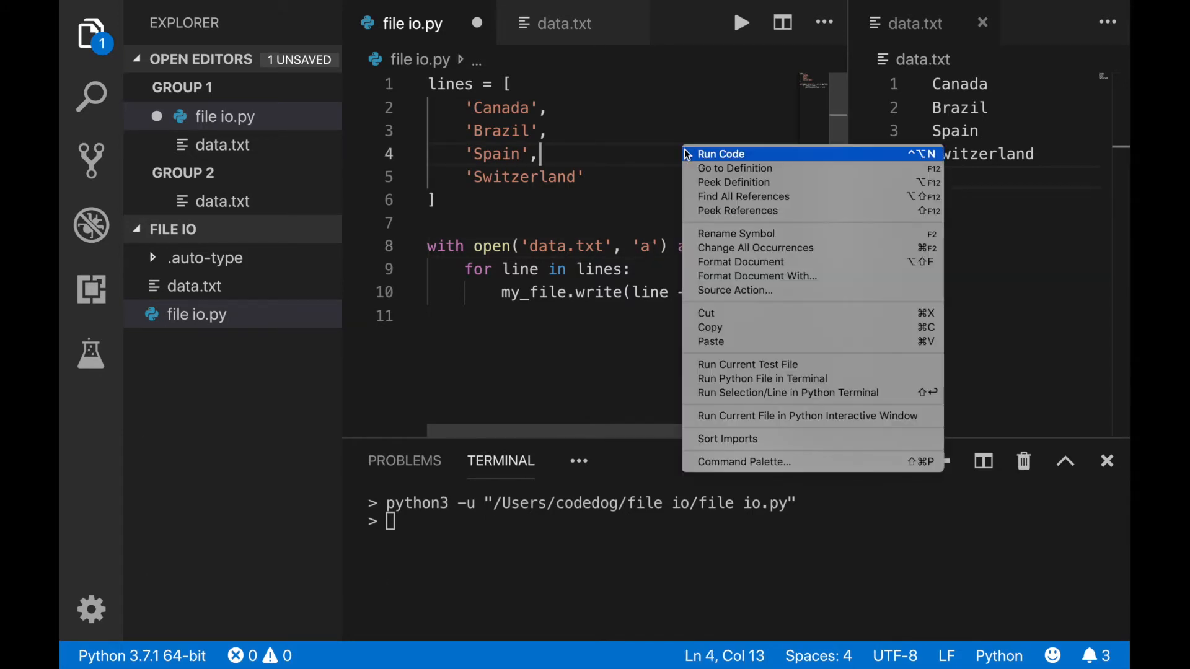
click(720, 154)
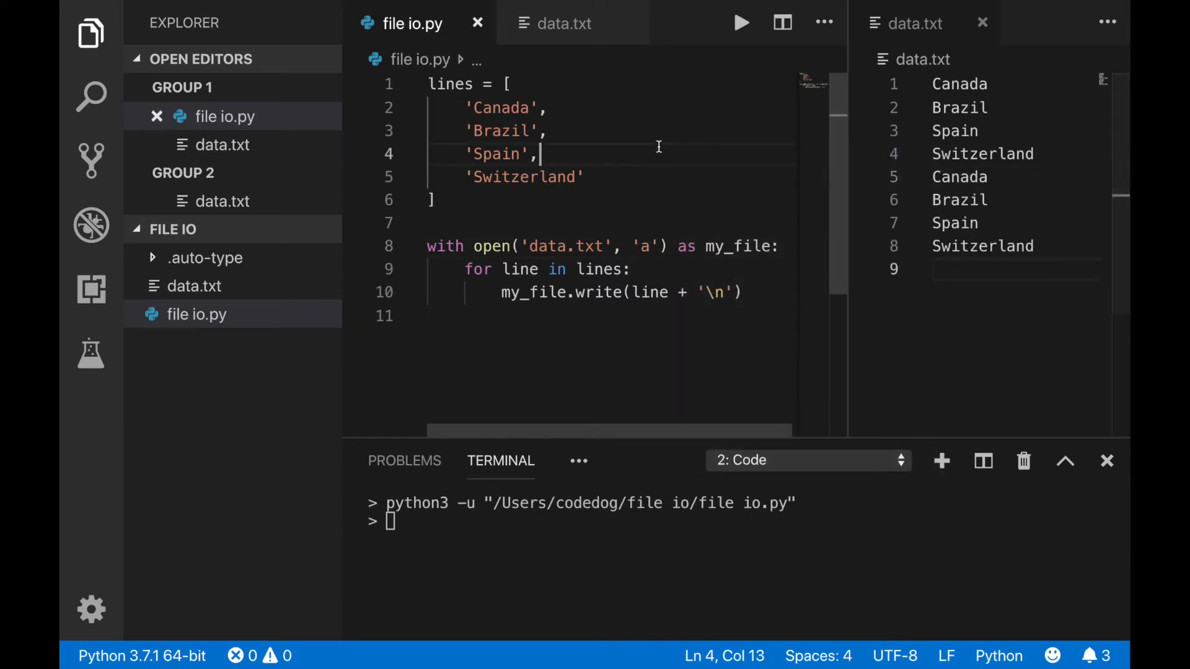
click(741, 23)
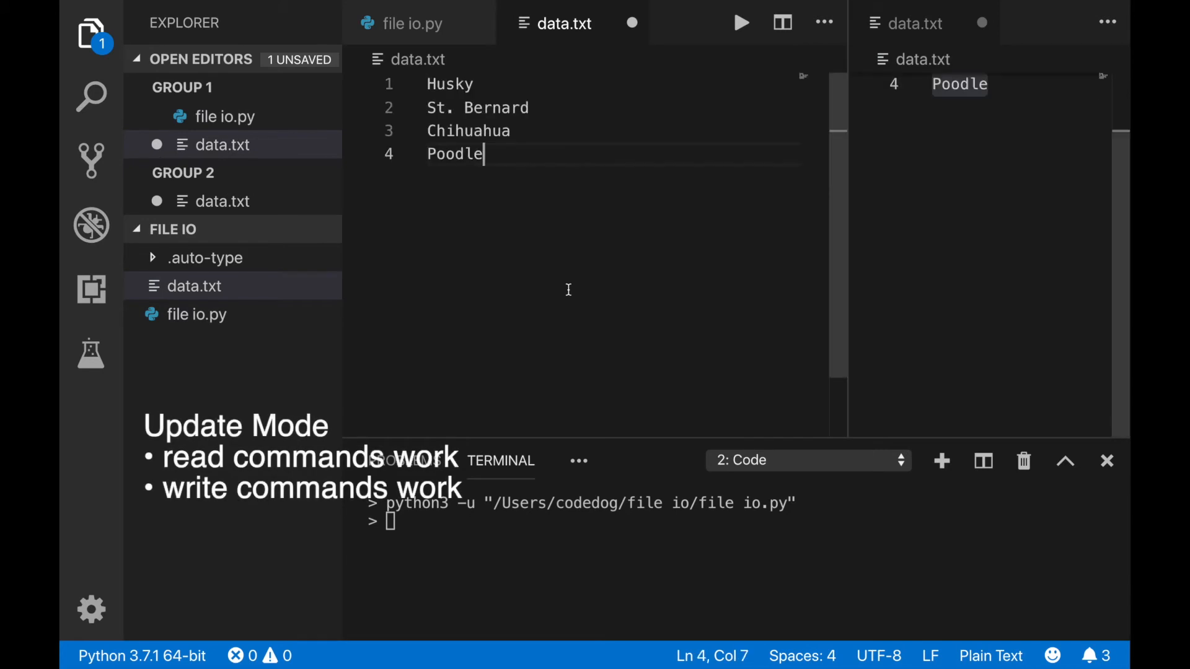
- Open data.txt in 'r+' mode, print x = my_file.readline(), and write '\nnice dog!'
click(412, 23)
text(with open('data.txt', 'a') as my_file:)
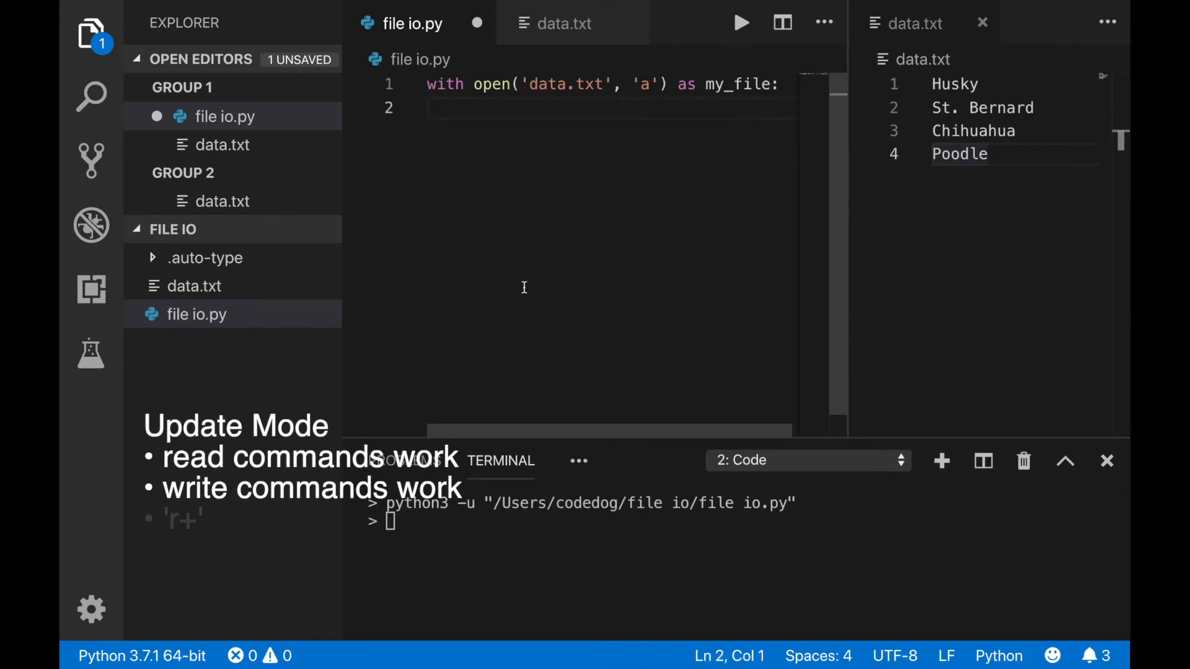
text(r+)
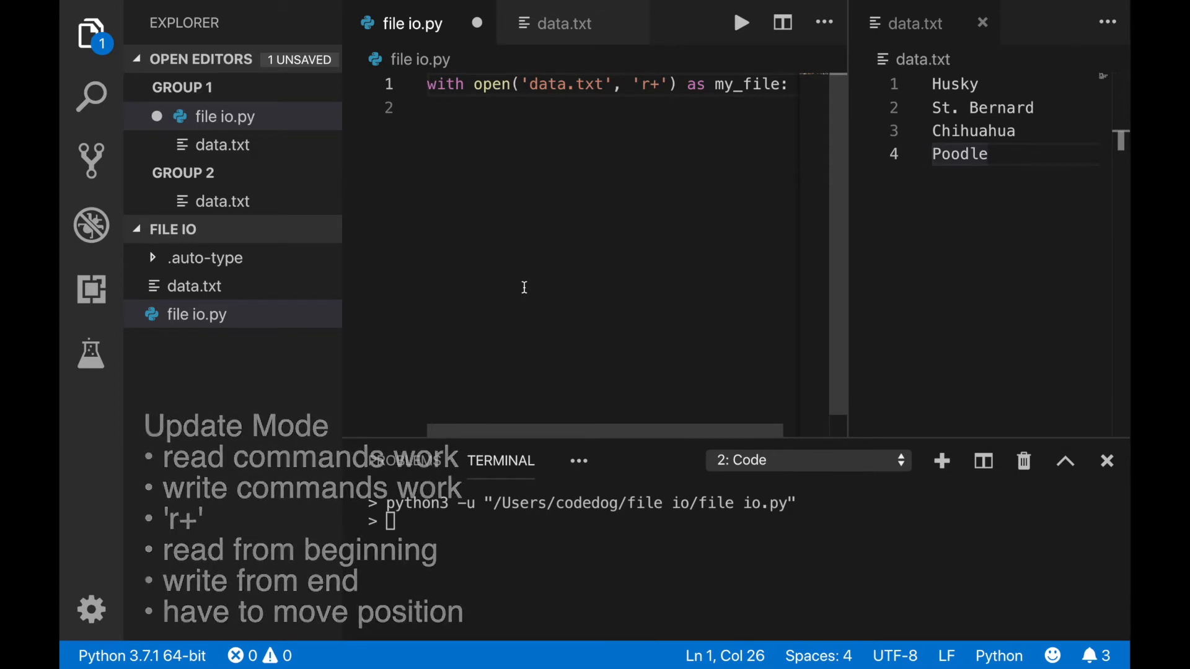
text(x = my_file.)
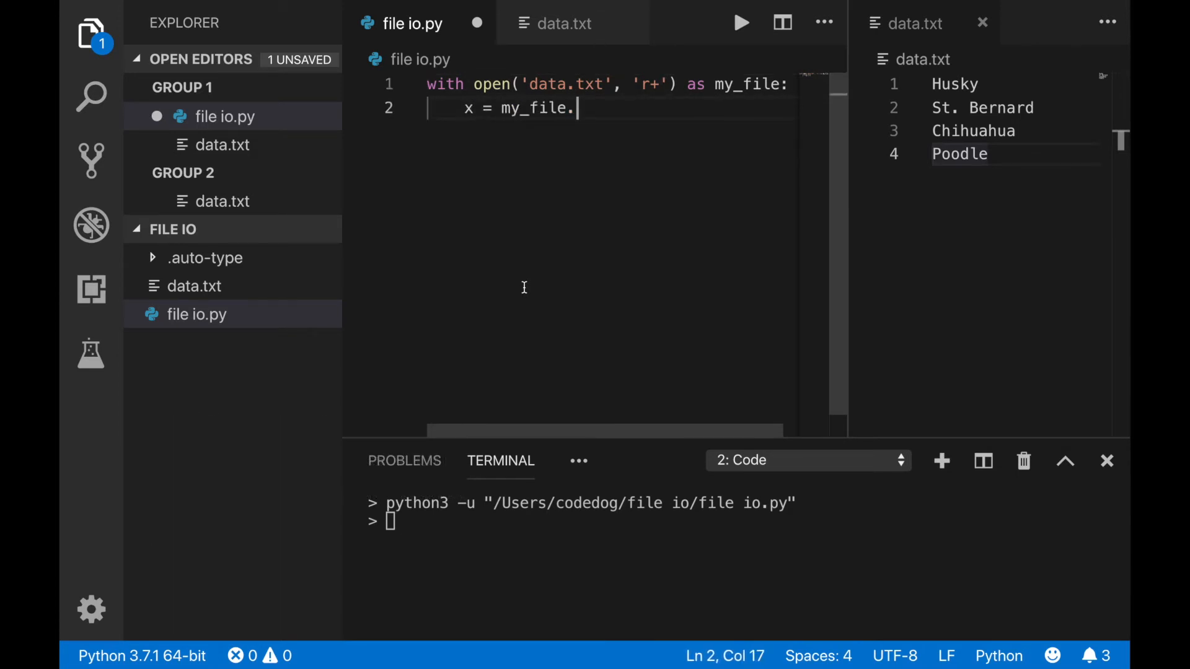
text(readline())
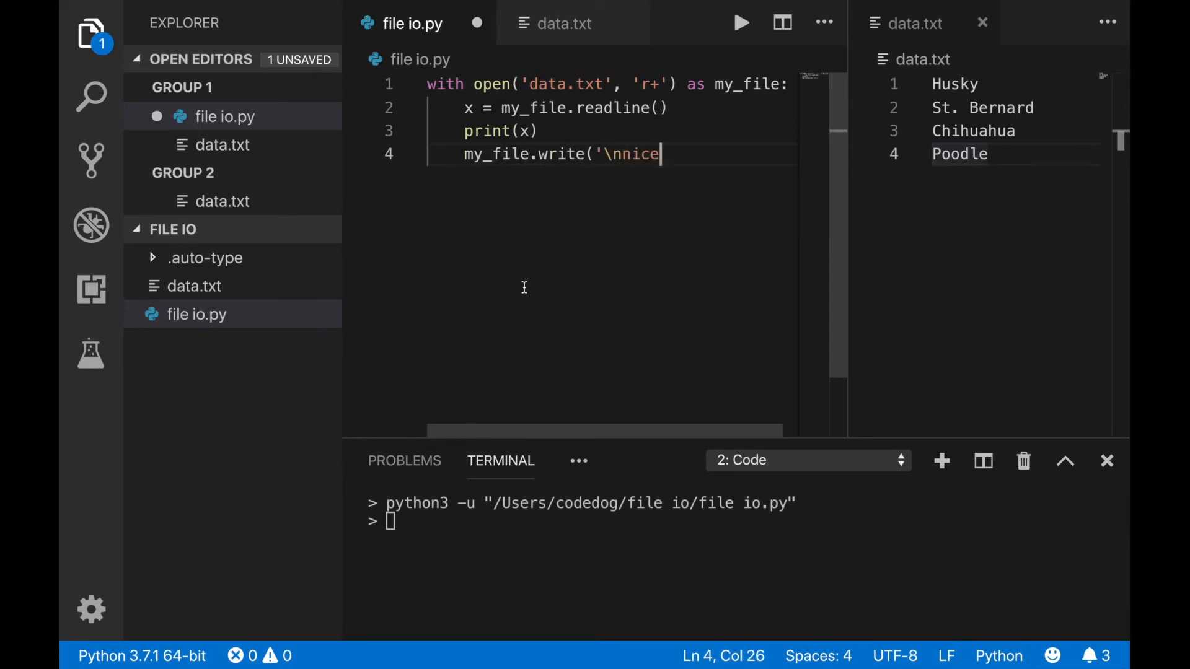
text(dog!'))
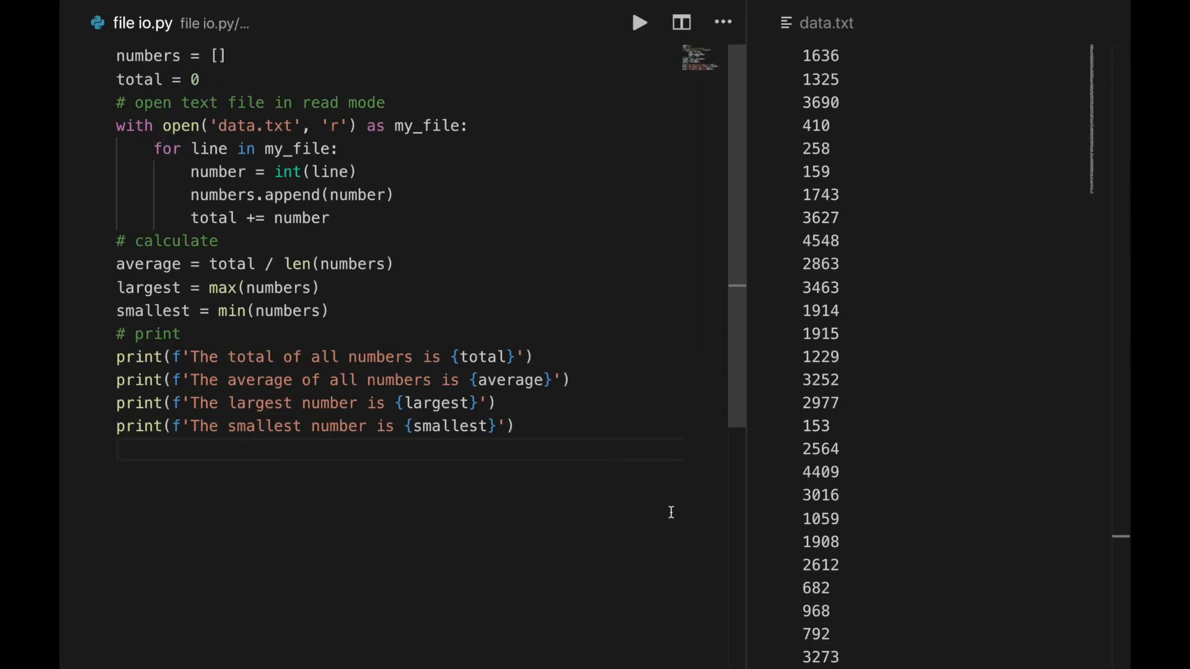
mouse_move(609, 524)
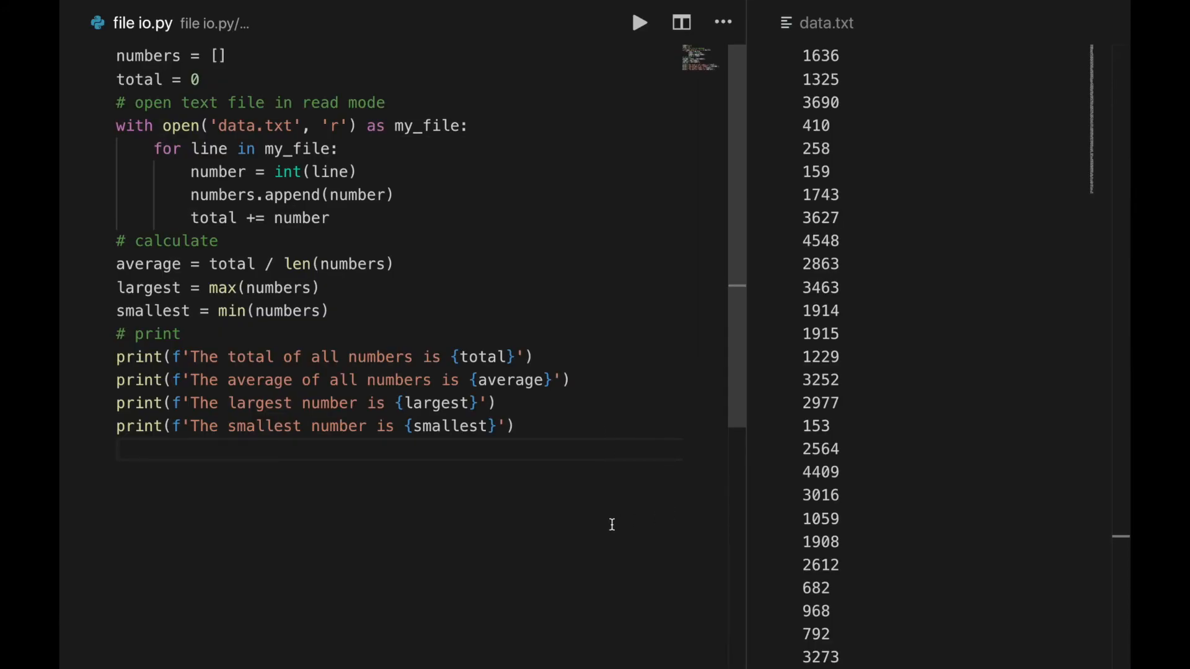
- Insert a blank line after the min() calculation, above the four print statements
scroll(down, 3)
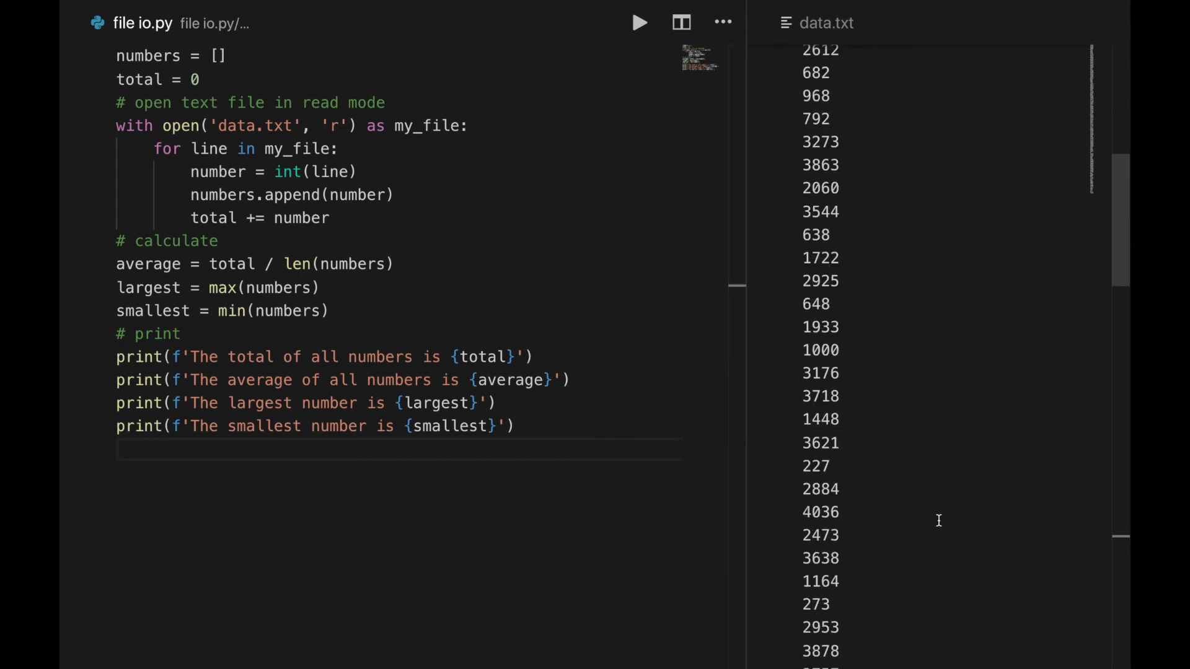
scroll(down, 3)
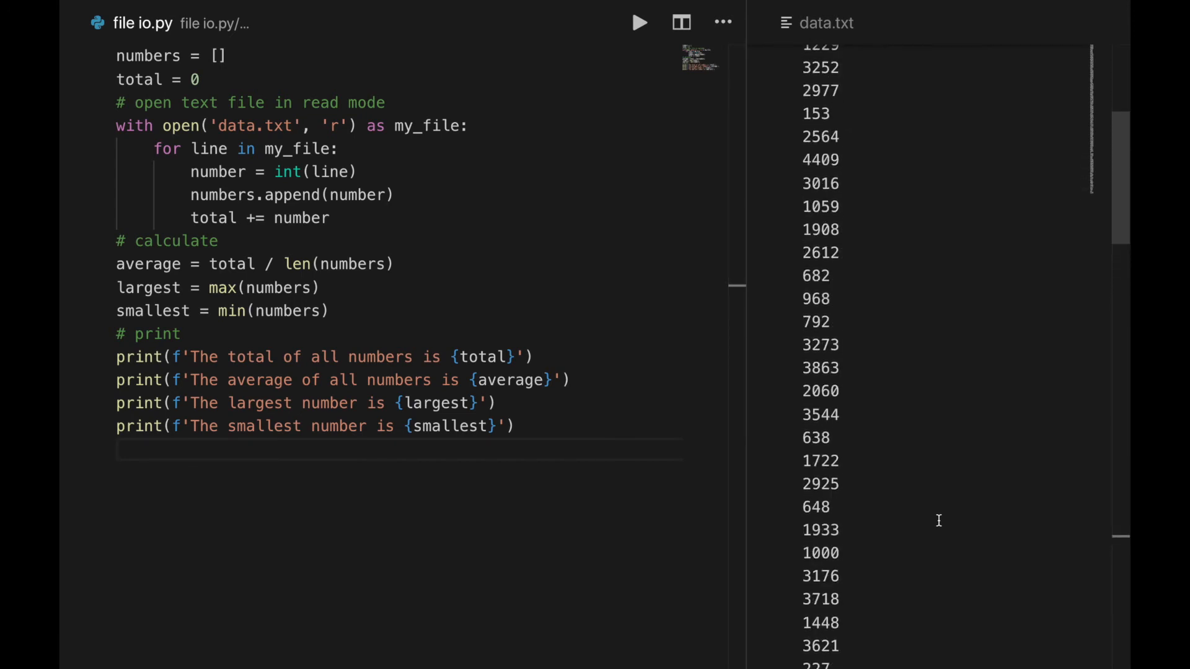
scroll(up, 3)
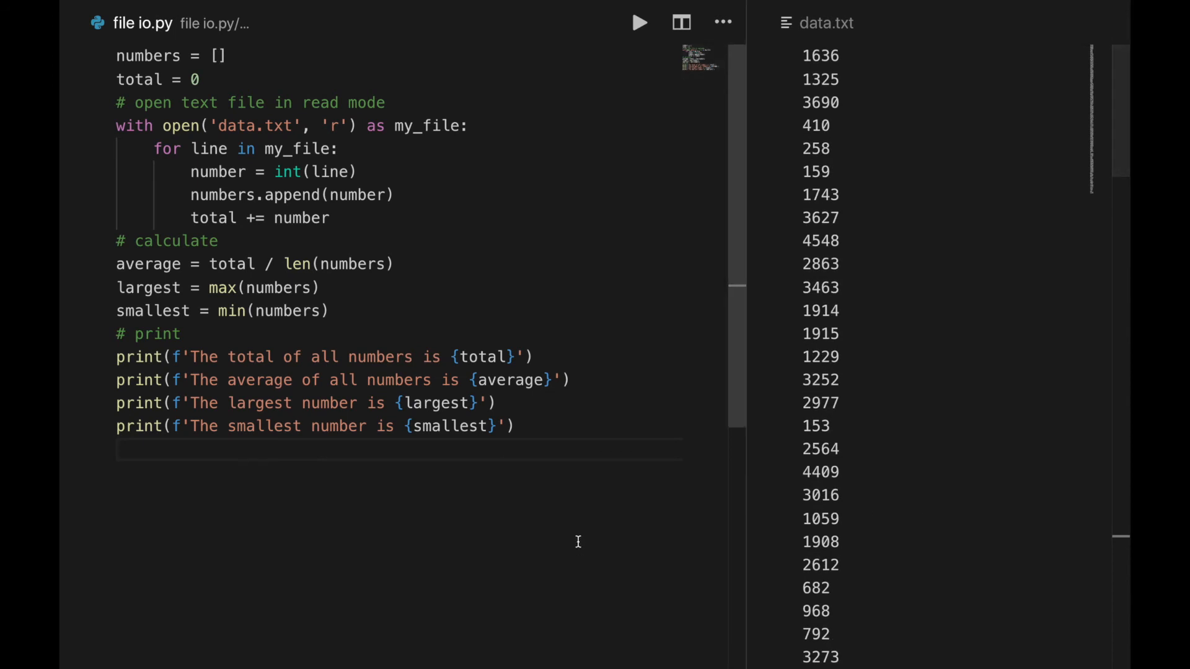
mouse_move(378, 497)
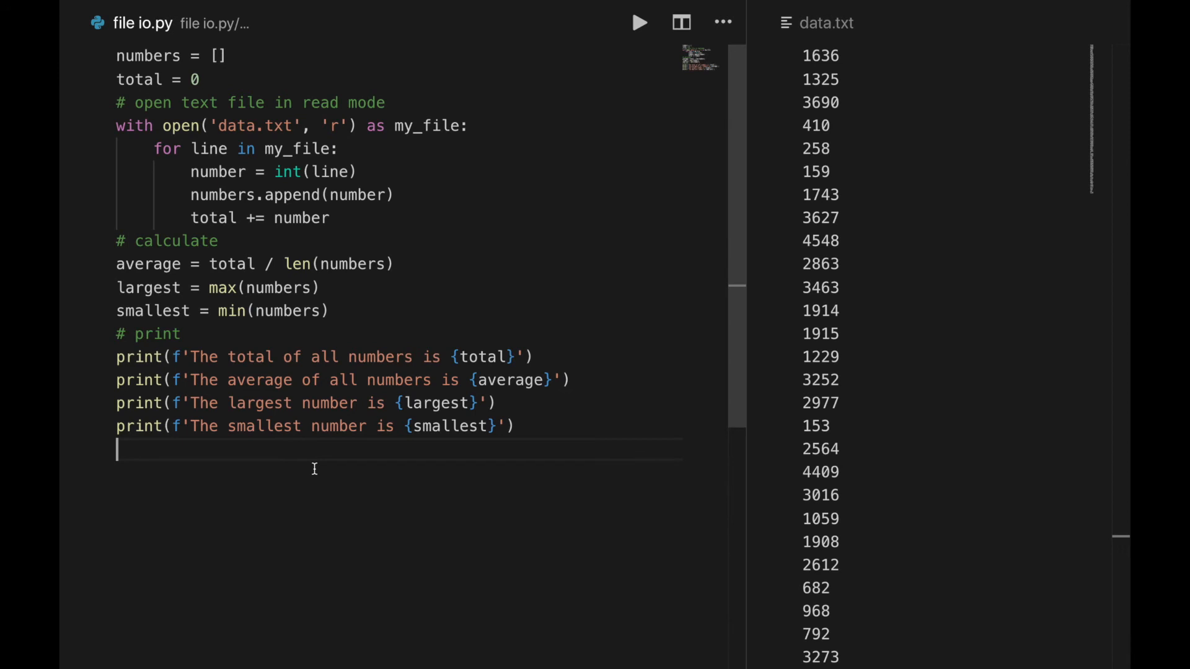
drag(153, 149, 330, 217)
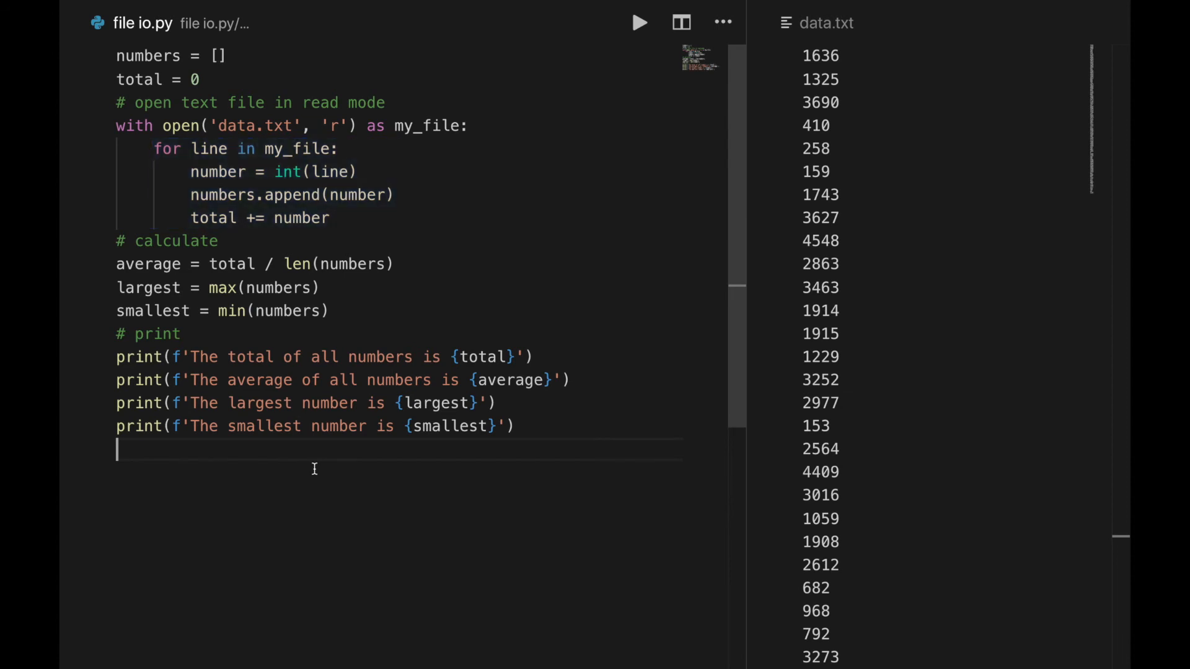
double_click(292, 171)
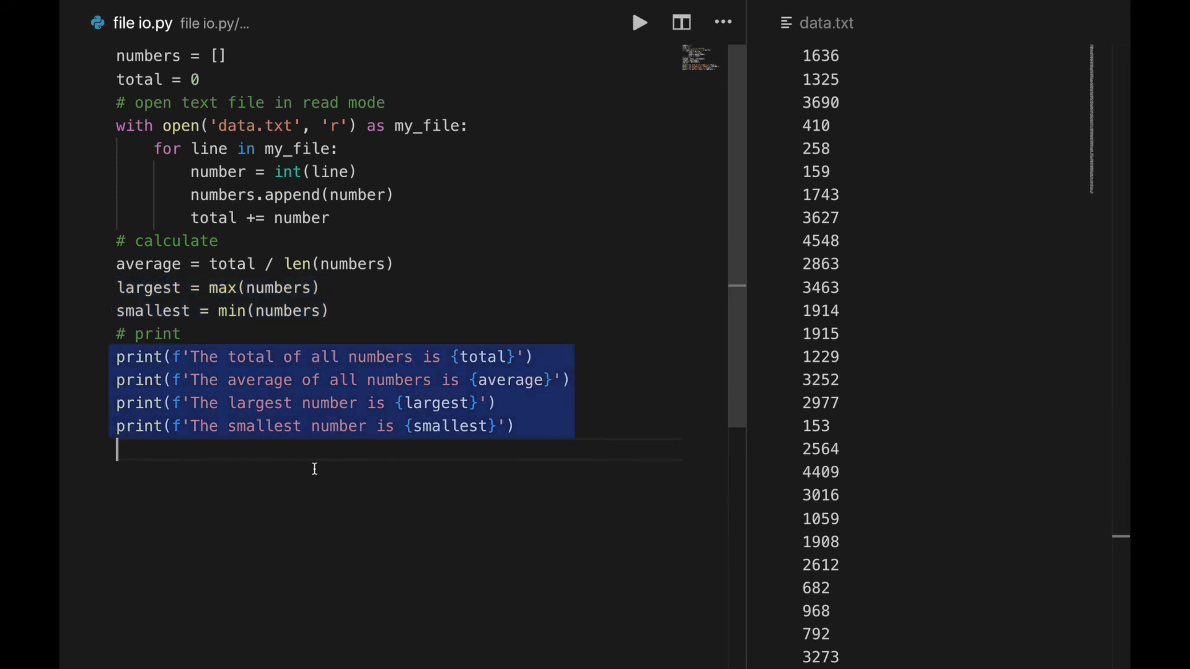
click(639, 23)
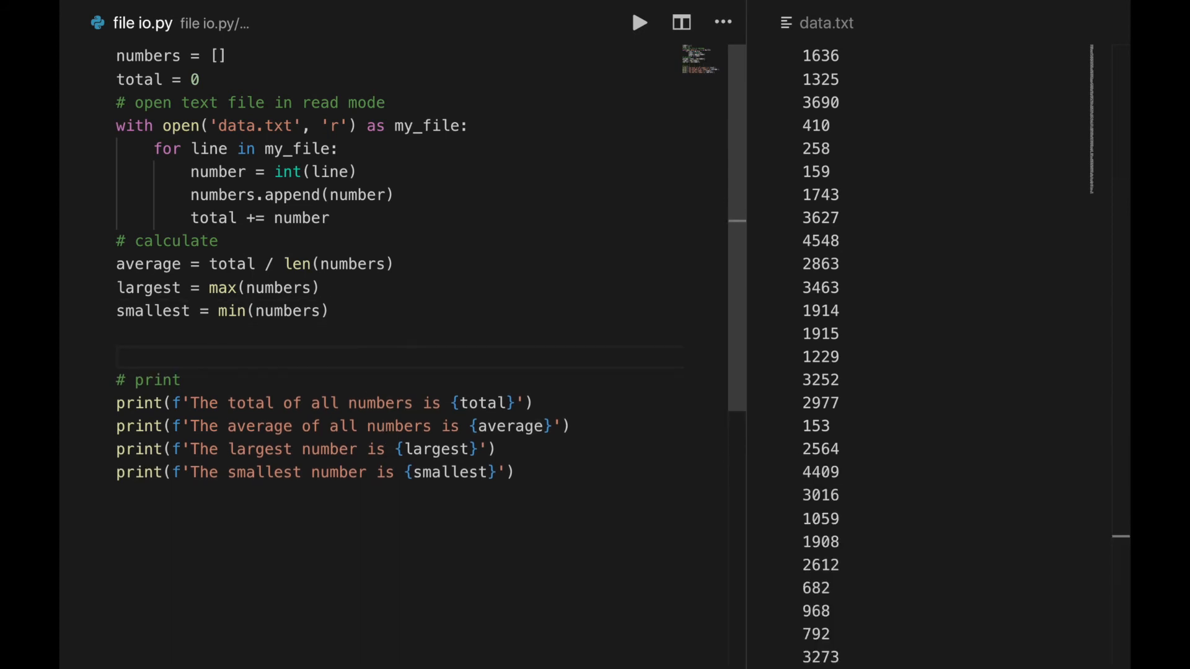
- Wrap the prints in with open('output.txt', 'w') as my_file and run to create output.txt
text(with open('out'))
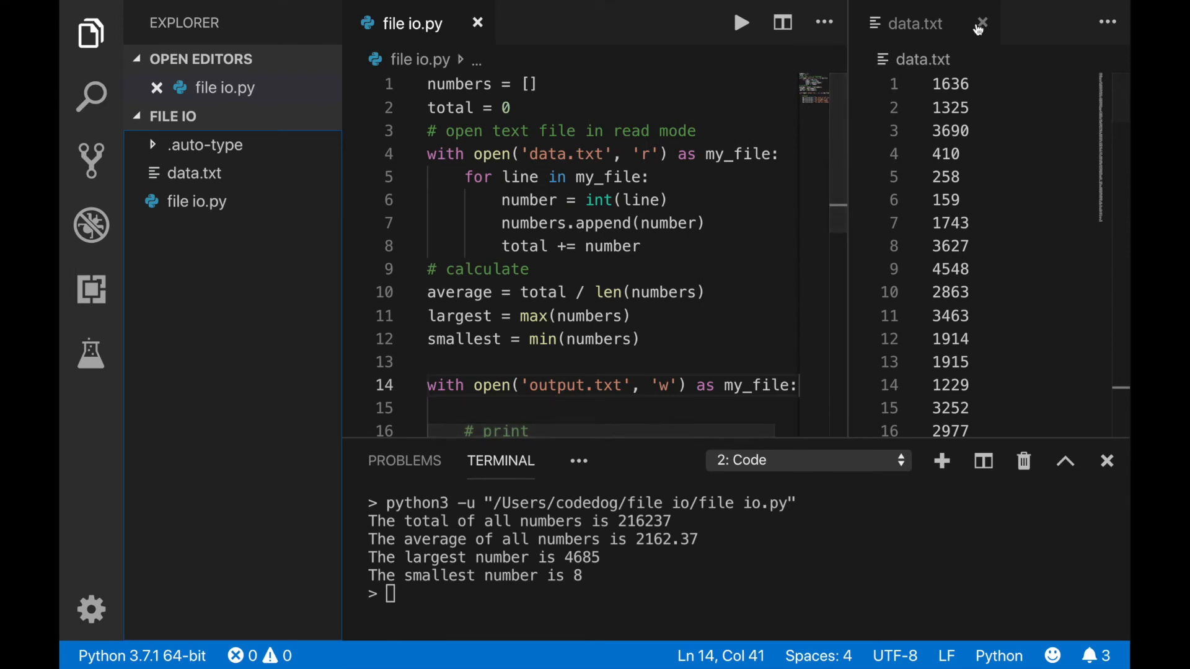
right_click(569, 130)
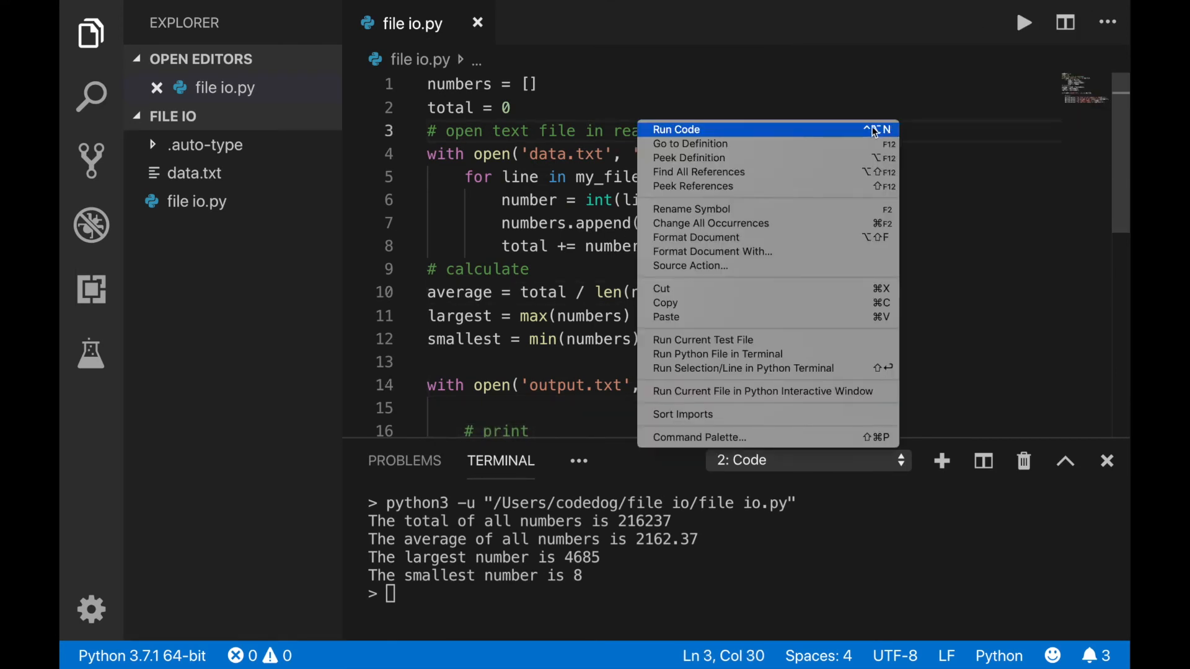
click(675, 128)
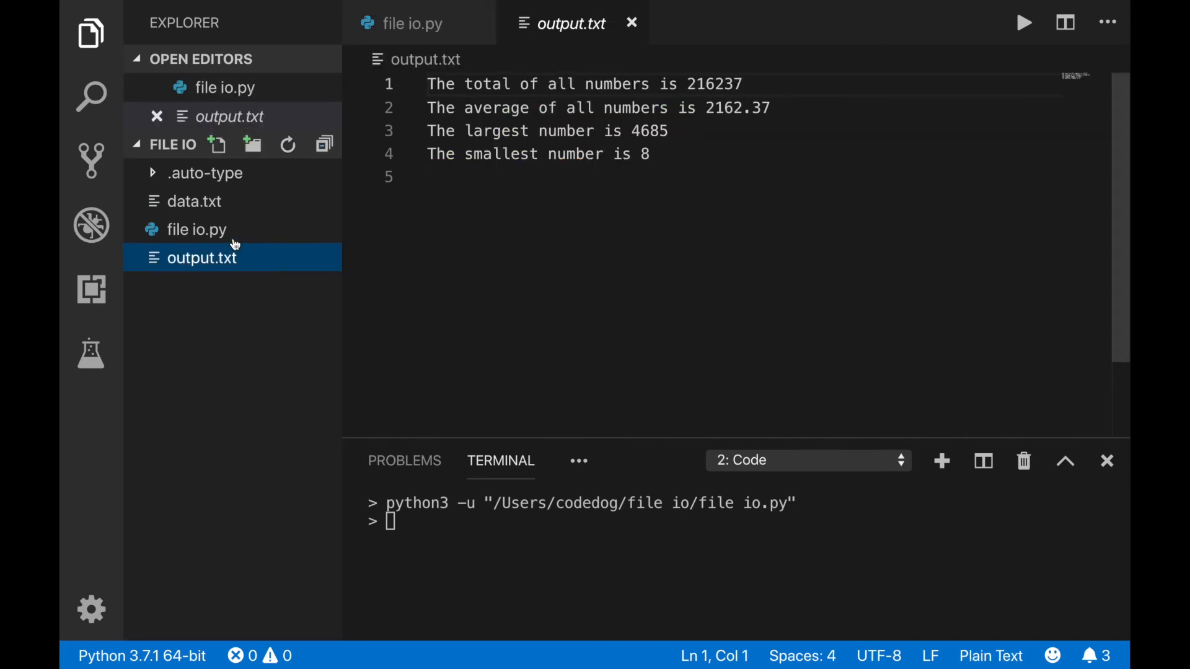
mouse_move(699, 237)
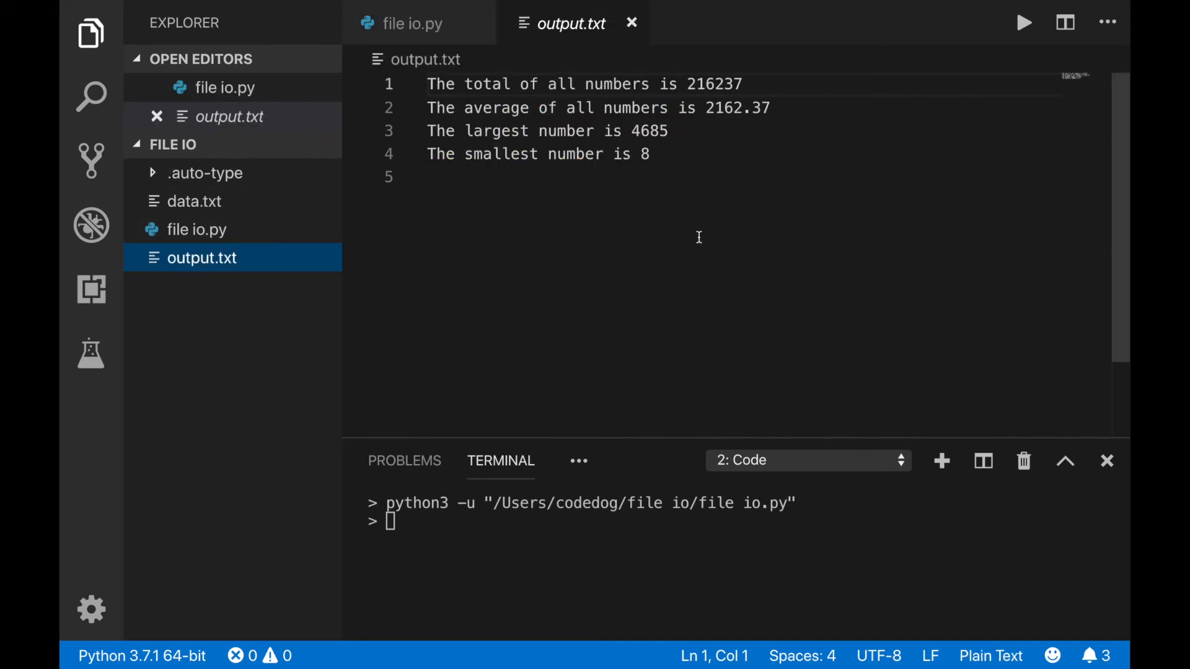
click(402, 23)
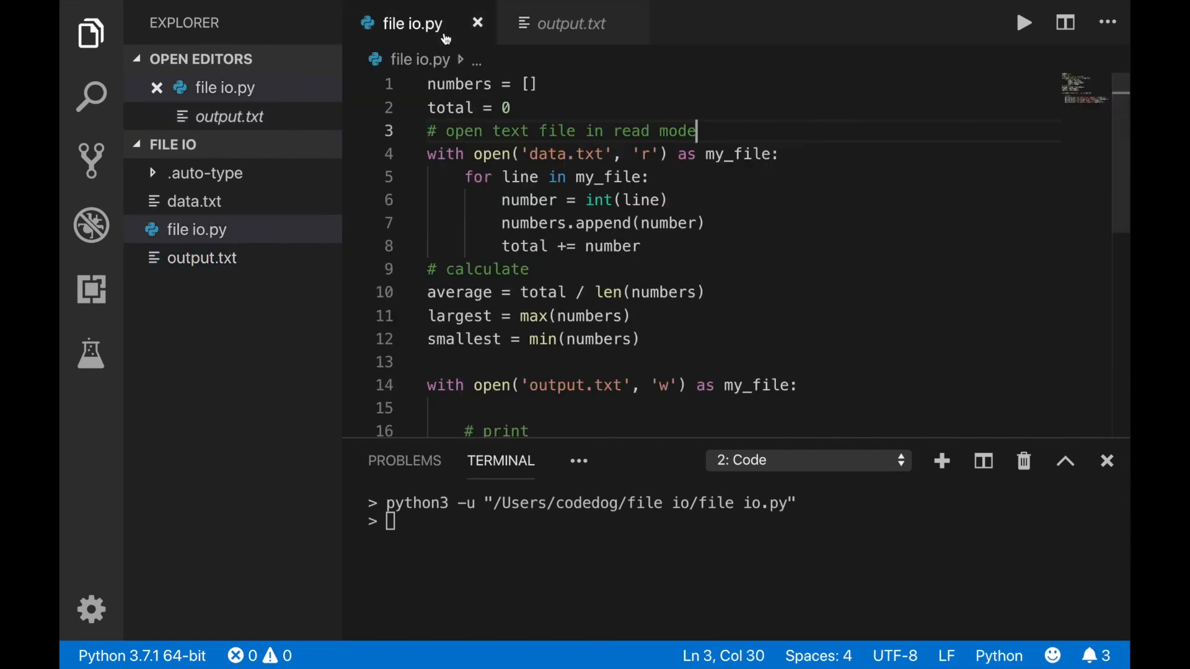
- Replace everything with an import random loop writing 100 numbers (1–5000) to data.txt, and run
key(ctrl+a)
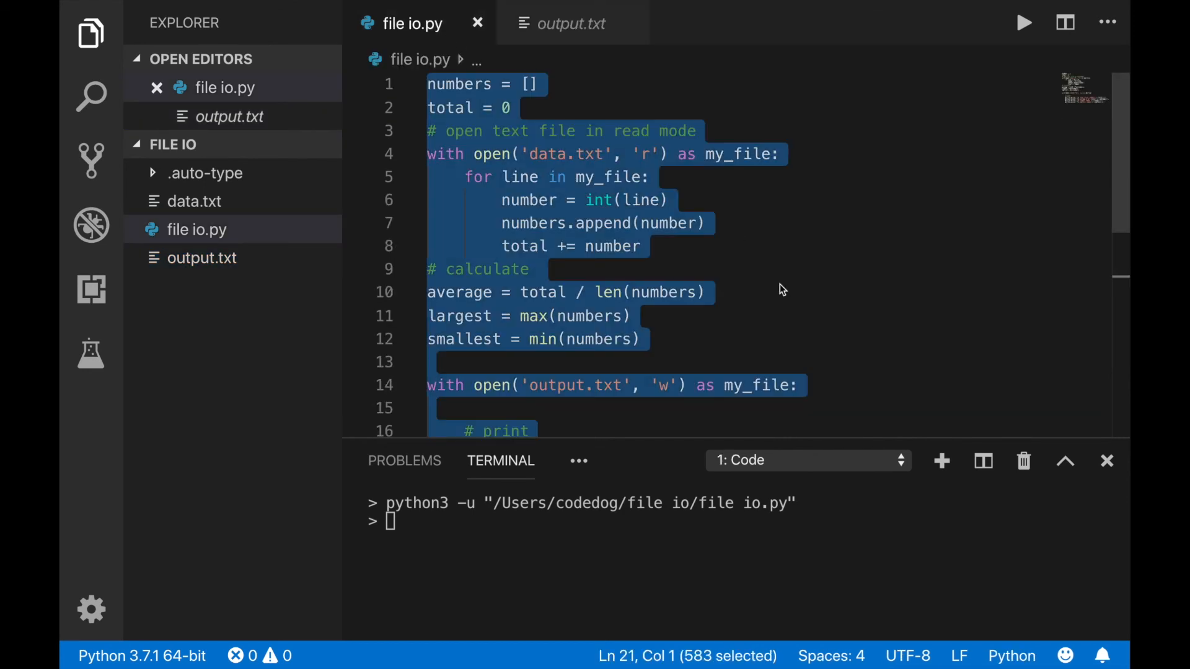
text(import random)
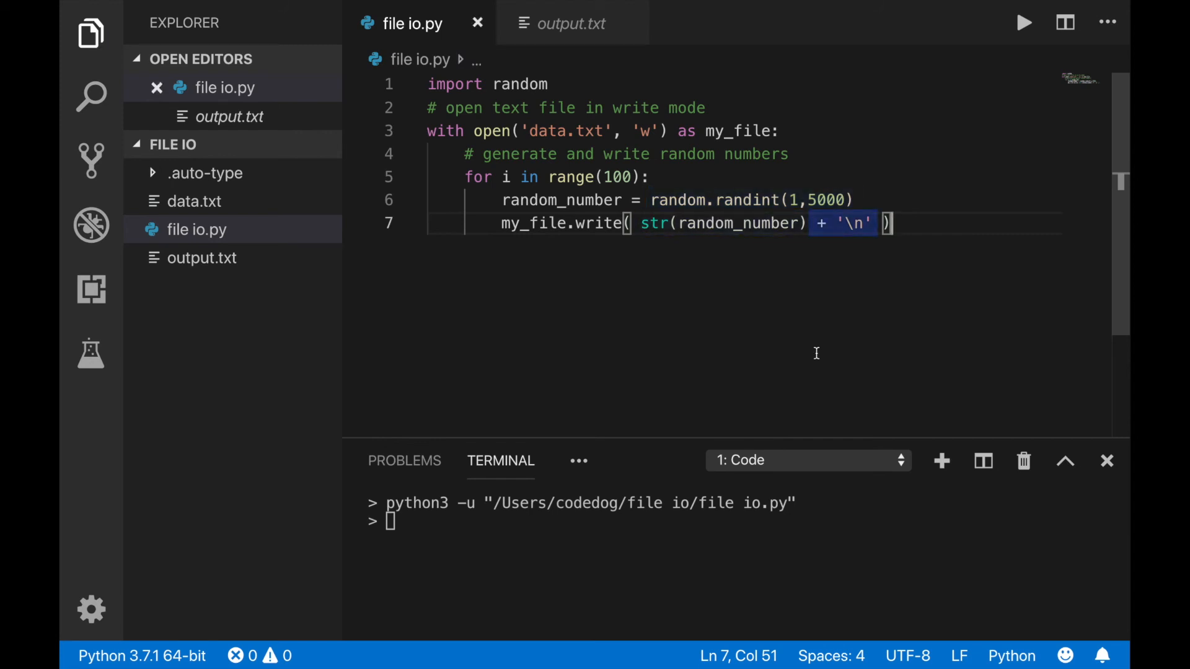
mouse_move(247, 233)
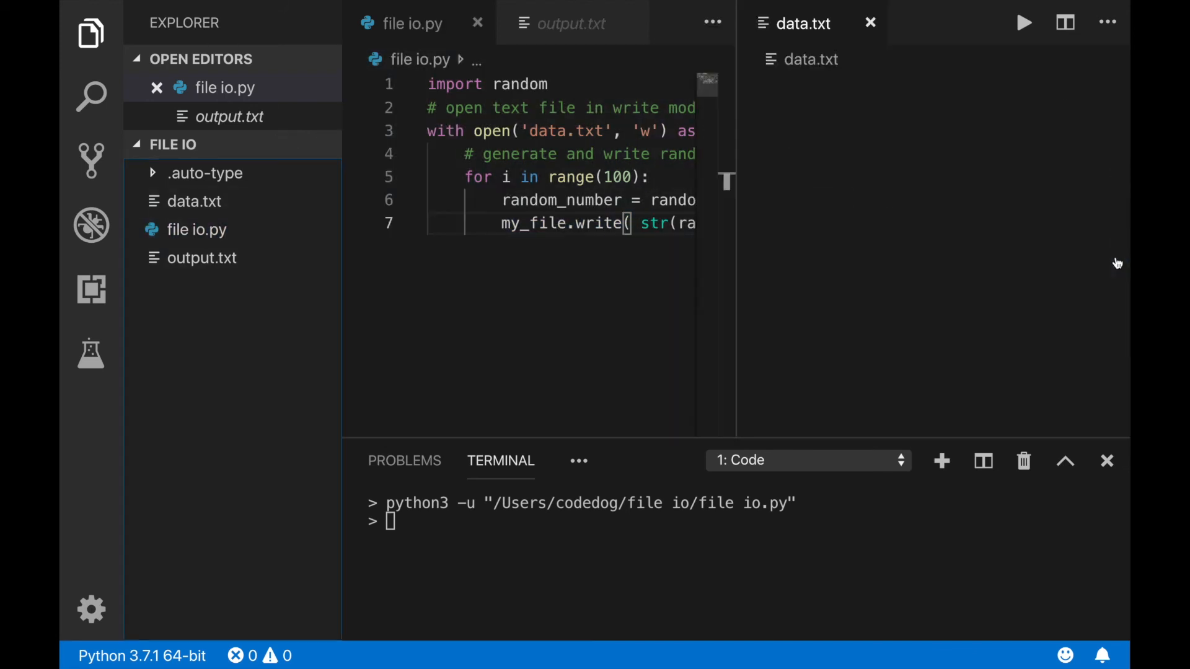
right_click(562, 224)
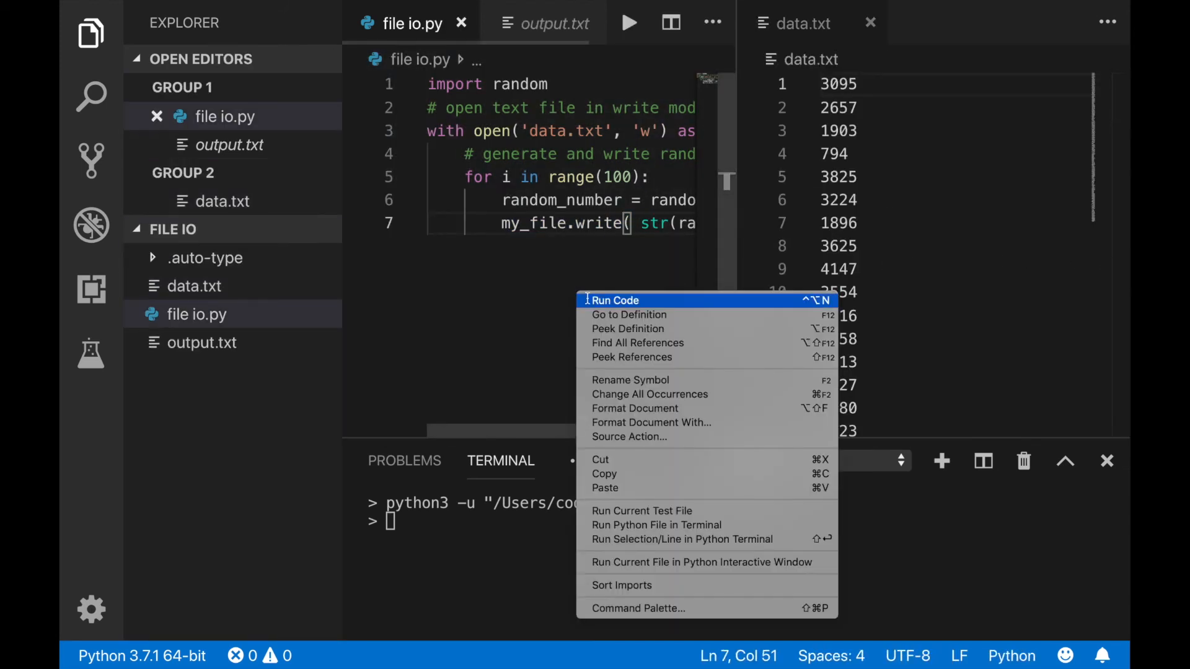
click(615, 300)
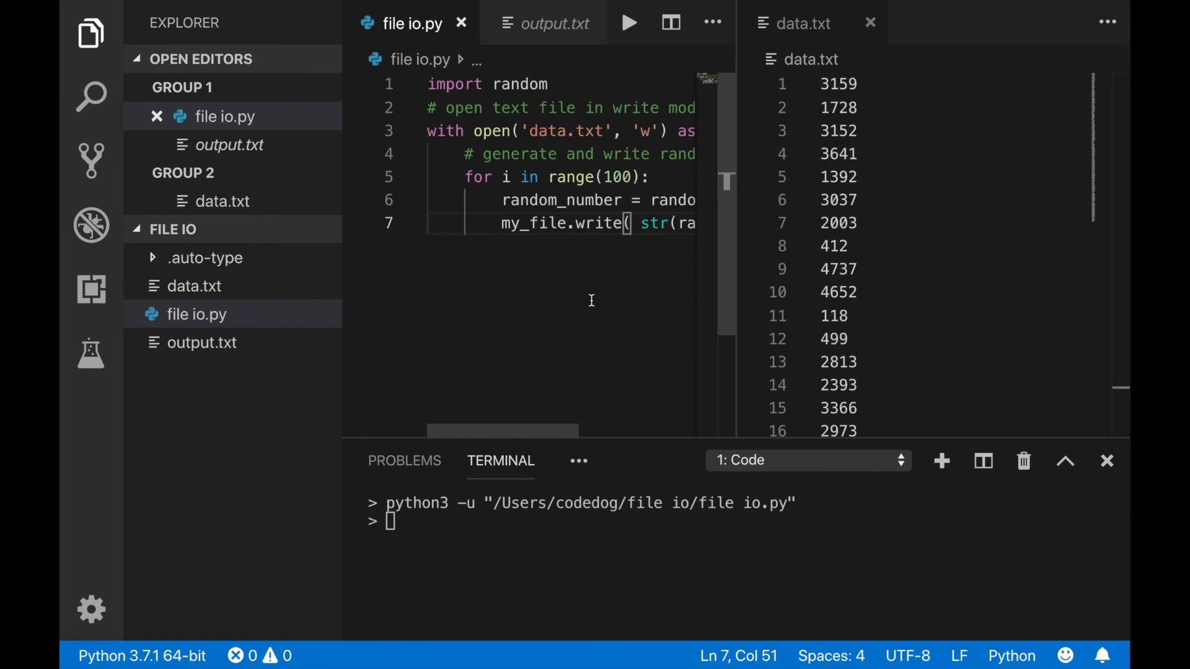
mouse_move(556, 387)
text('code\ndog\nout'))
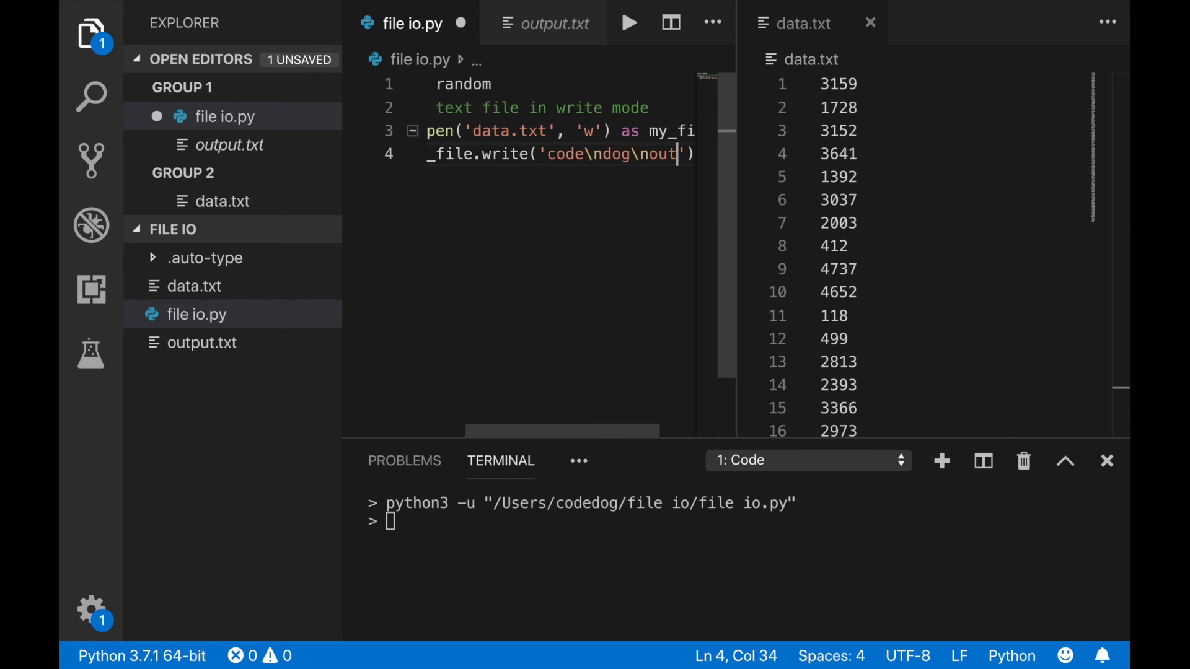
right_click(557, 228)
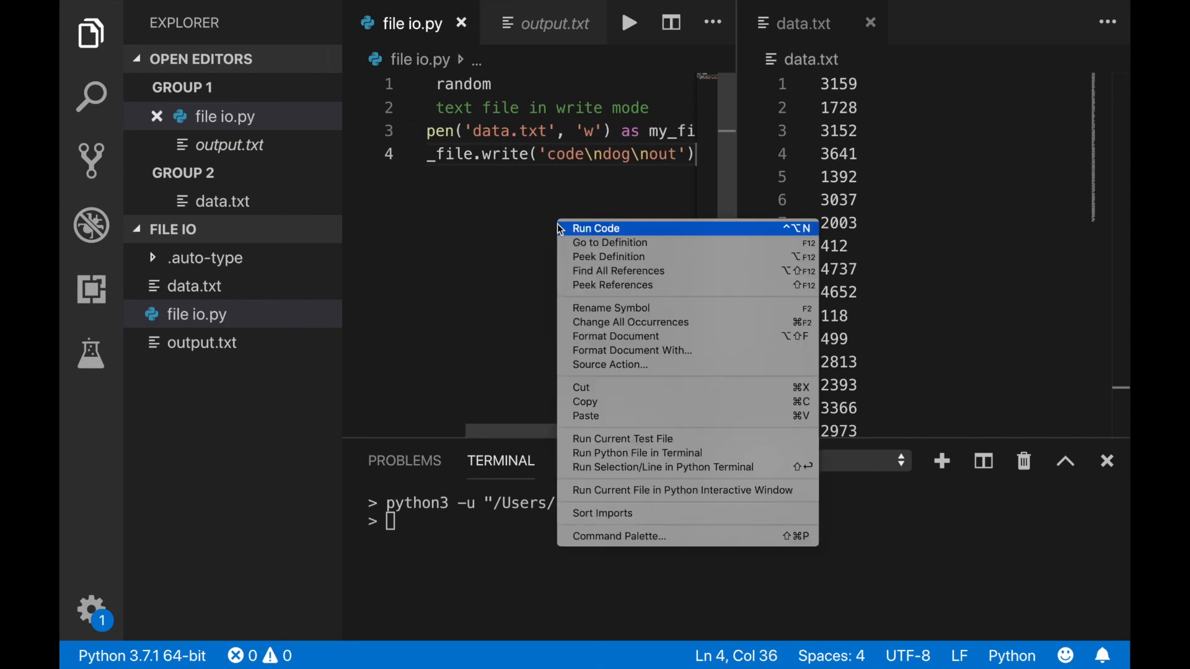